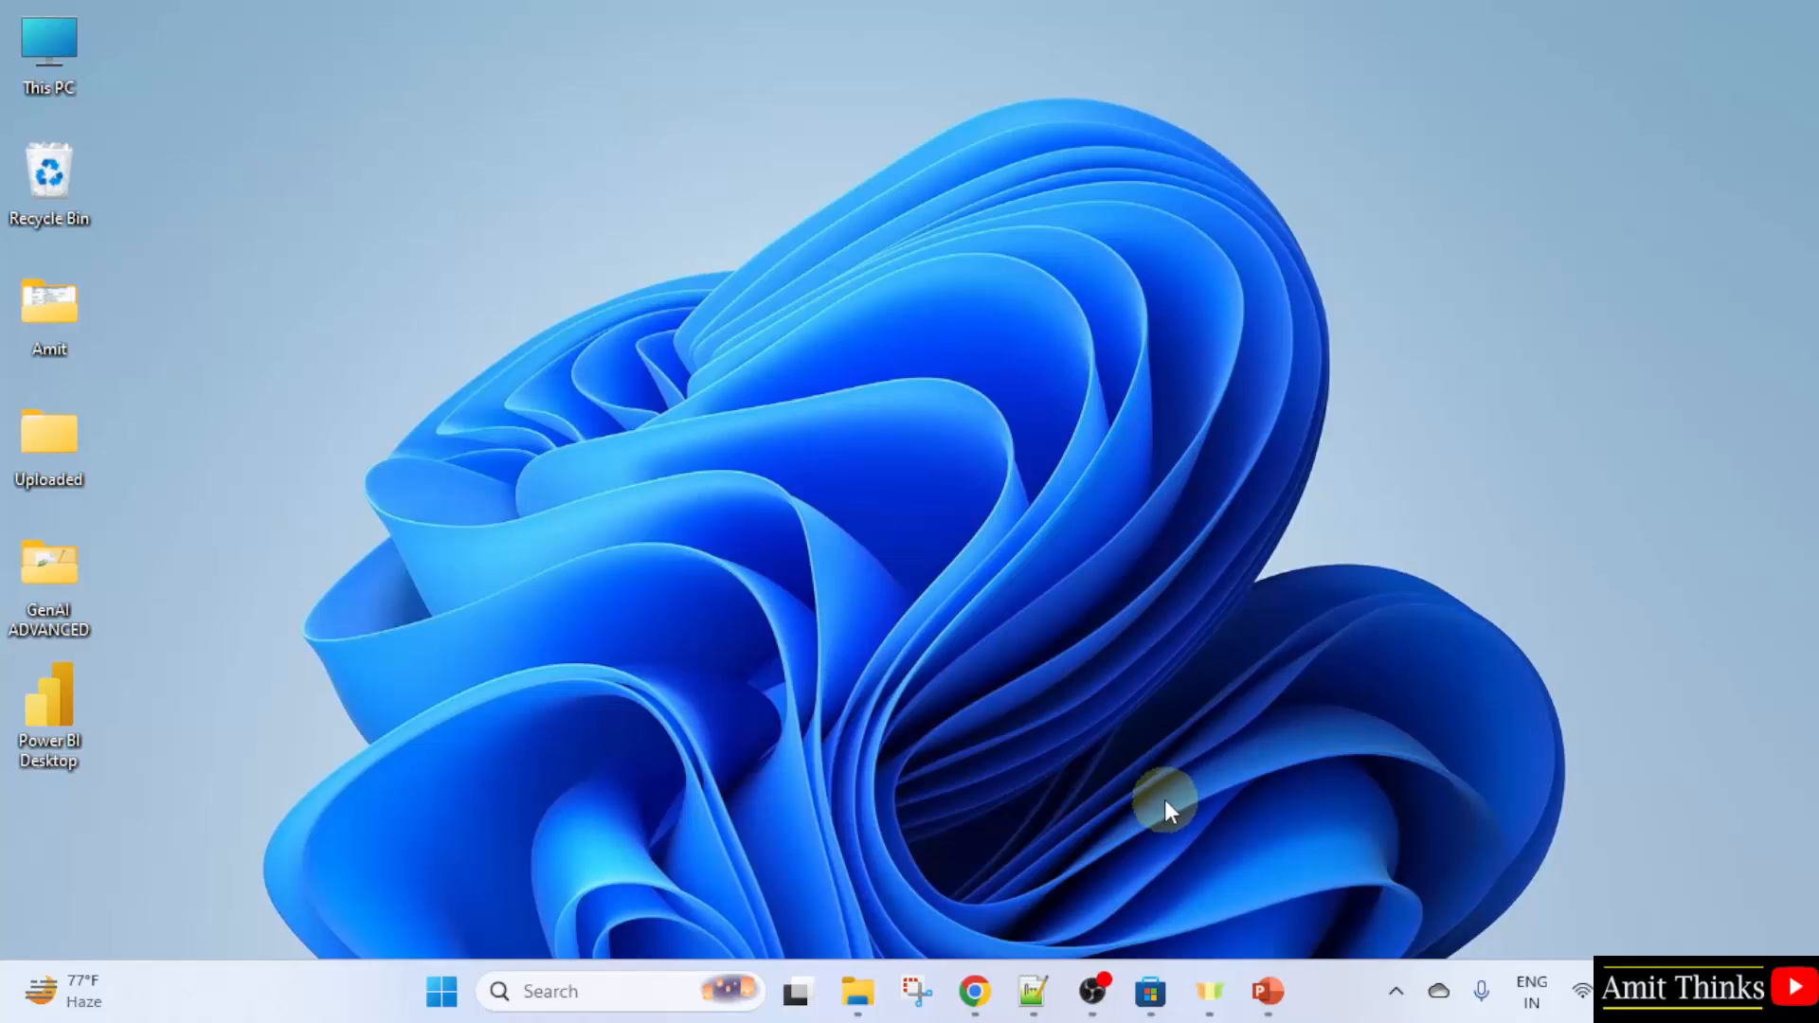
{"action": "mouse_move", "coordinate": [46, 714]}
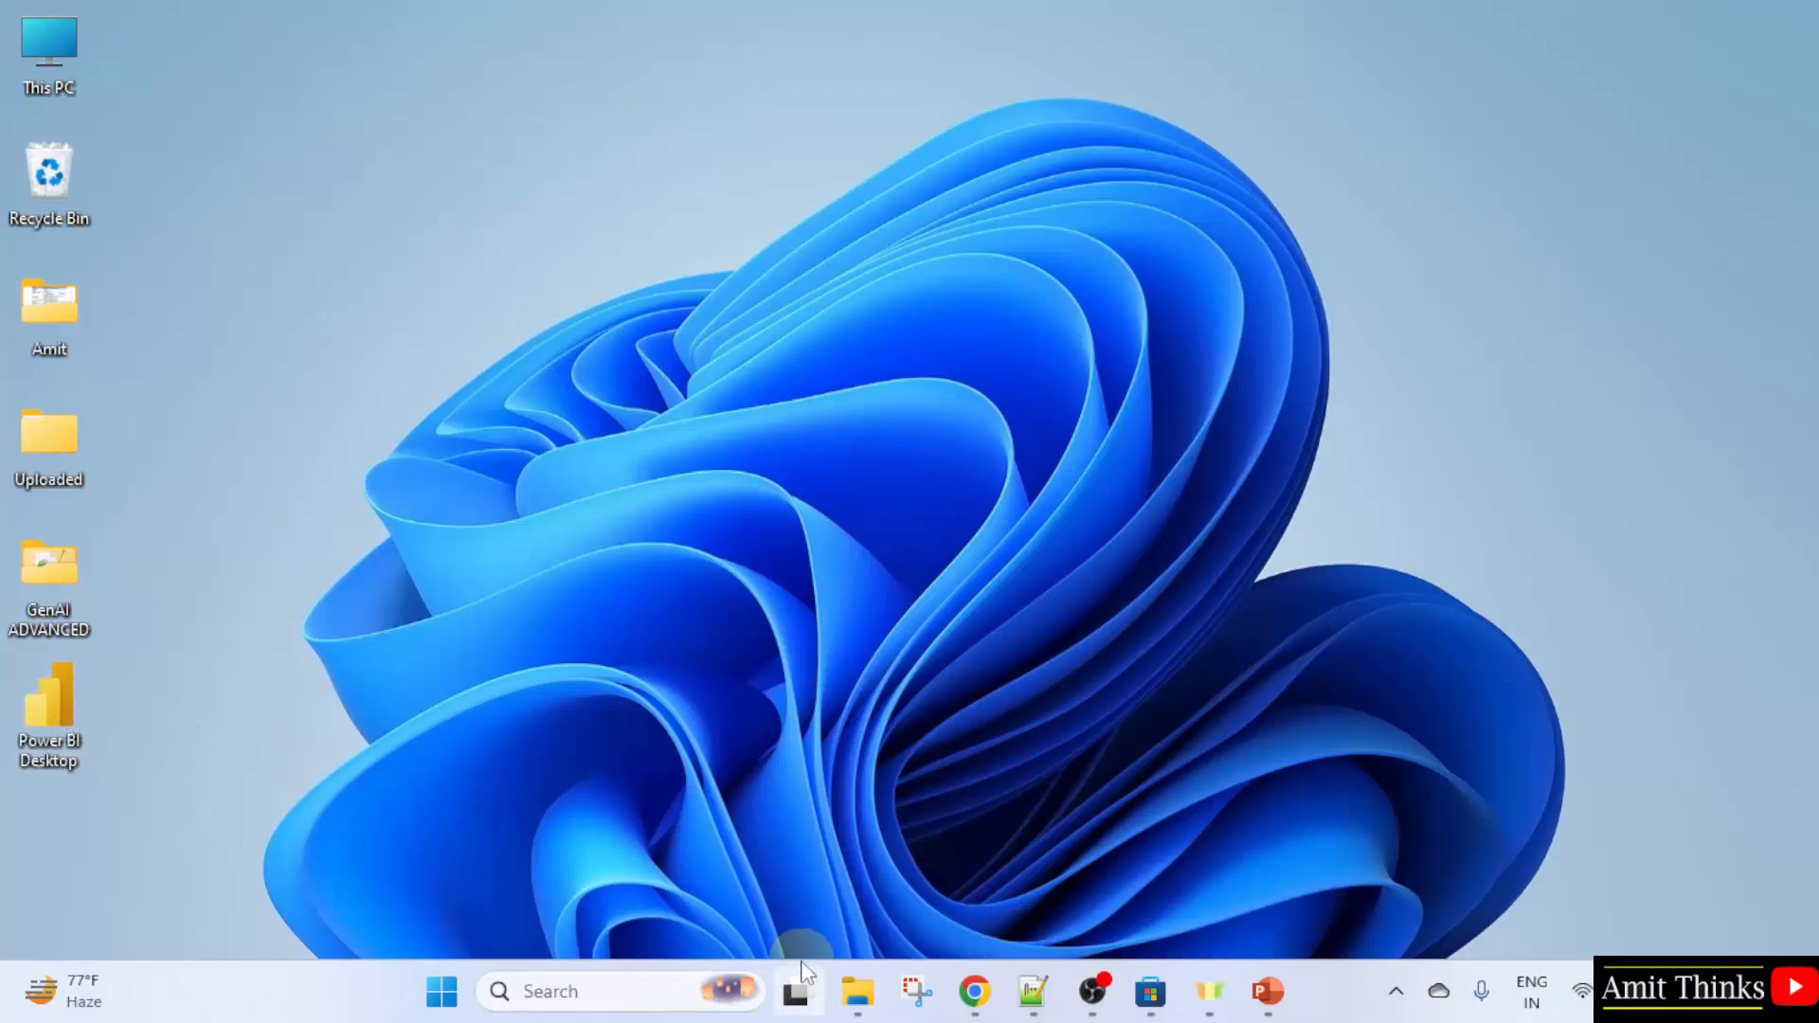
Launch Power BI Desktop from the Windows search for 'power'.
{"action": "type", "text": "power"}
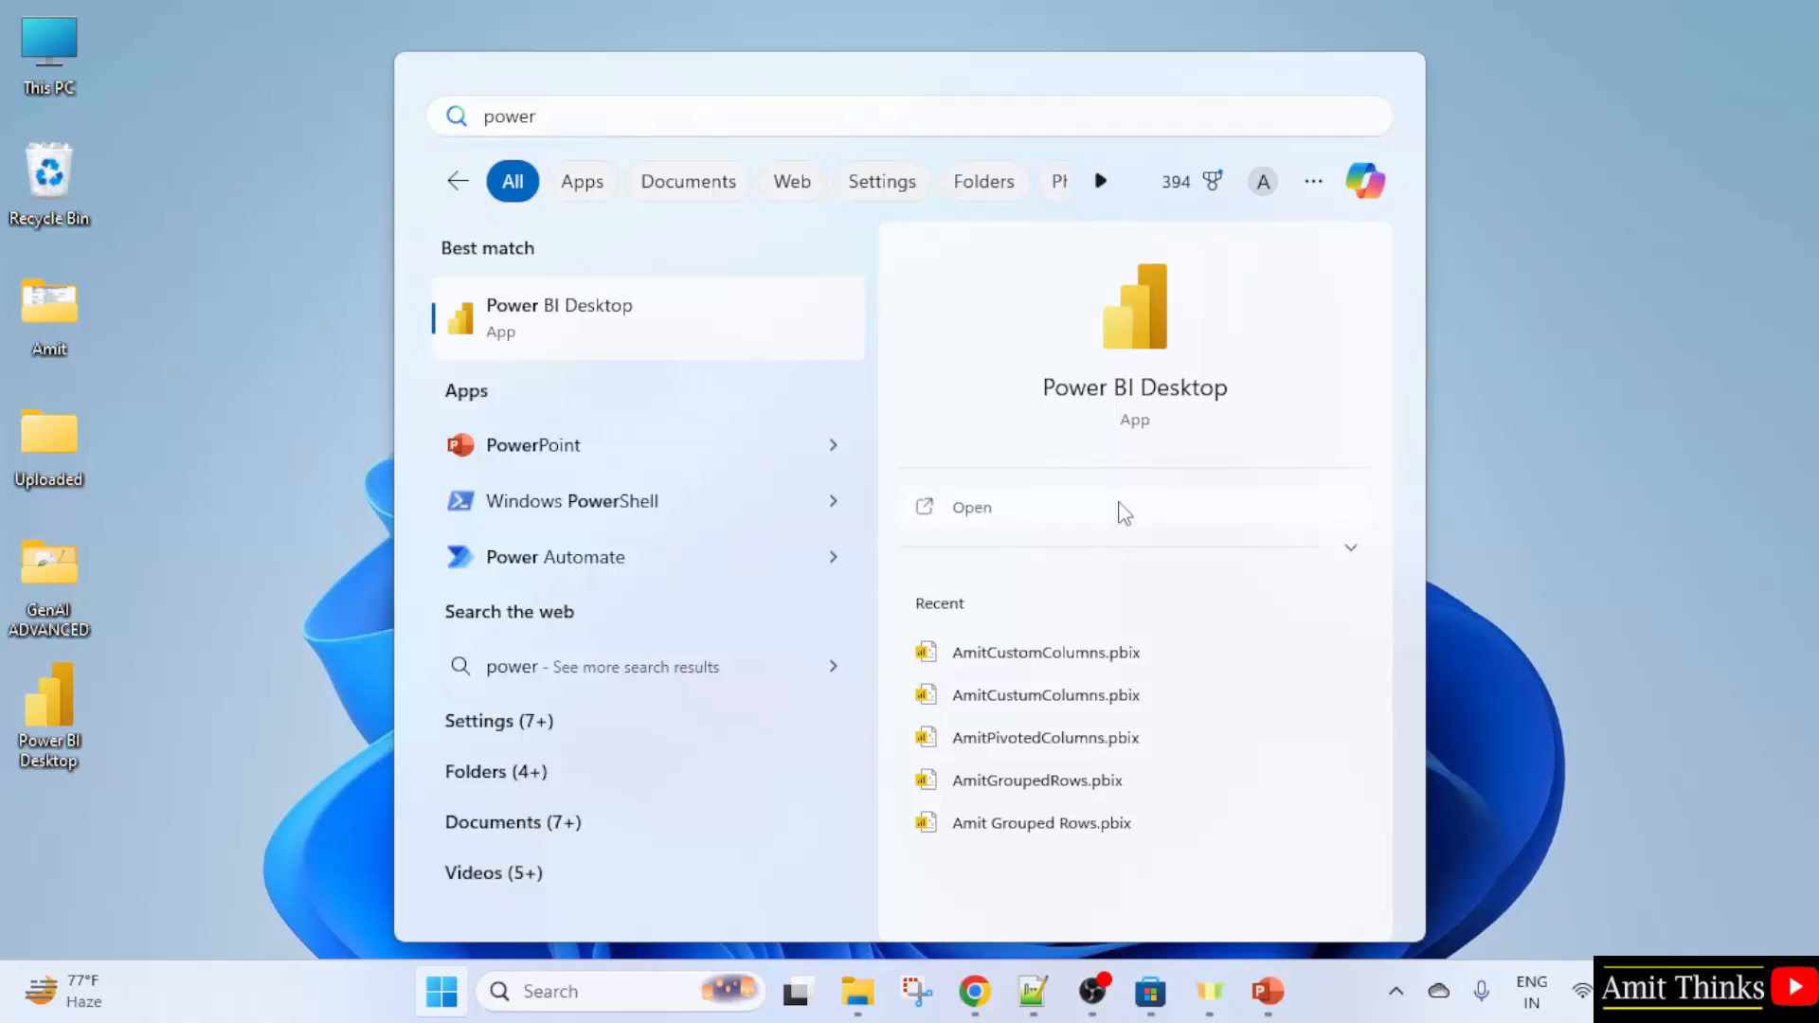
{"action": "left_click", "coordinate": [971, 508]}
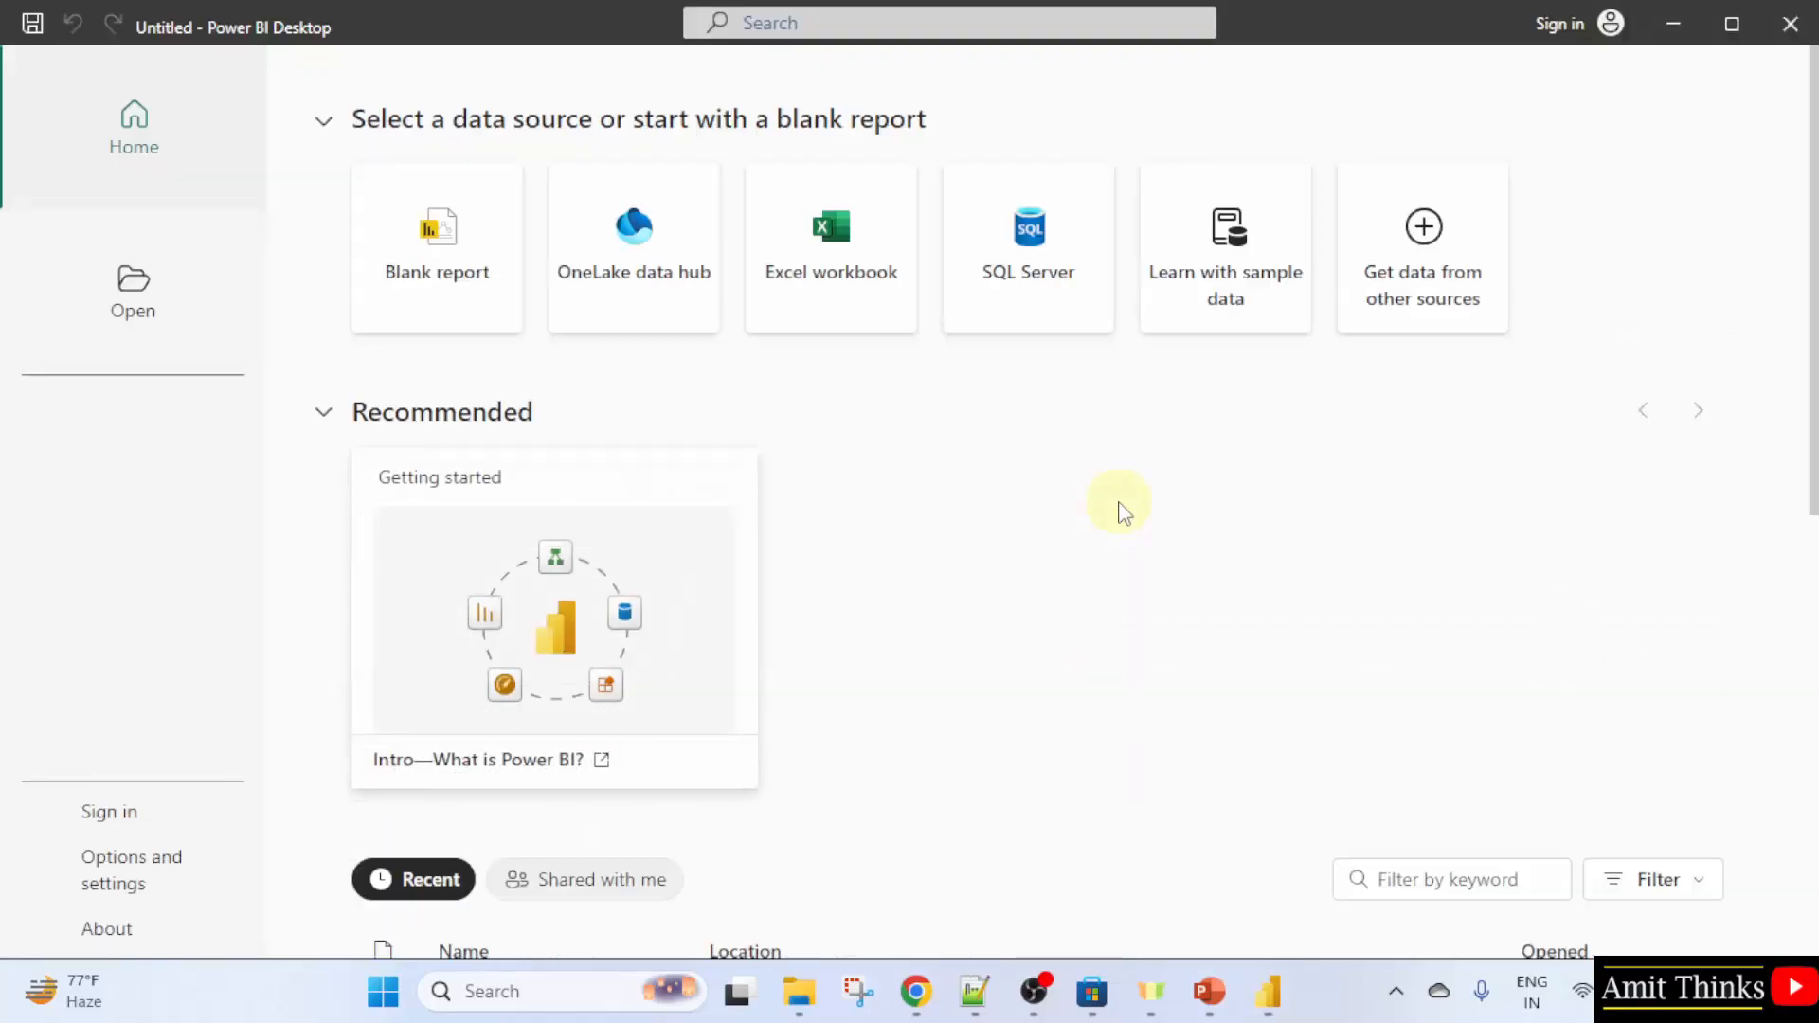
Start a new blank report from the start screen.
{"action": "left_click", "coordinate": [436, 247]}
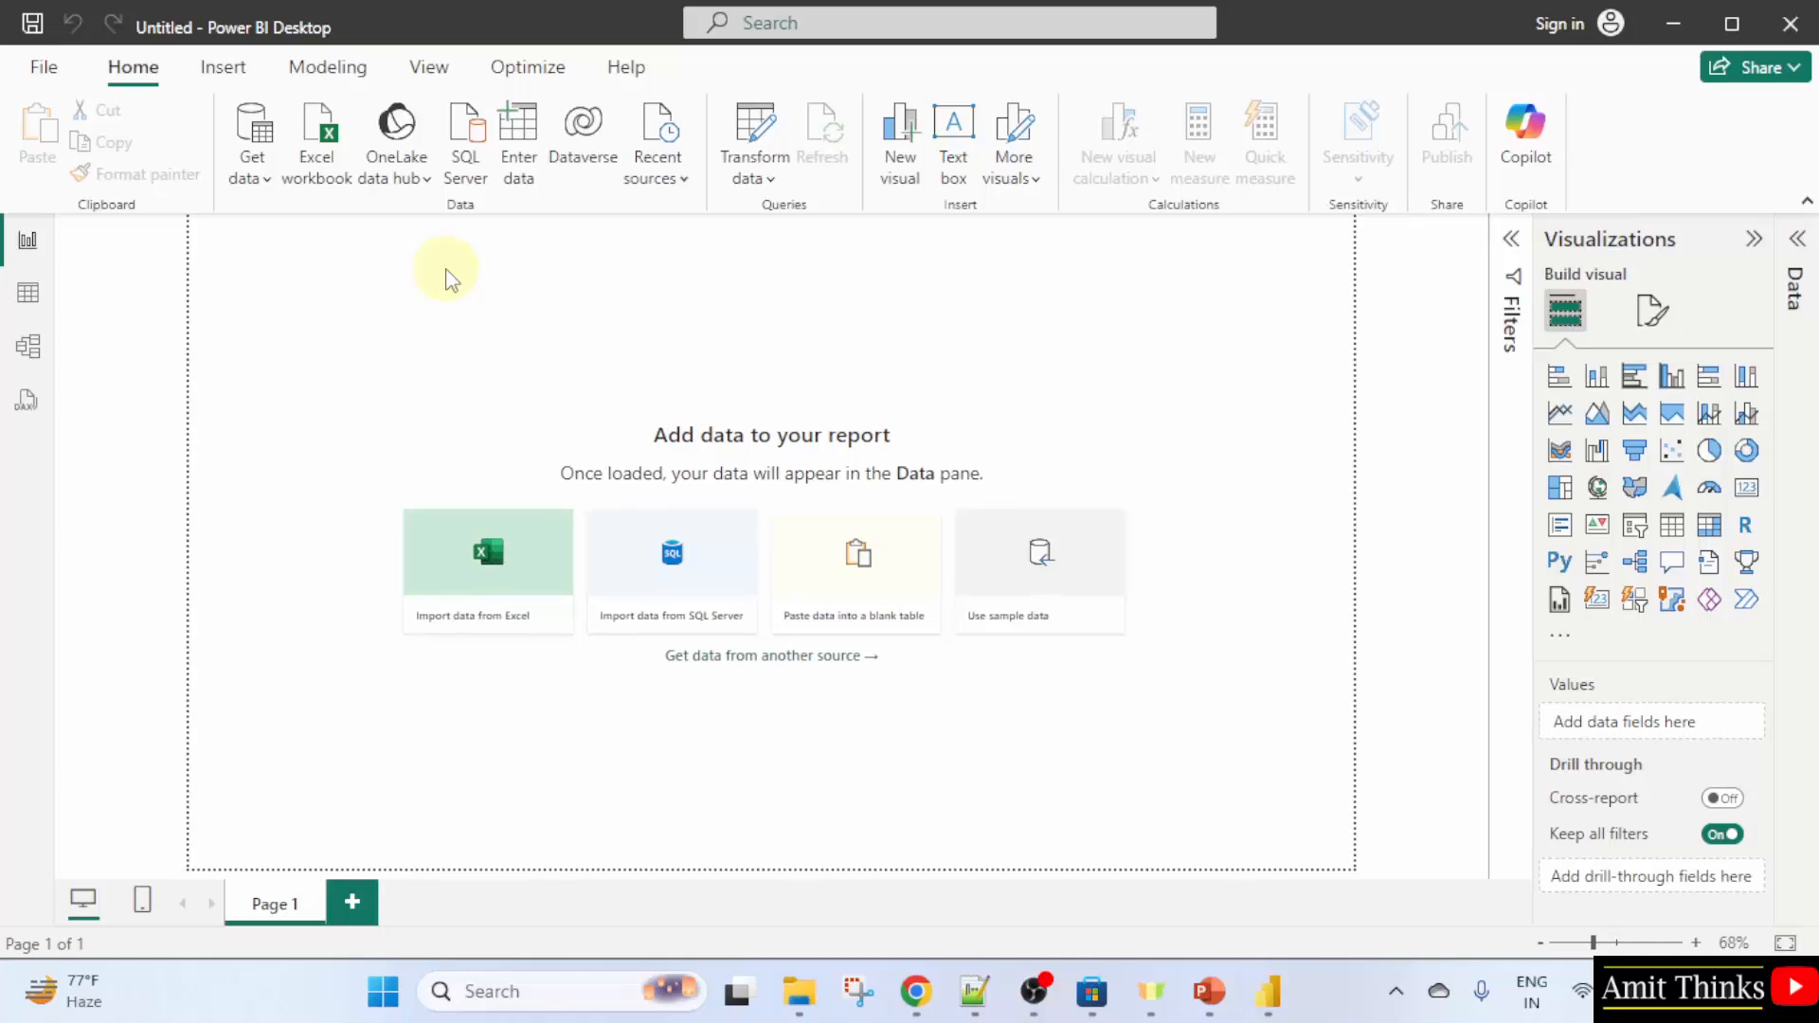
{"action": "mouse_move", "coordinate": [481, 273]}
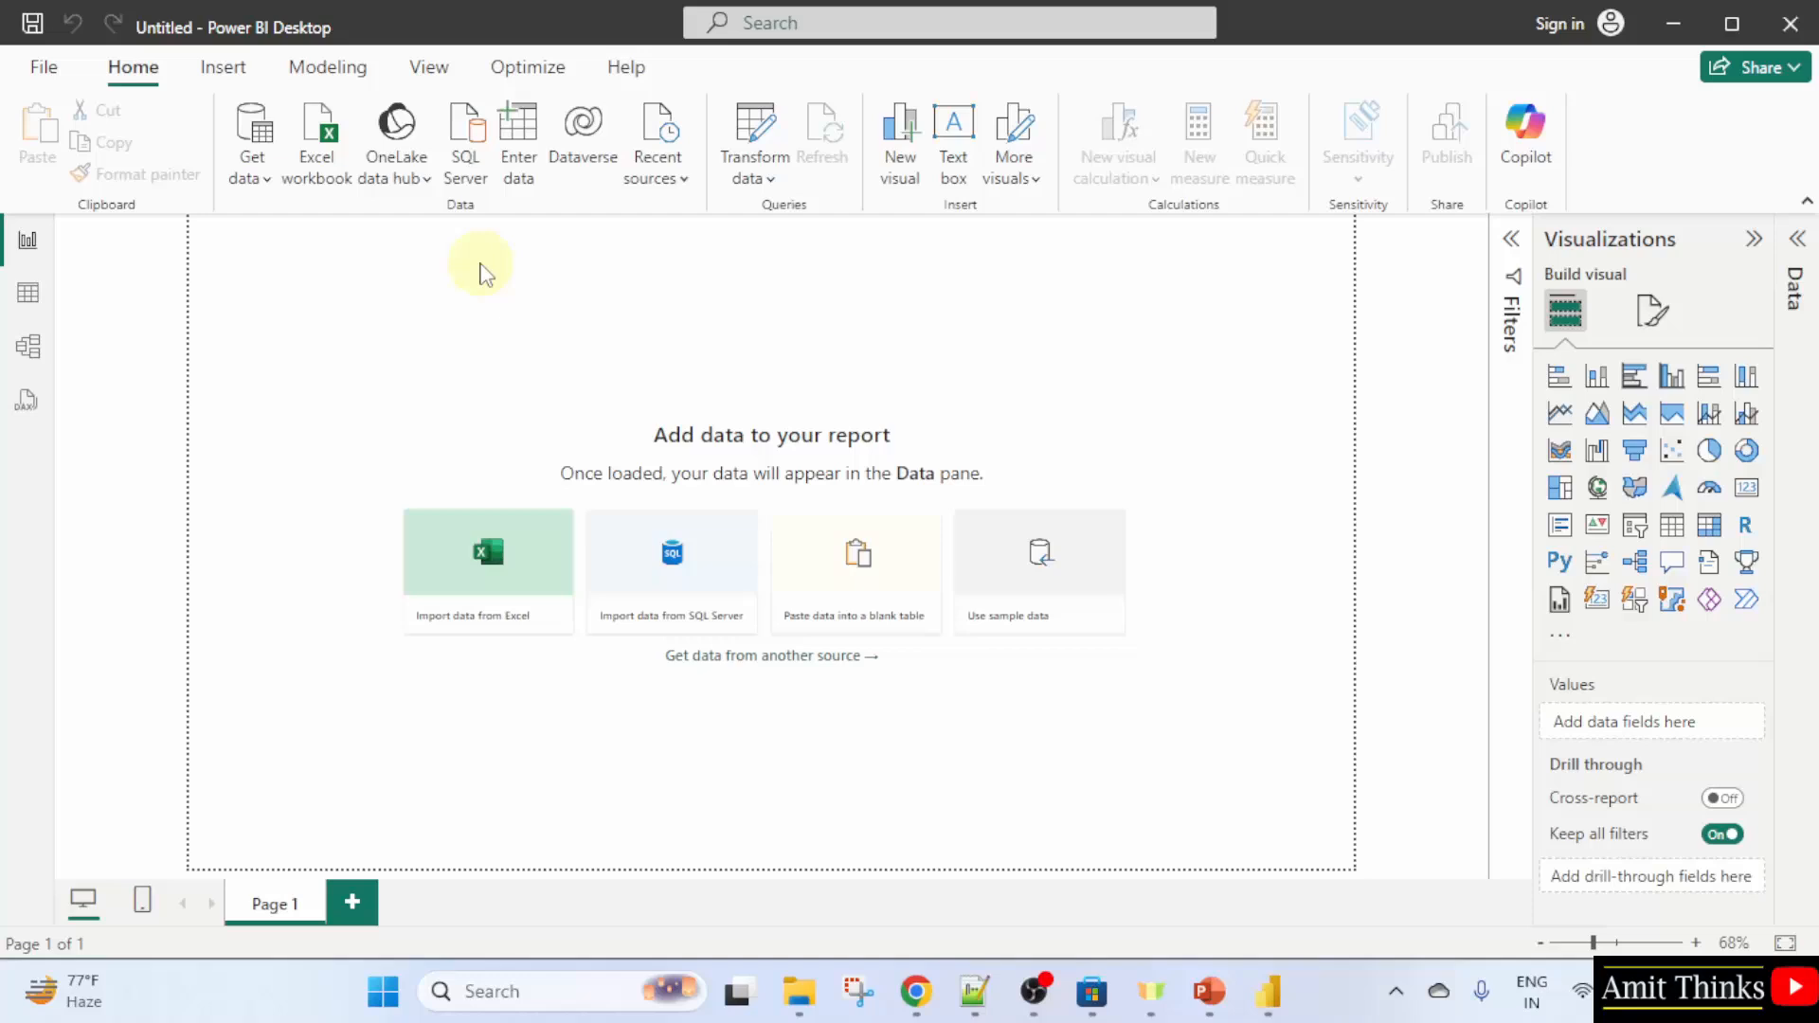
{"action": "mouse_move", "coordinate": [531, 244]}
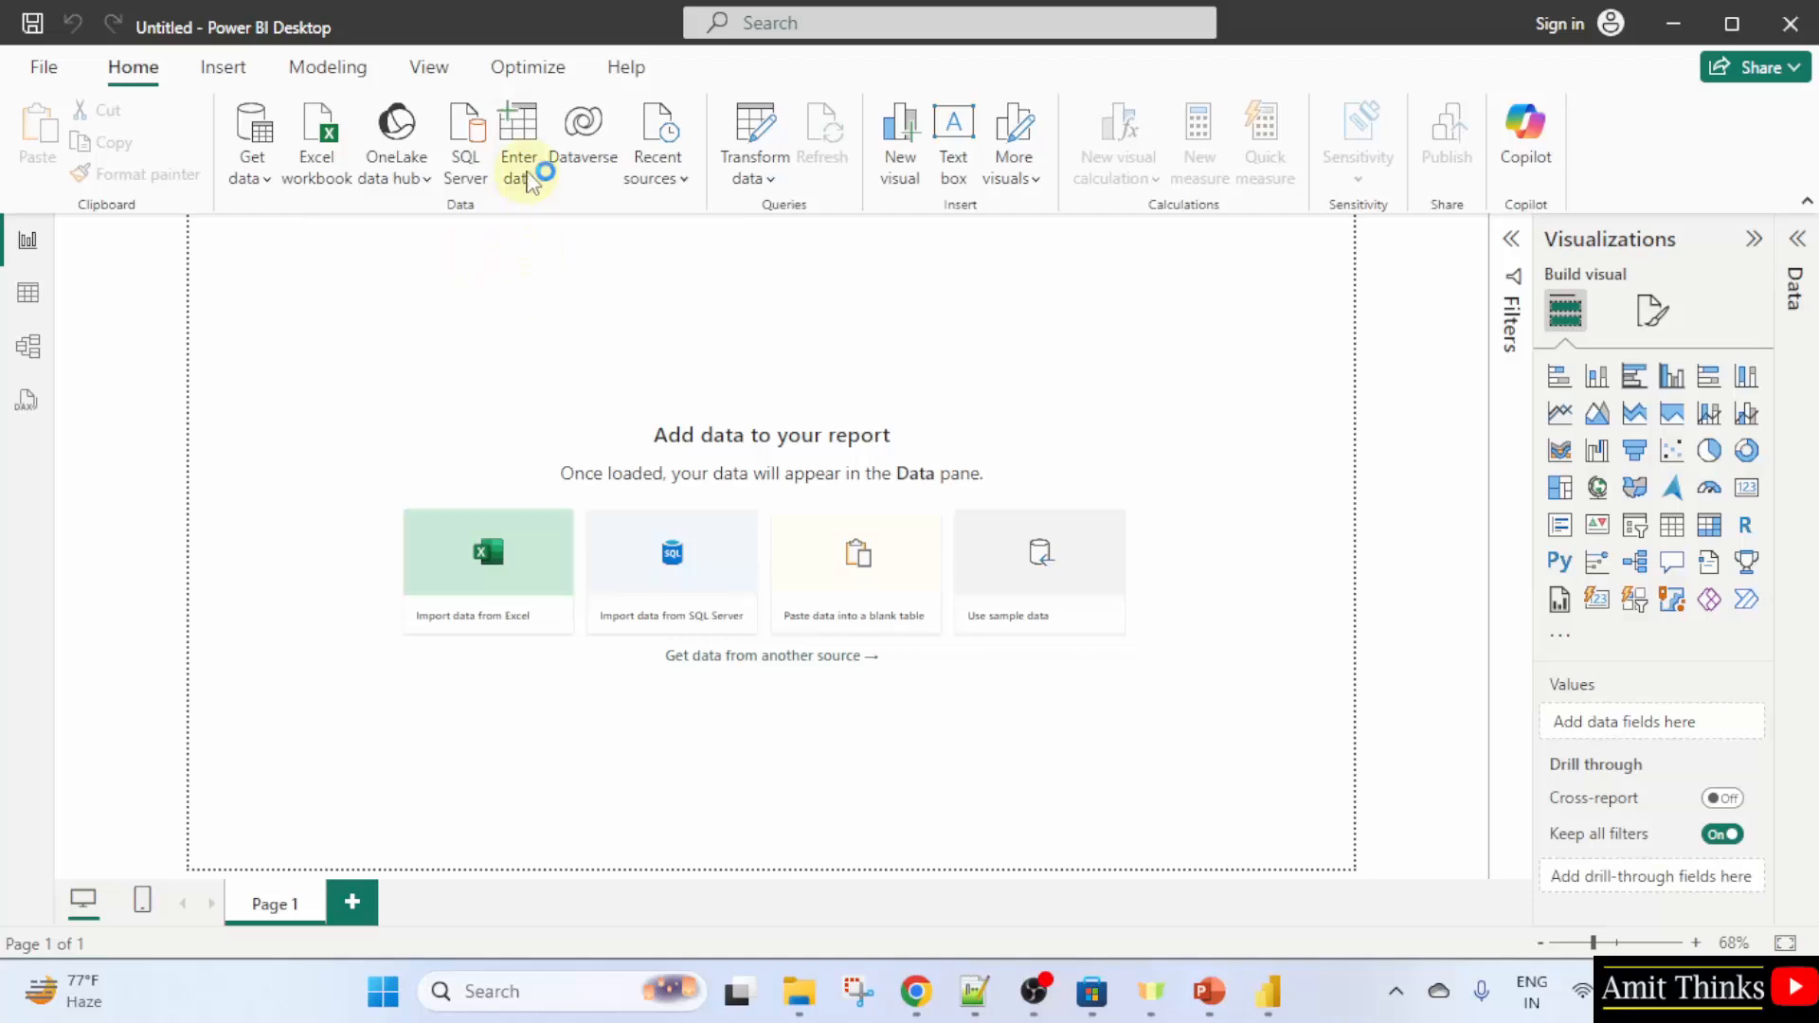
Begin an Enter data table with columns Student, Subject and Marks.
{"action": "left_click", "coordinate": [517, 136]}
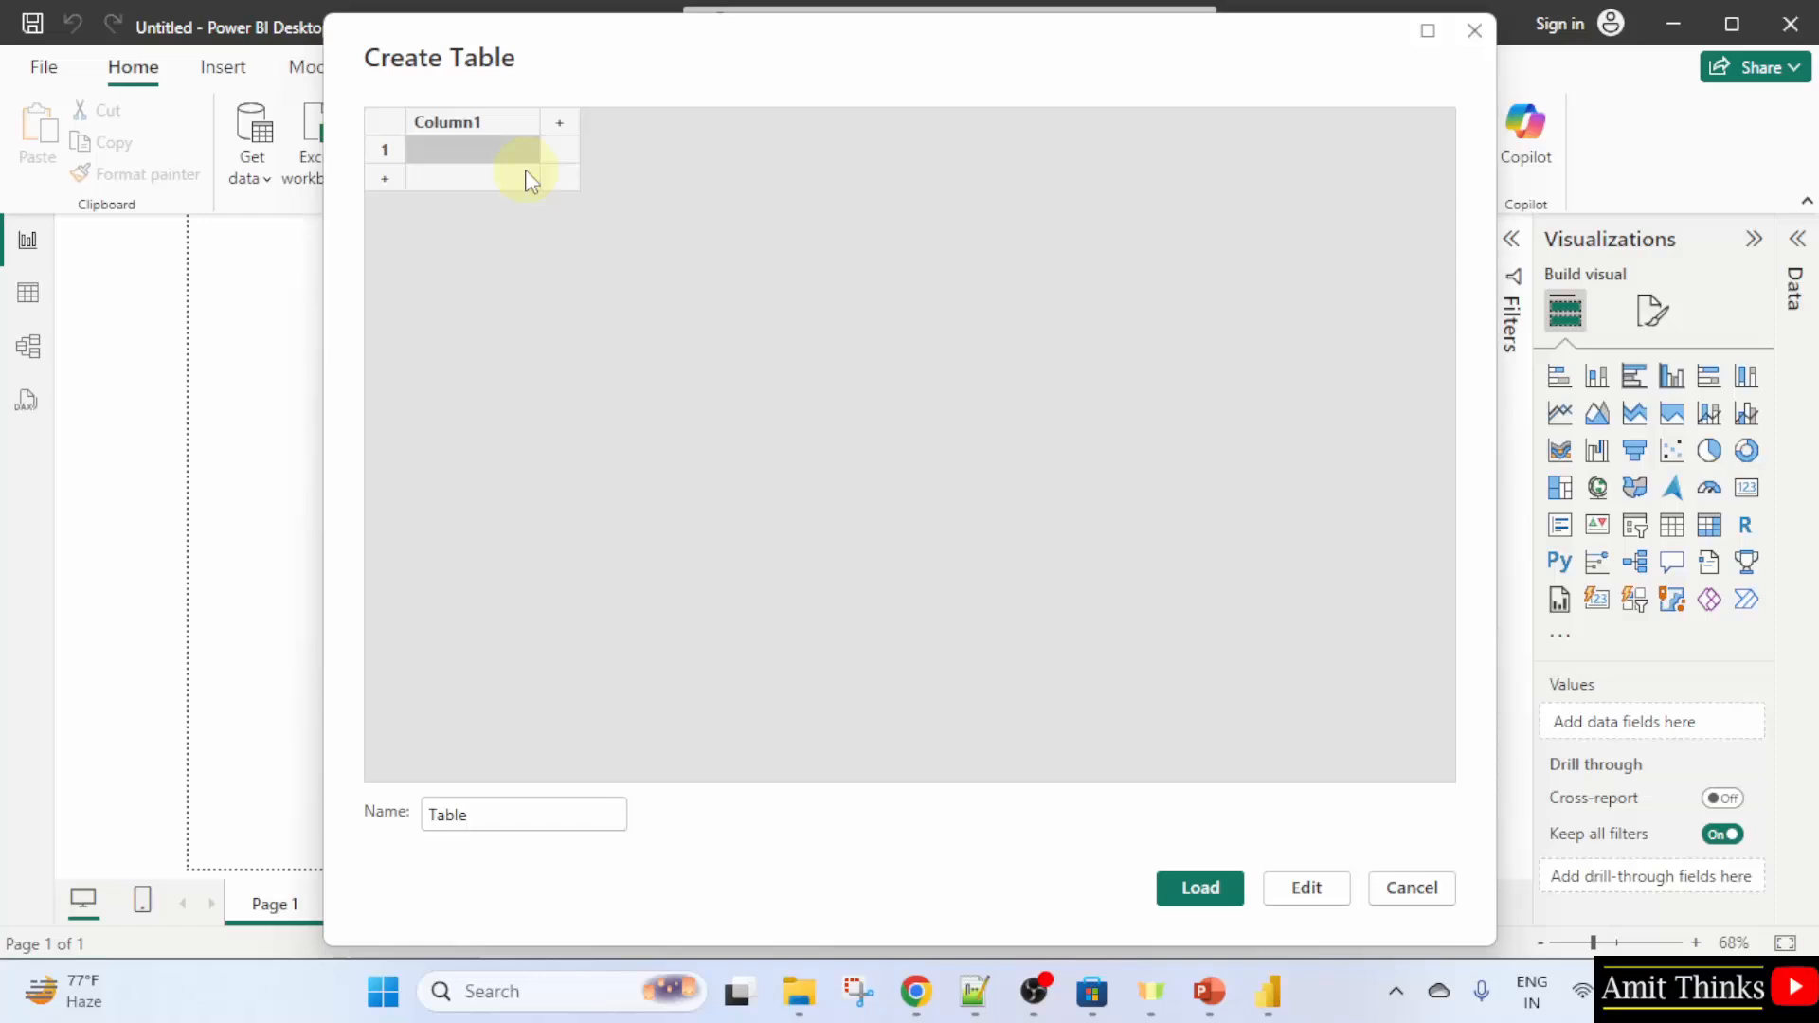
{"action": "double_click", "coordinate": [447, 121]}
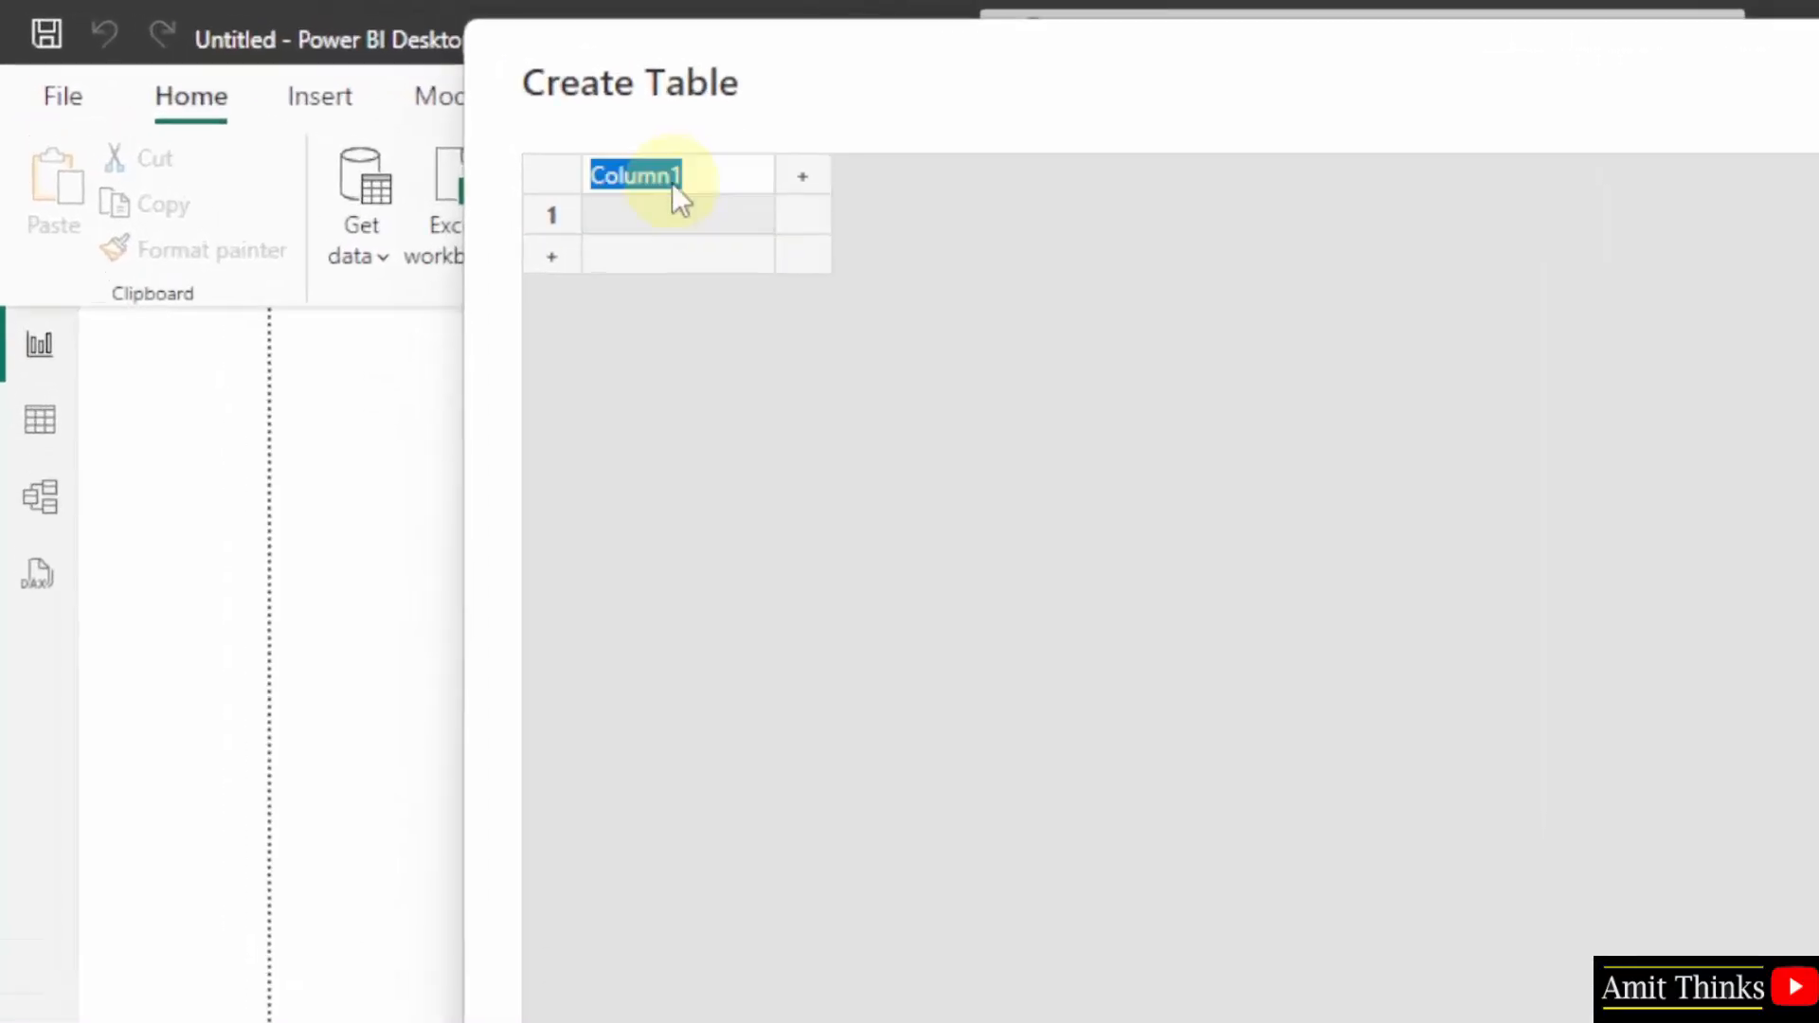
{"action": "type", "text": "Student"}
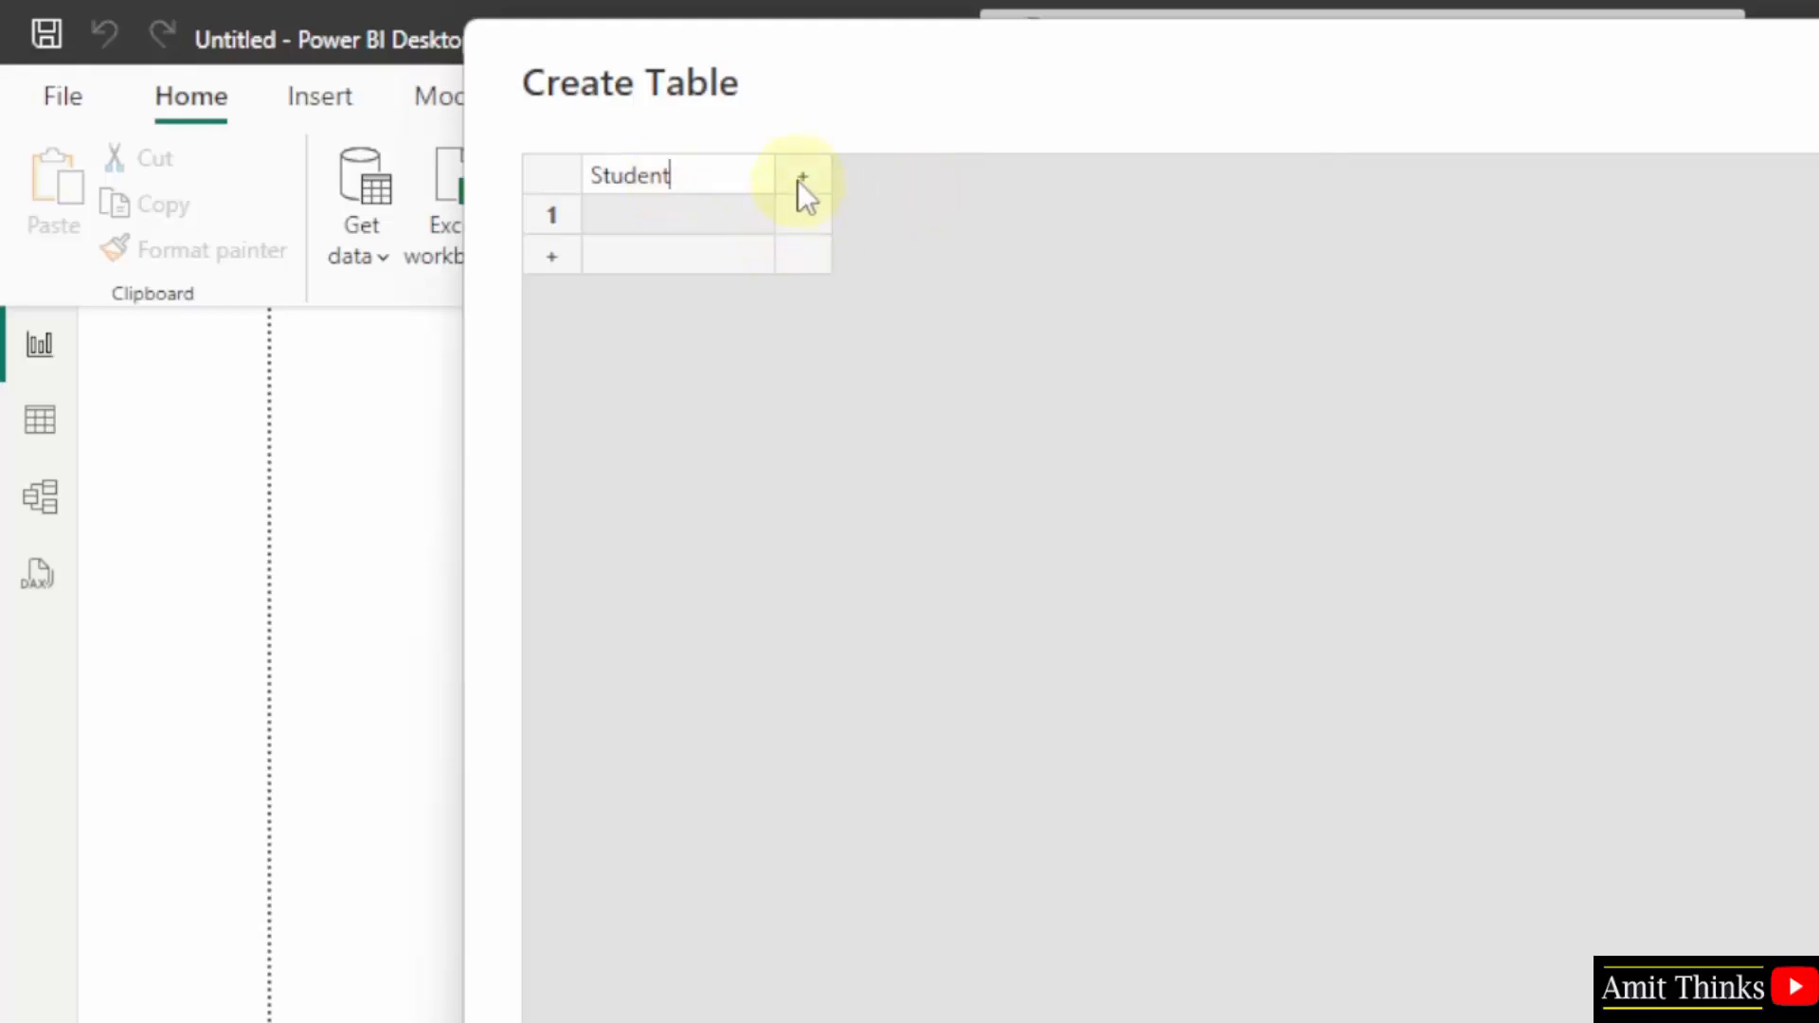
{"action": "type", "text": "Subject"}
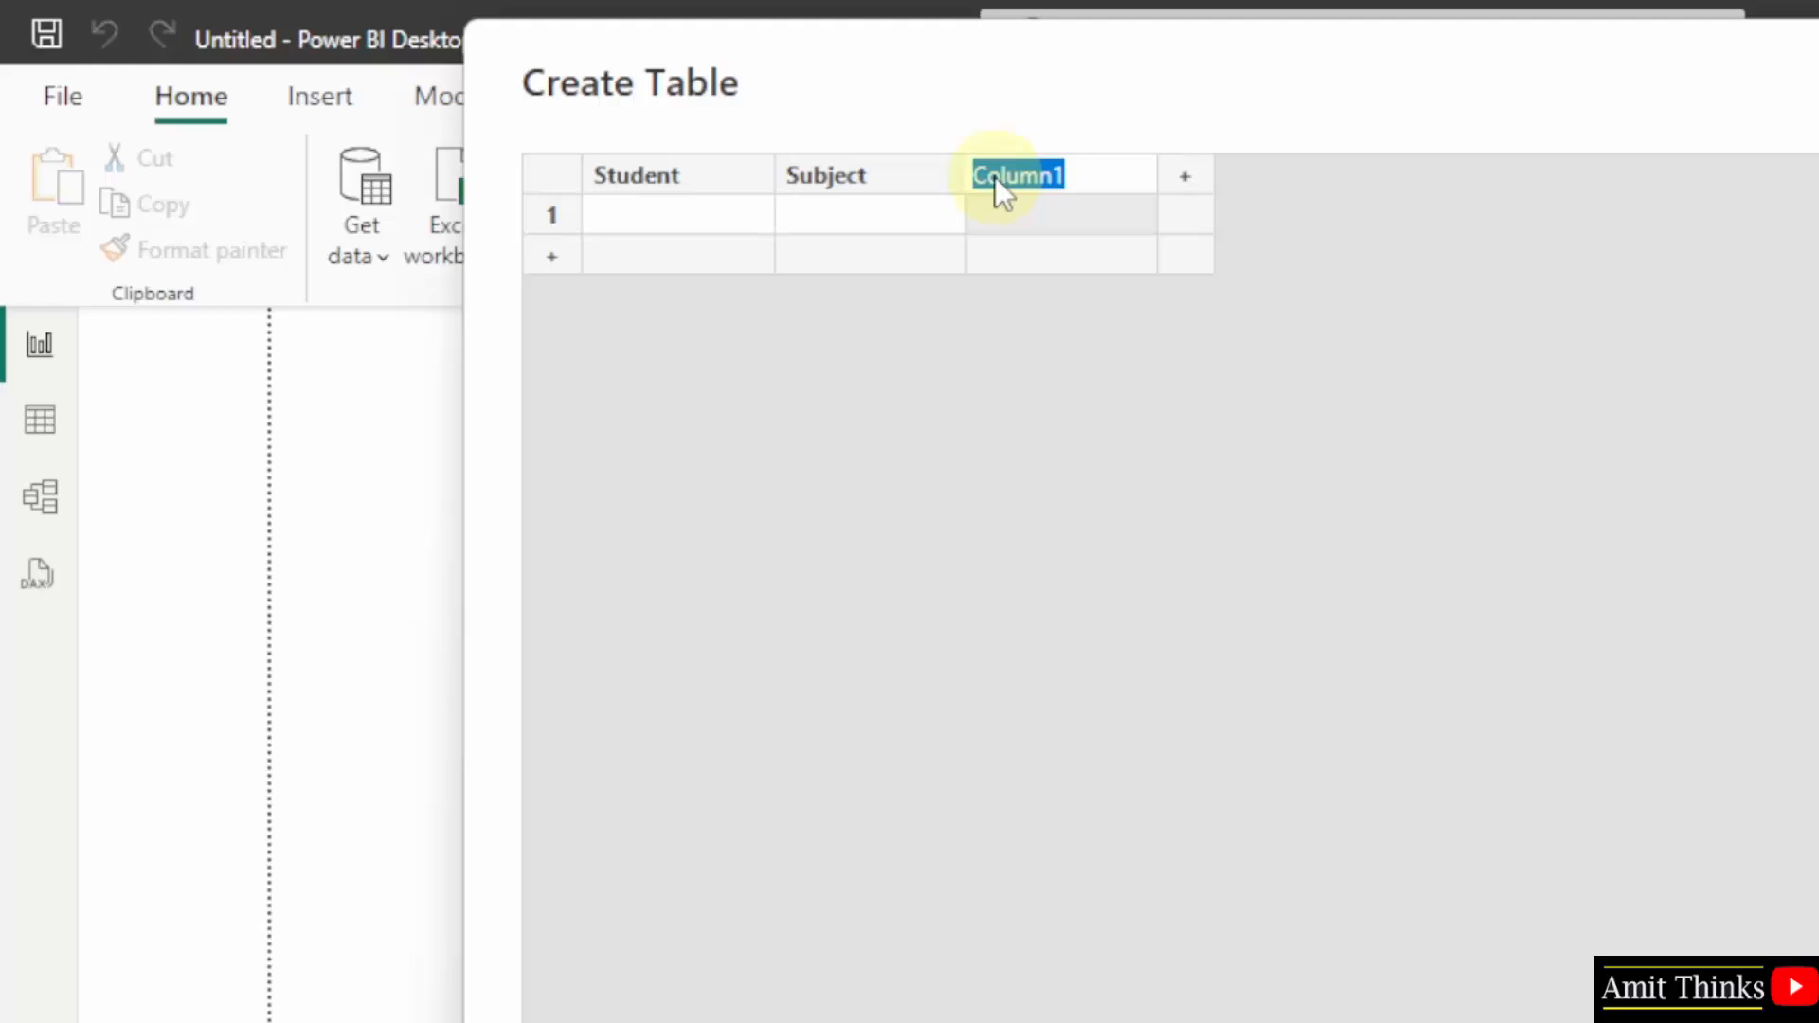
{"action": "type", "text": "Marks"}
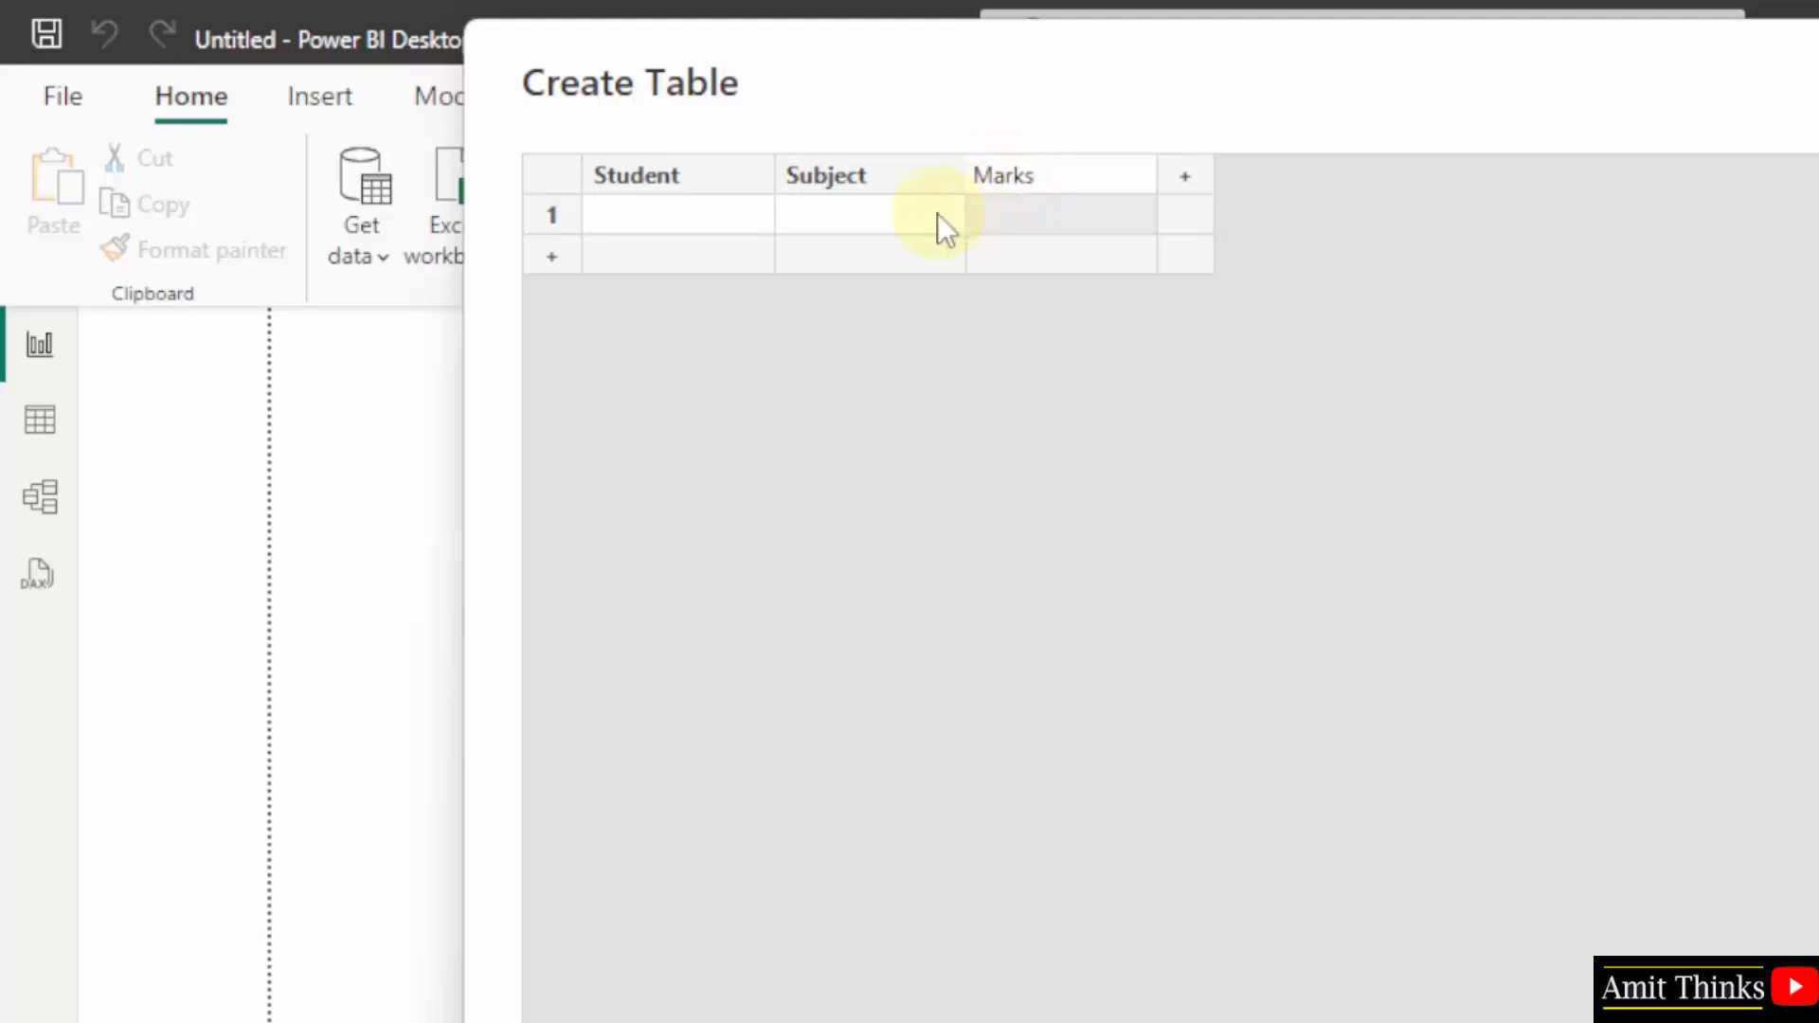
Enter the student rows starting with Amit / Python, name the table Coding Students and load it.
{"action": "type", "text": "A"}
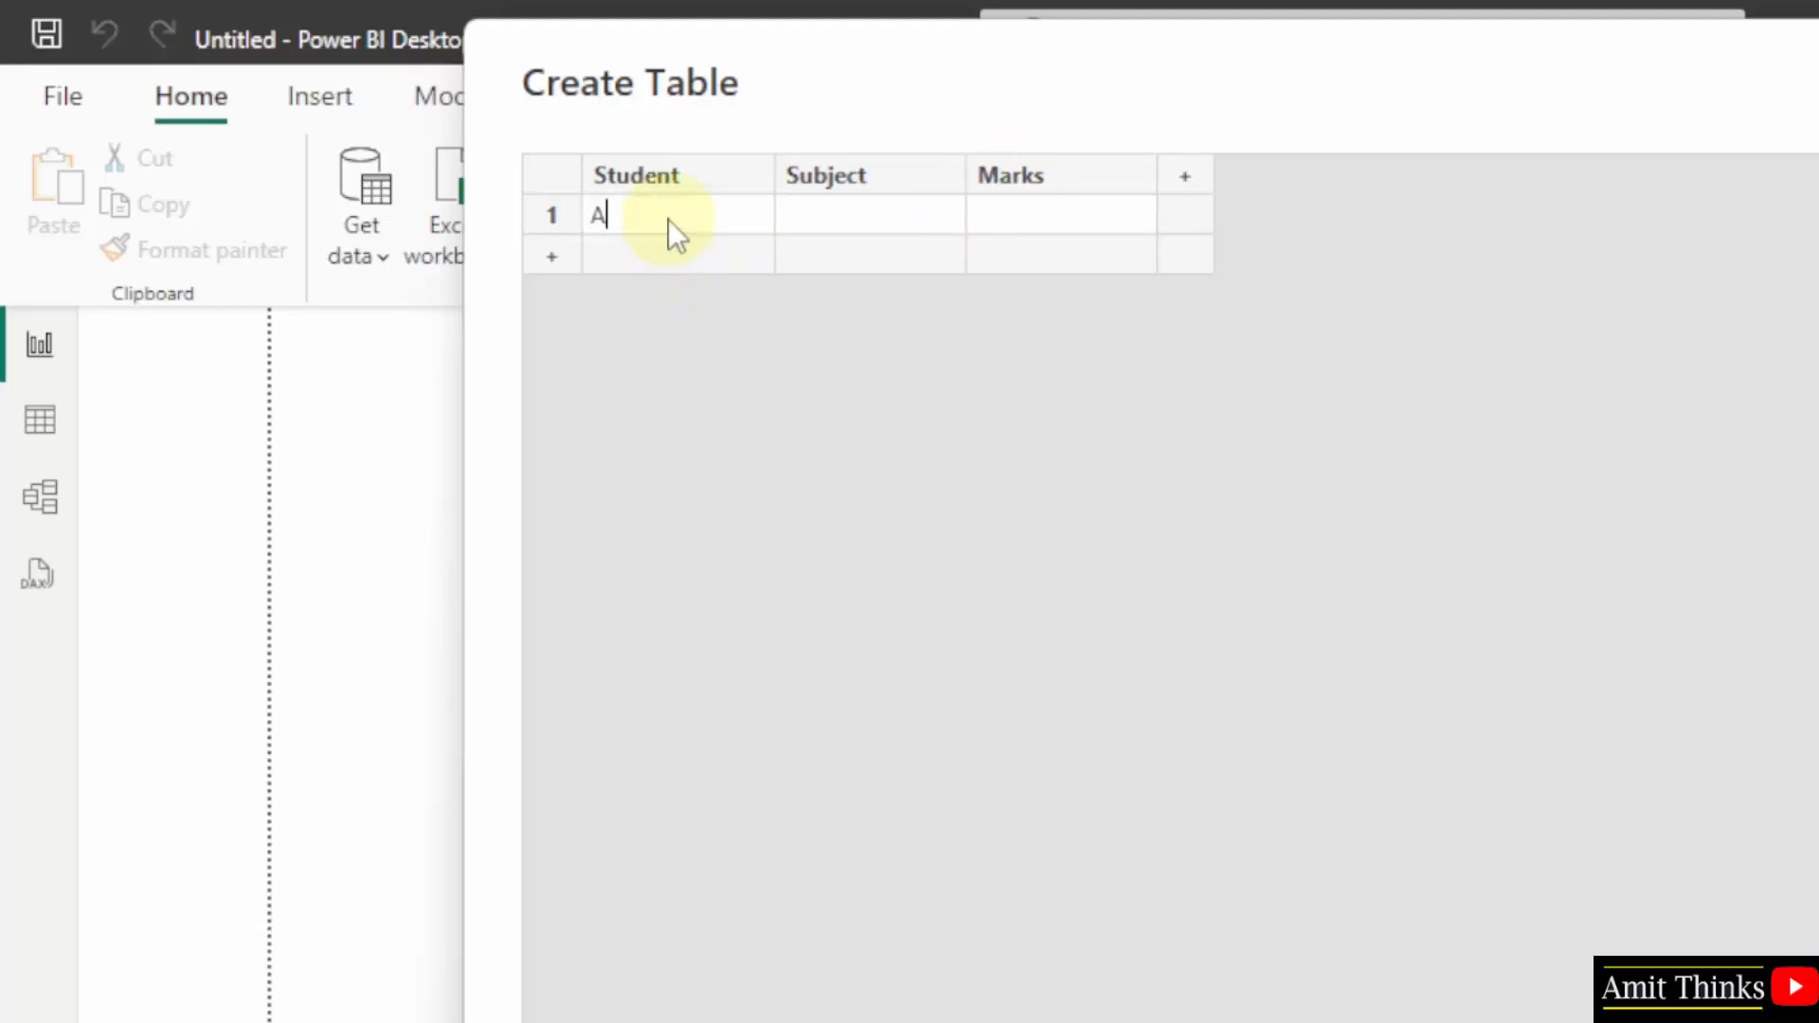
{"action": "type", "text": "mit"}
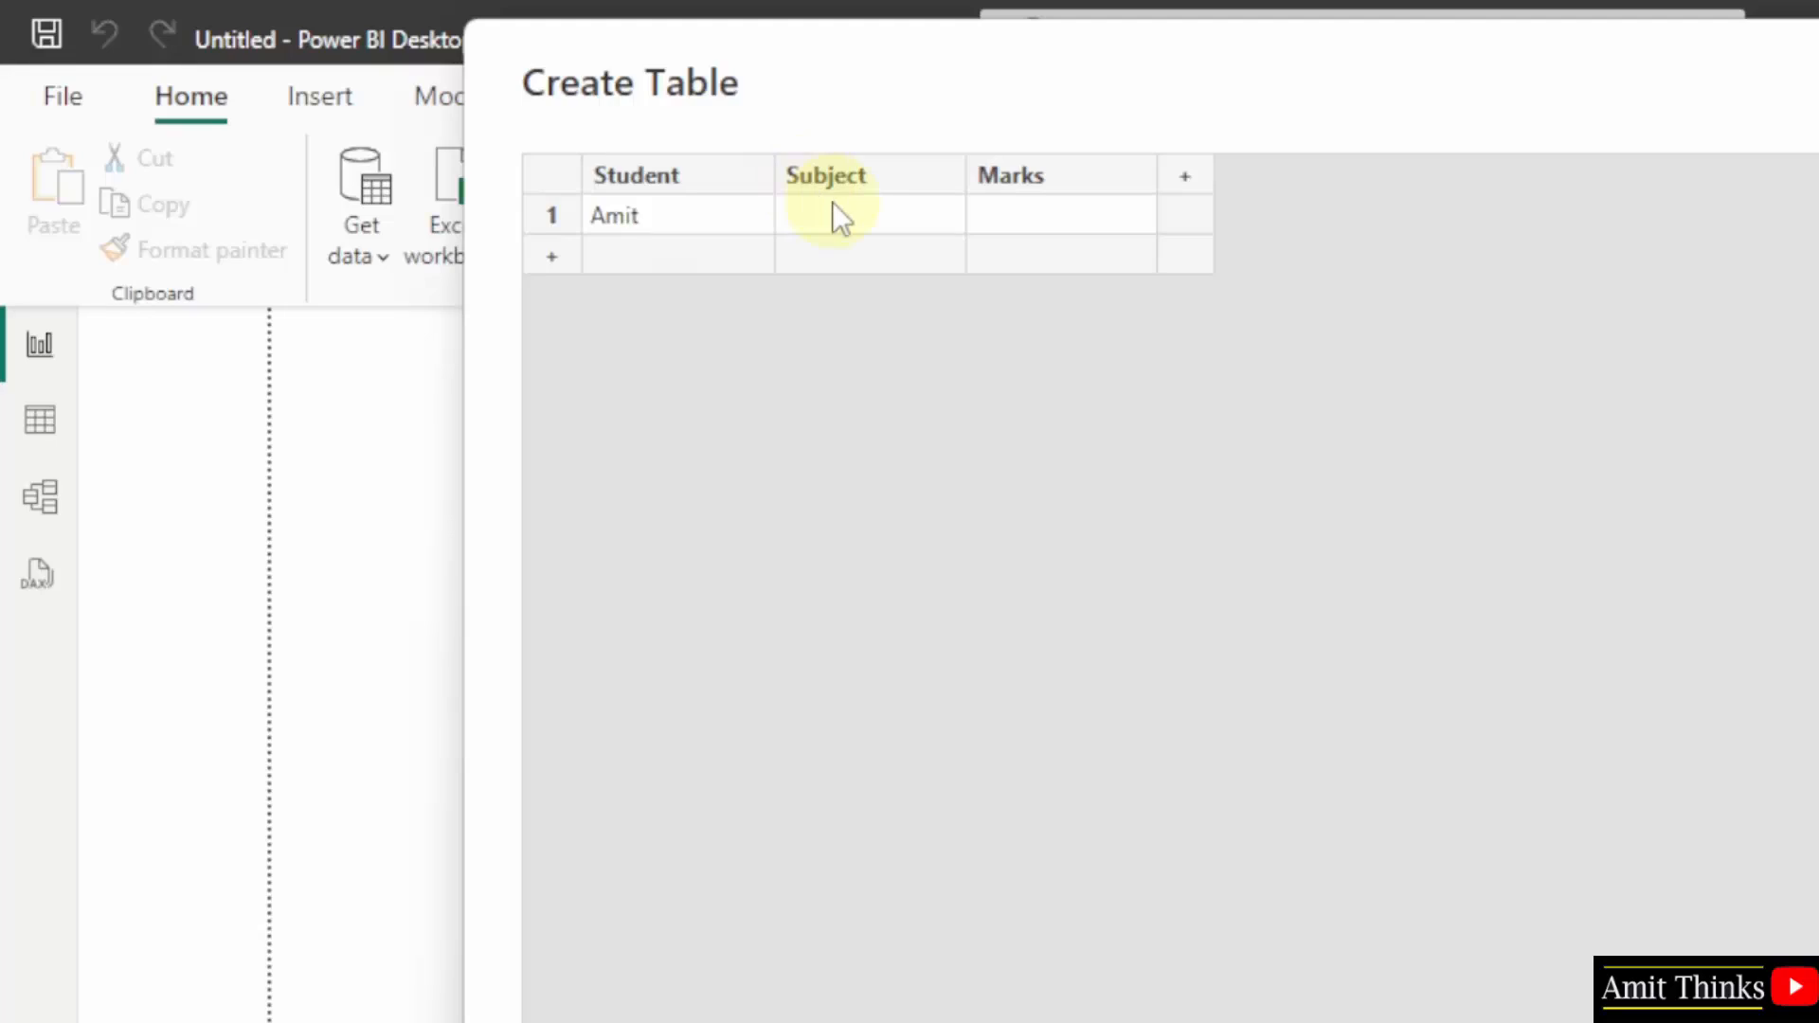
{"action": "type", "text": "Python"}
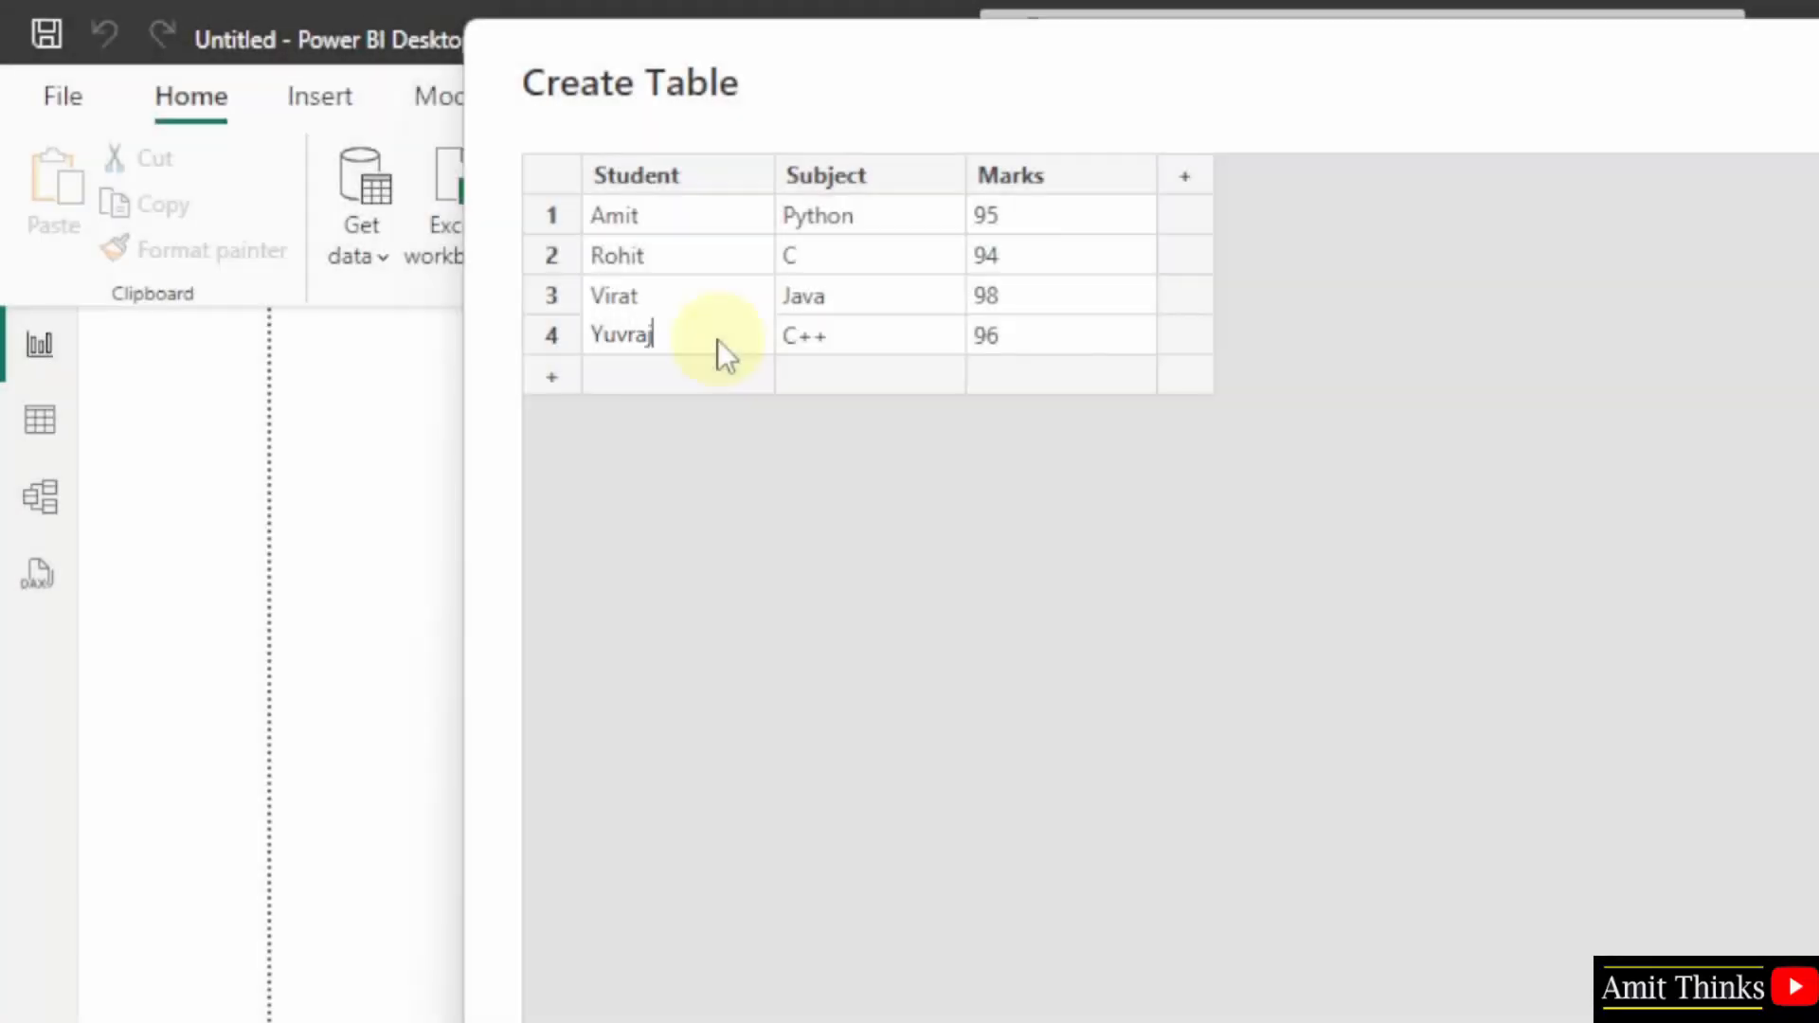
{"action": "mouse_move", "coordinate": [974, 430]}
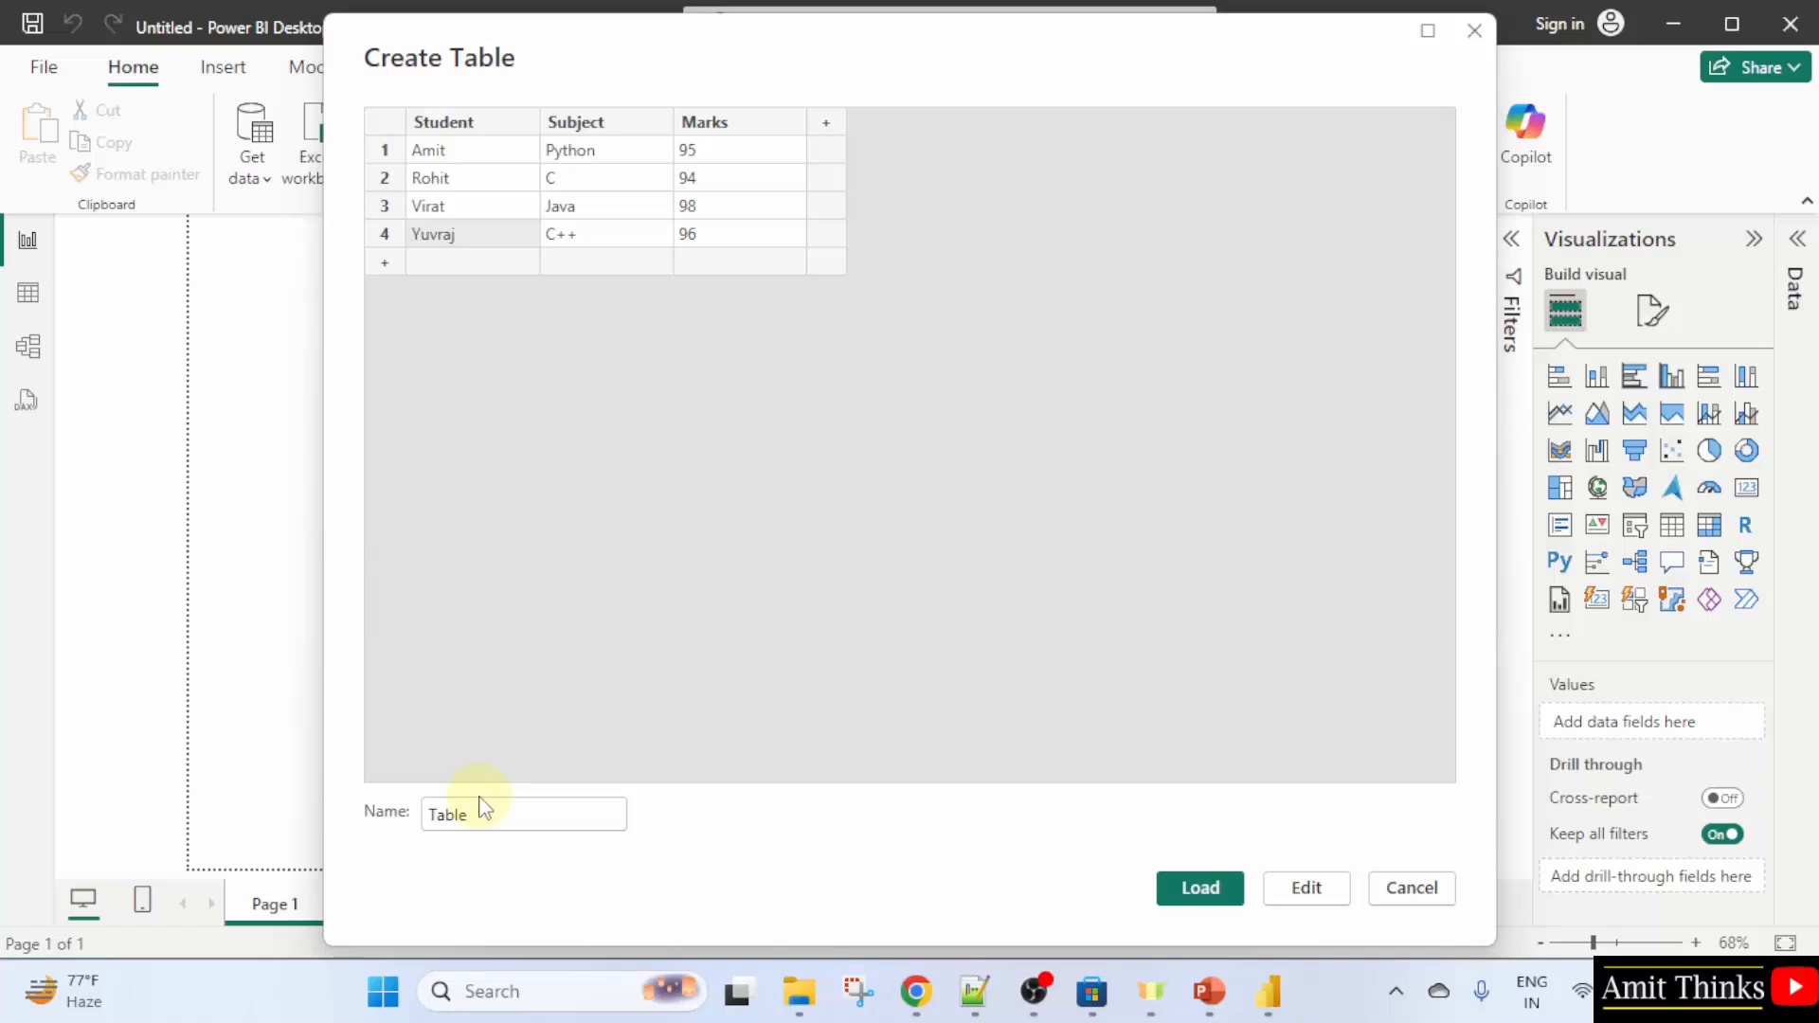
{"action": "type", "text": "Coding Stud"}
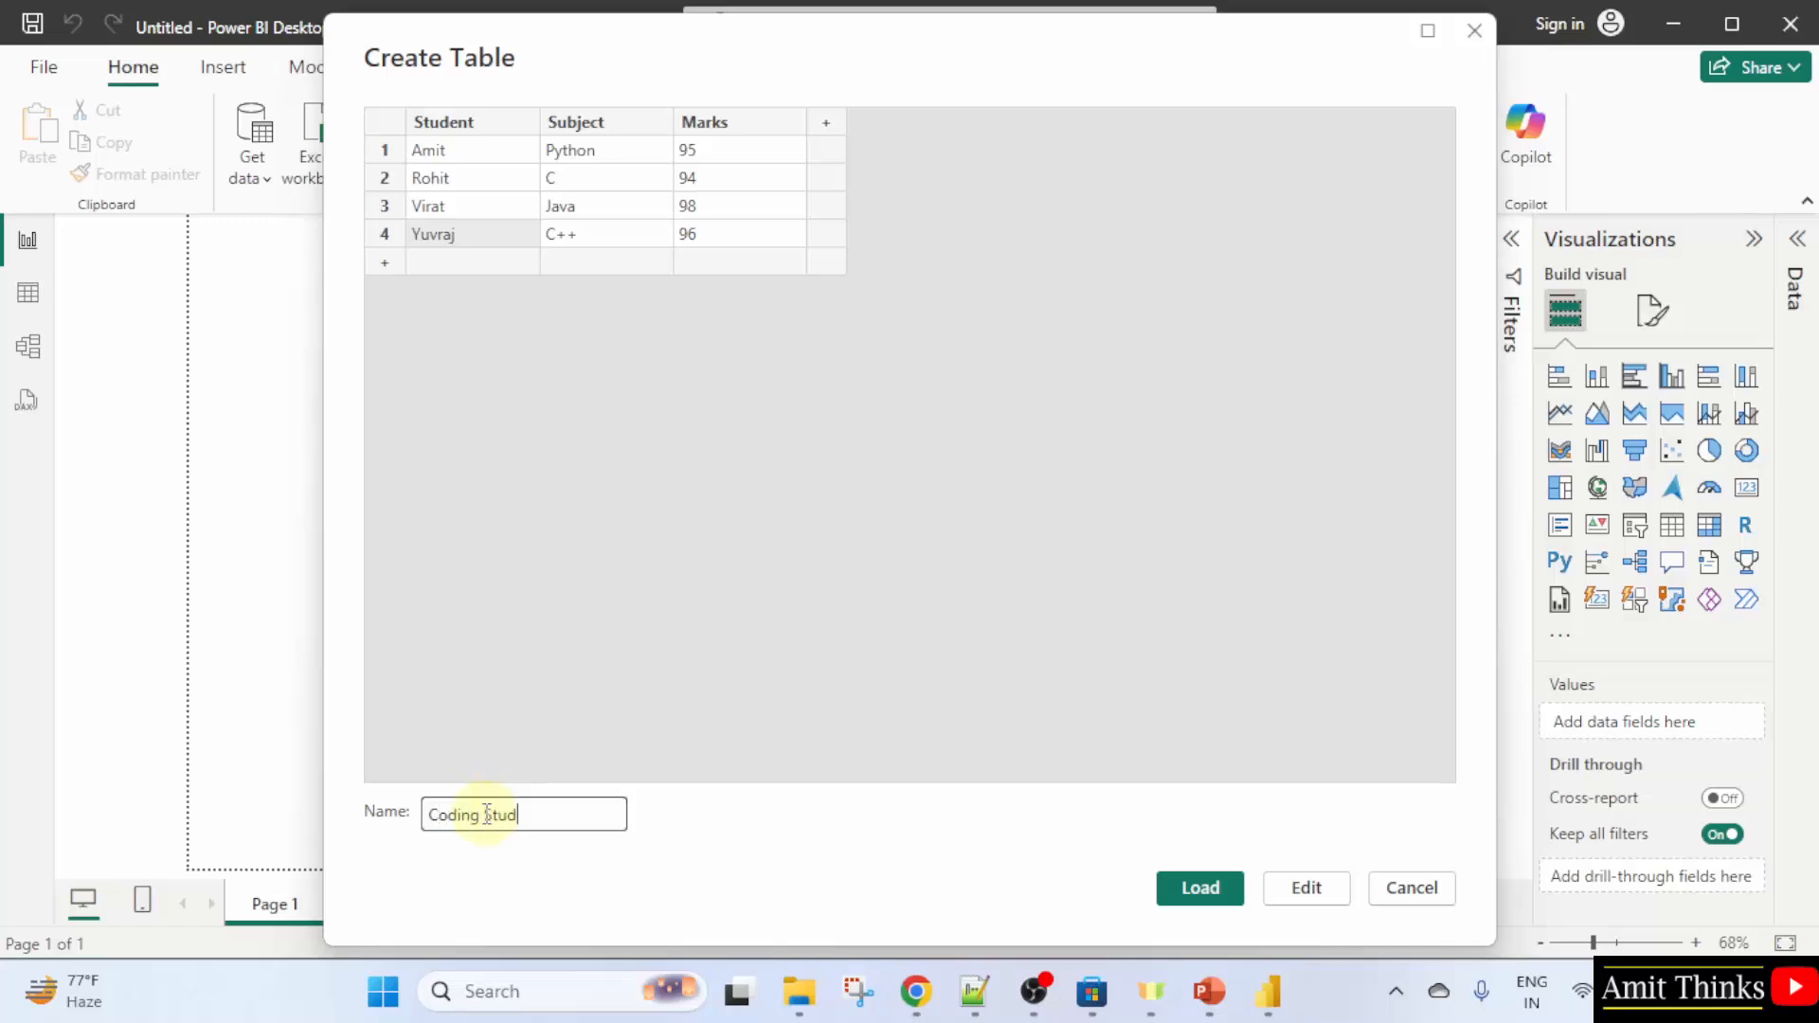
{"action": "type", "text": "ents"}
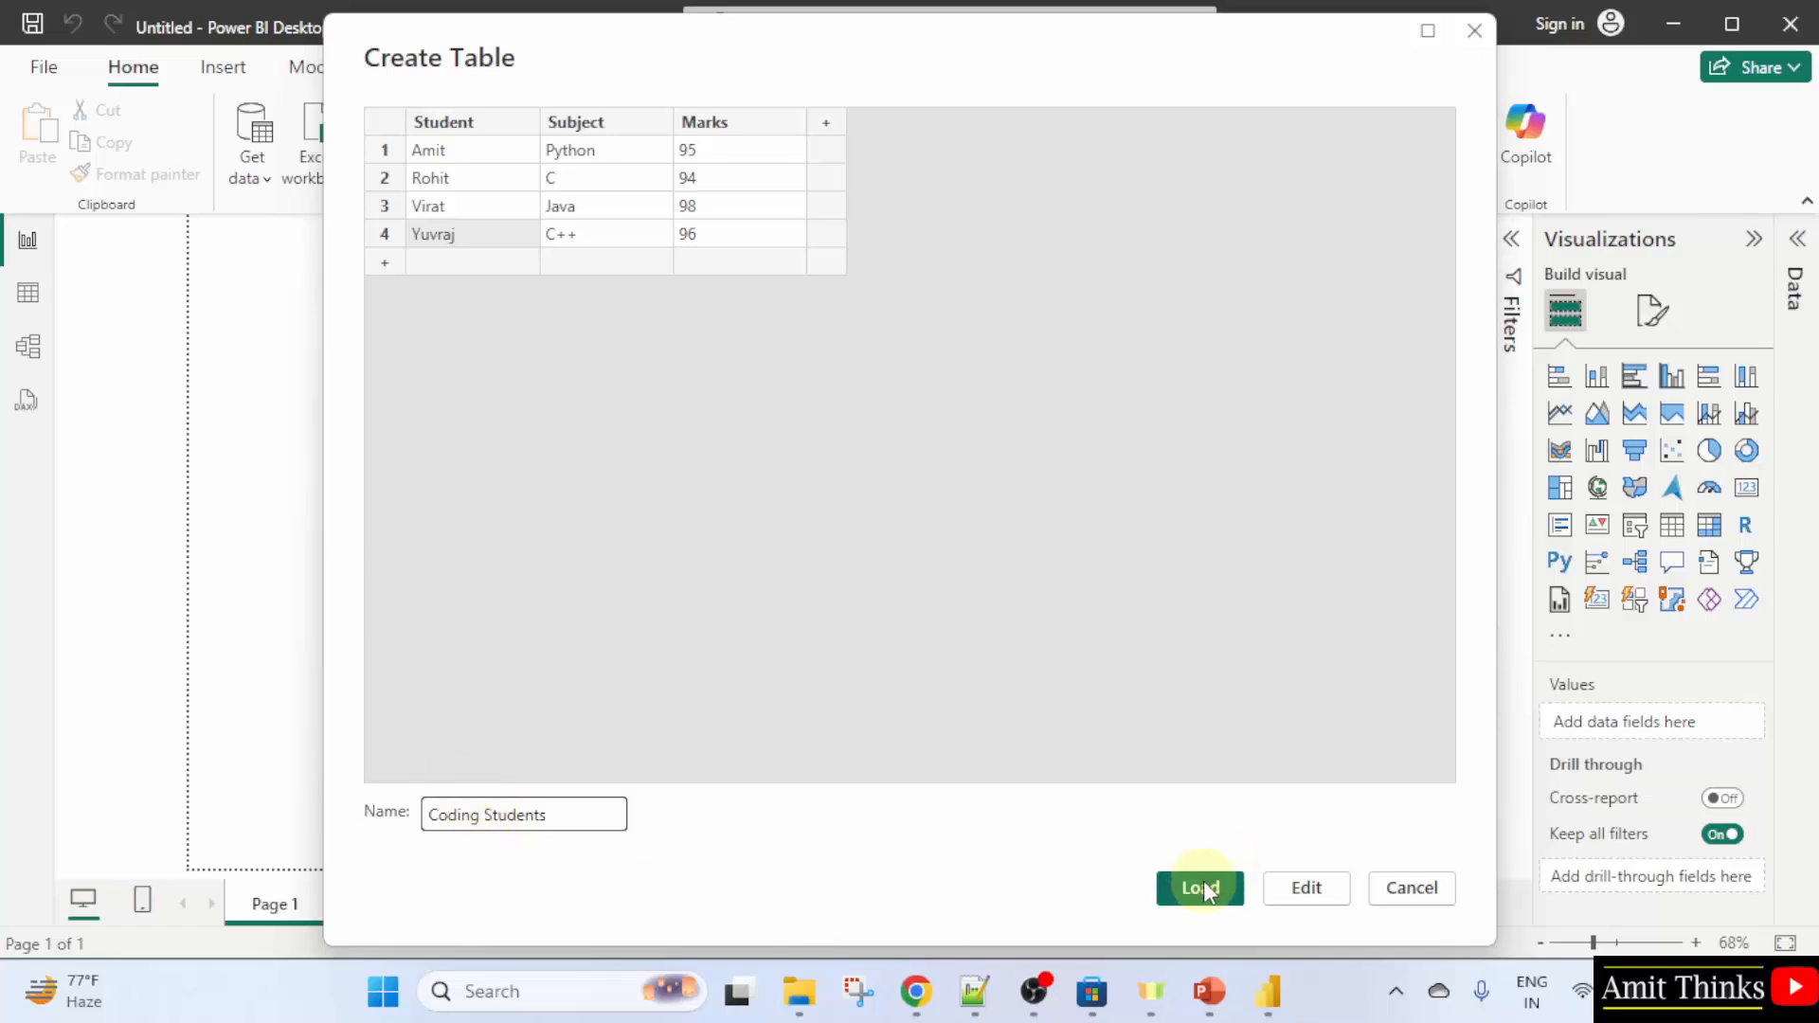
{"action": "left_click", "coordinate": [1197, 887]}
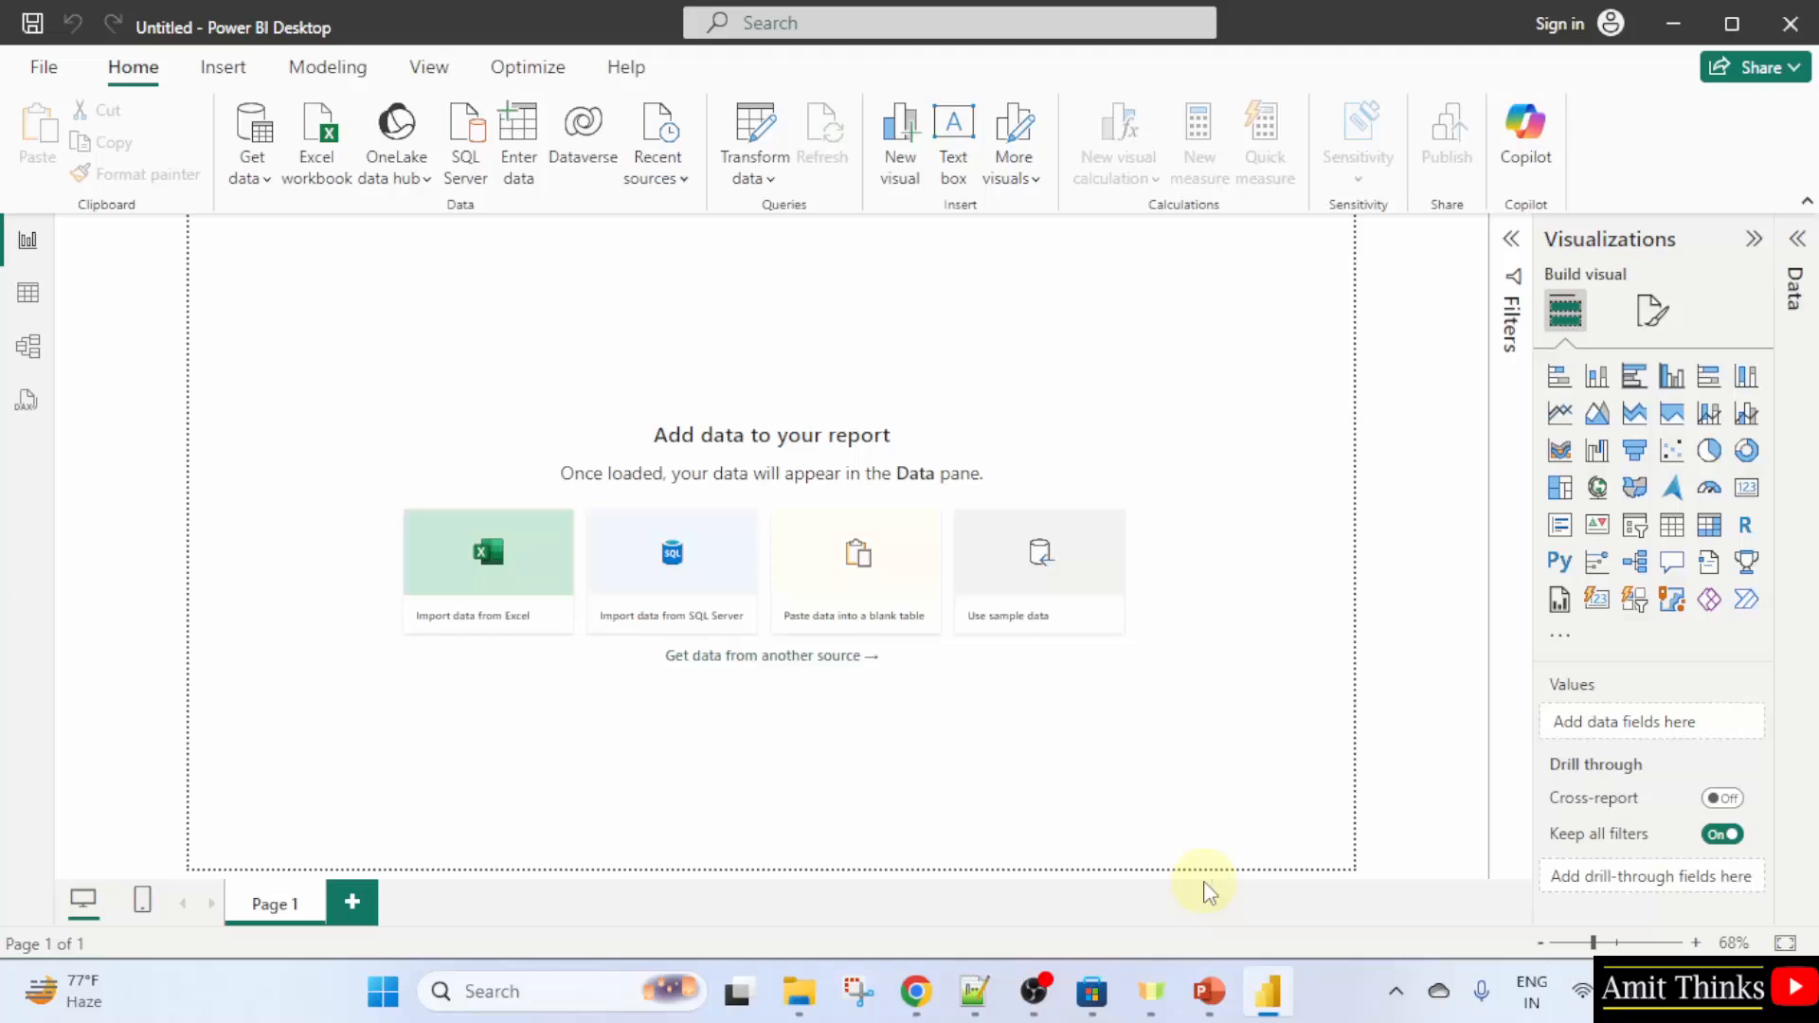
Wait for Coding Students to finish loading into the Data pane.
{"action": "left_click", "coordinate": [487, 551]}
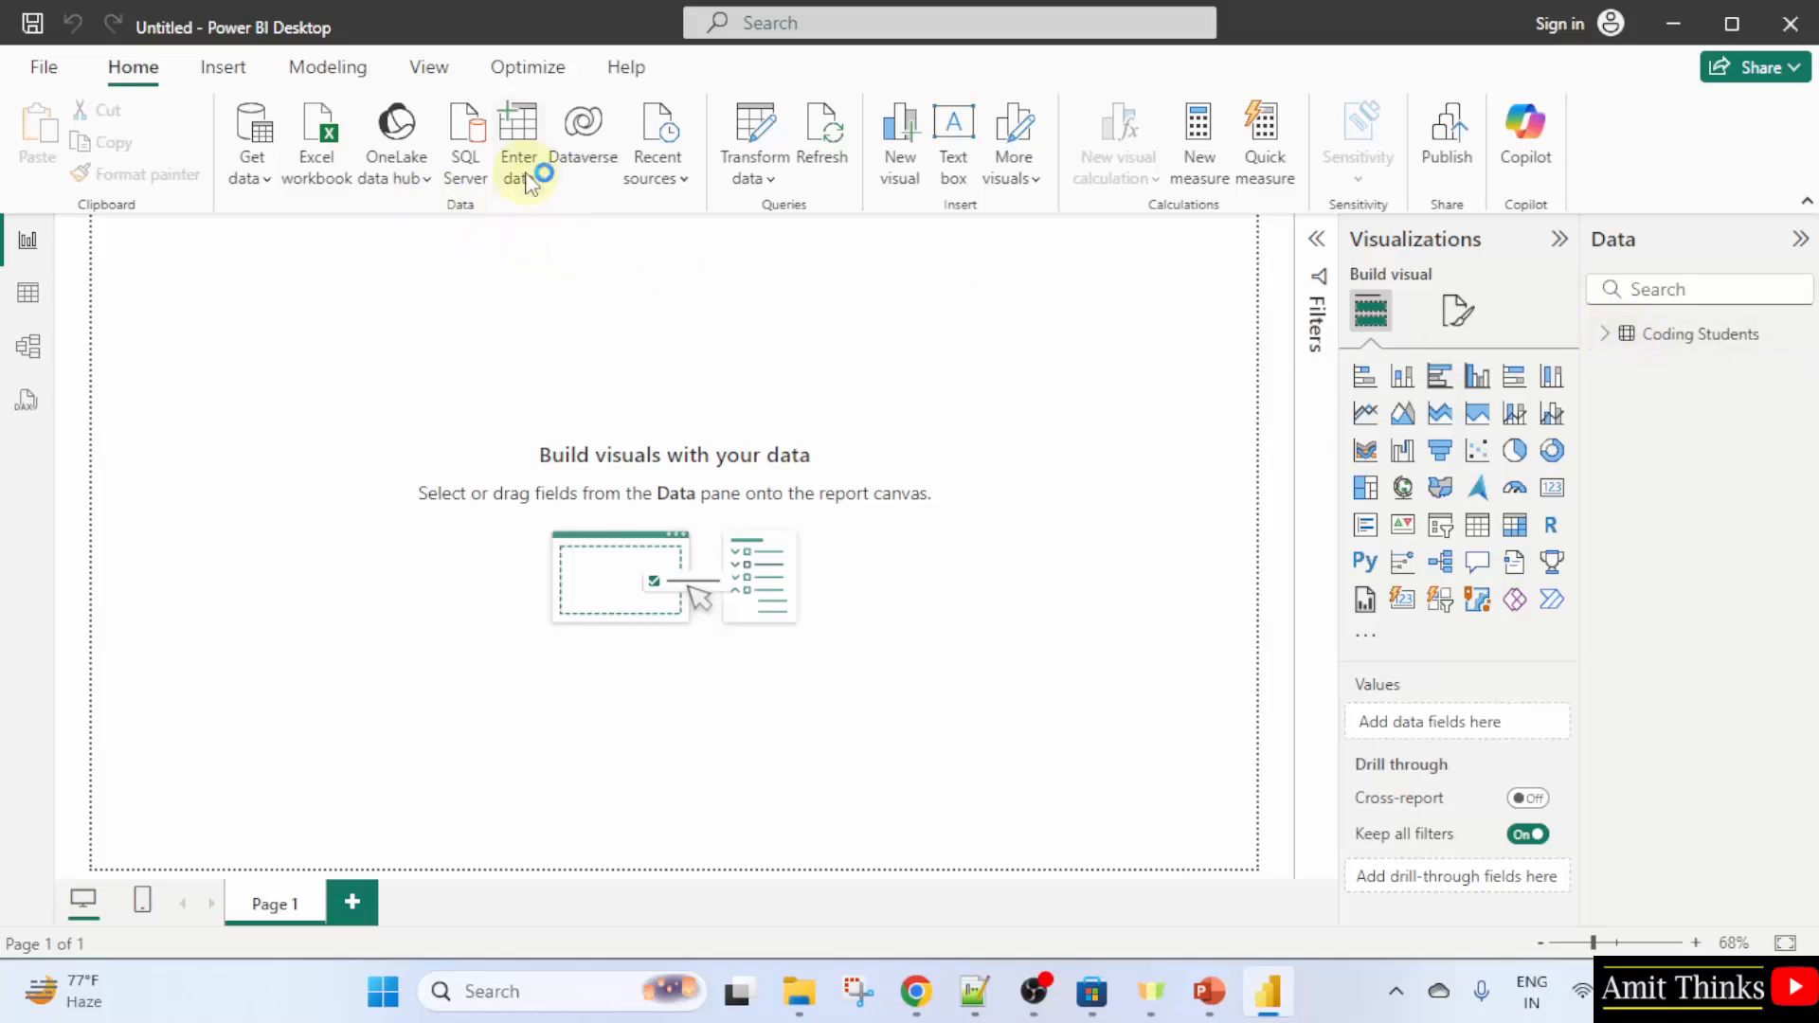
Enter a second Student, Subject, Marks table with Steve, David and Chris, named Management Students, and load it.
{"action": "left_click", "coordinate": [520, 138]}
{"action": "type", "text": "Student"}
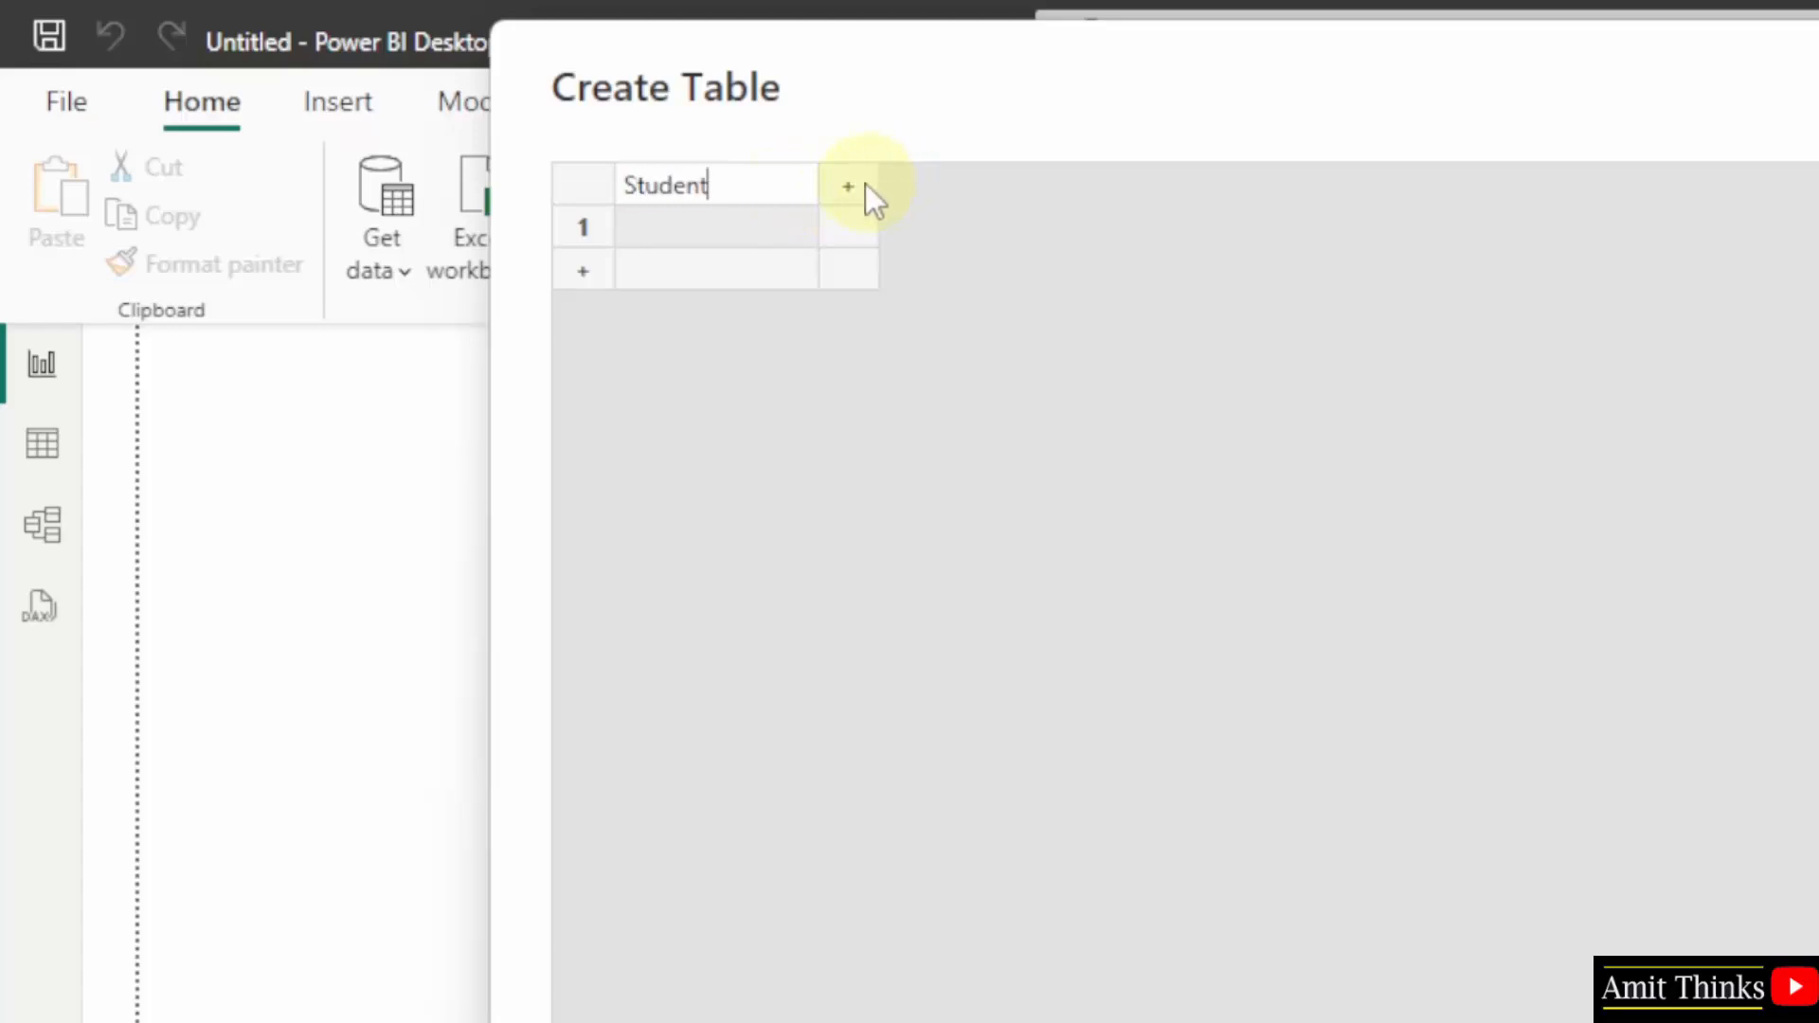
{"action": "type", "text": "Subject"}
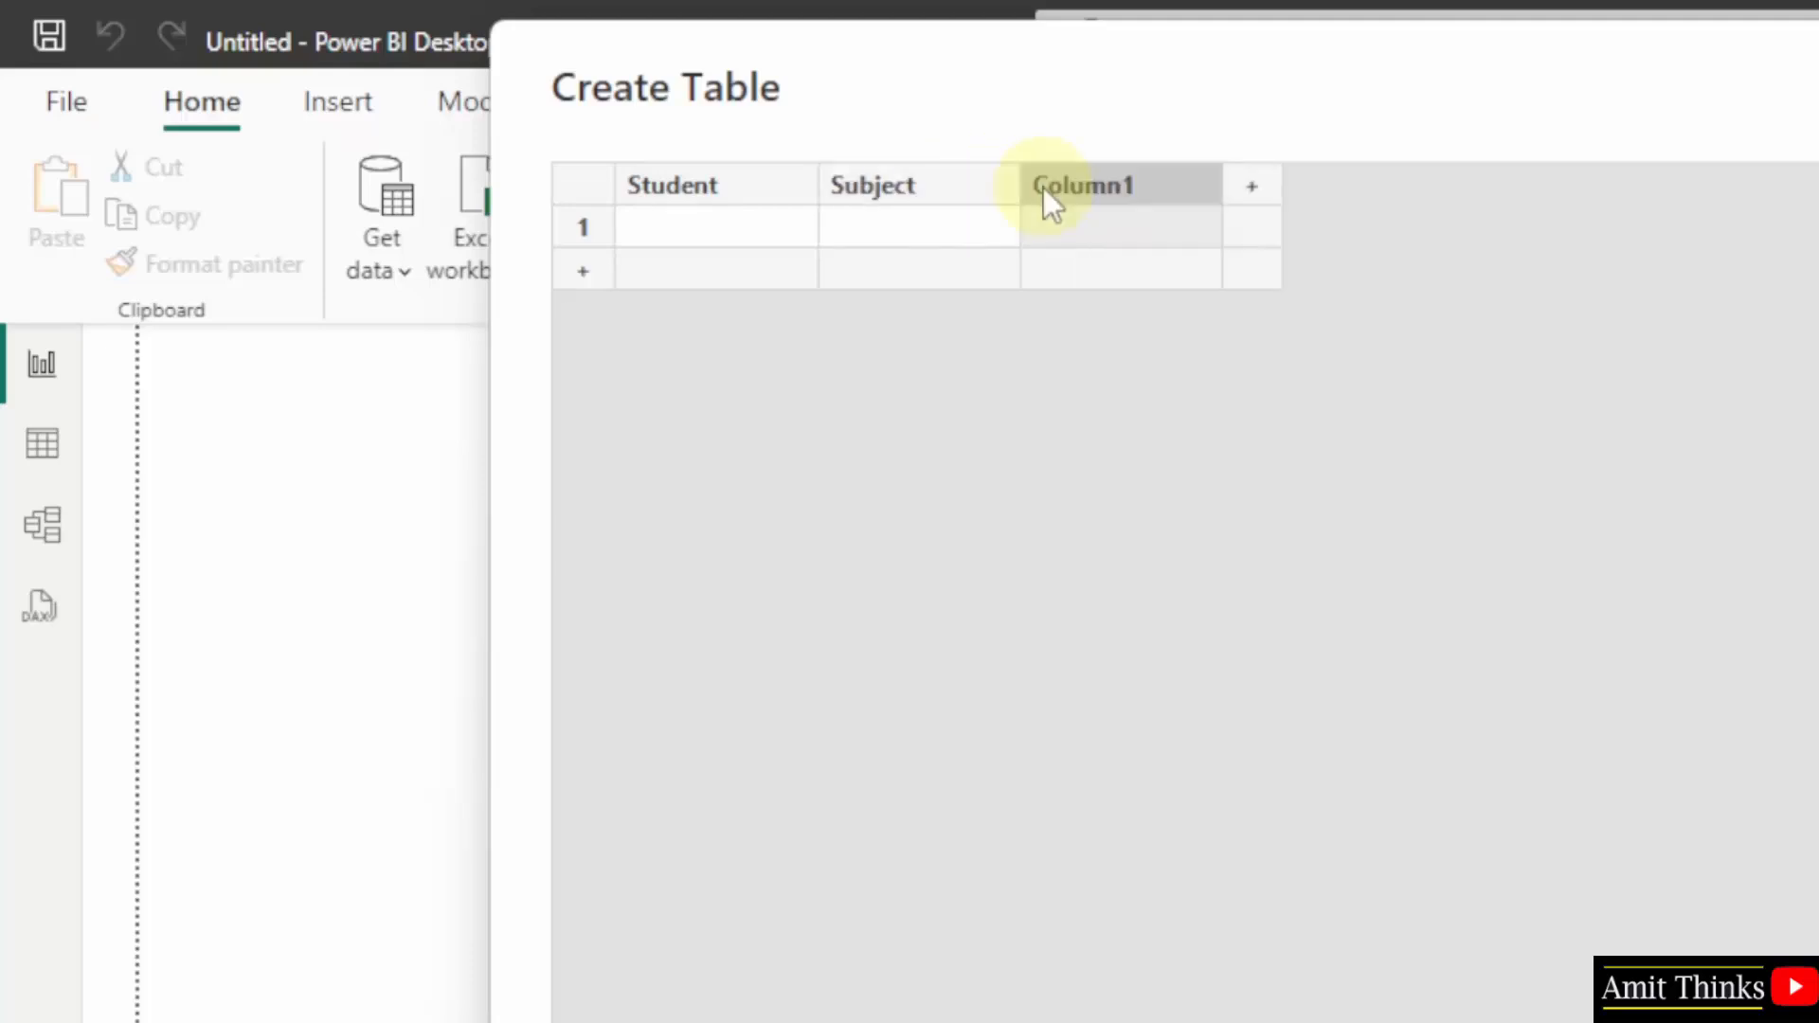
{"action": "type", "text": "Marks"}
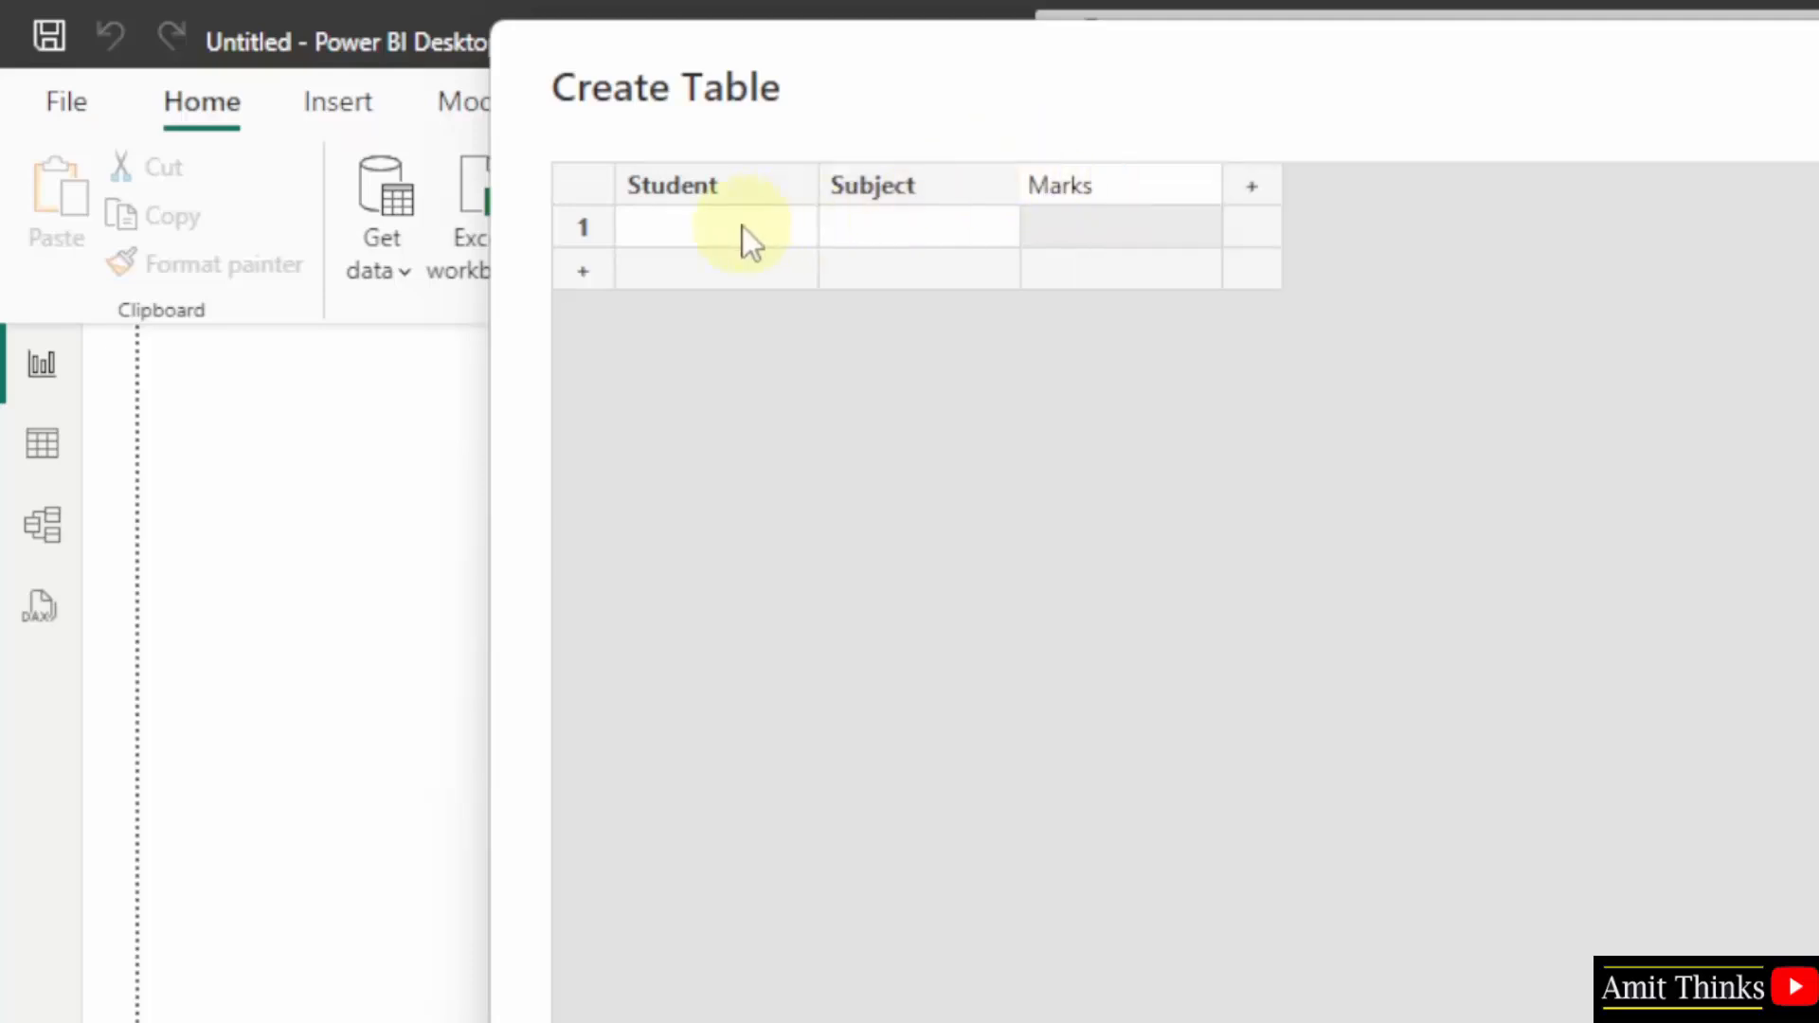
{"action": "type", "text": "Steve"}
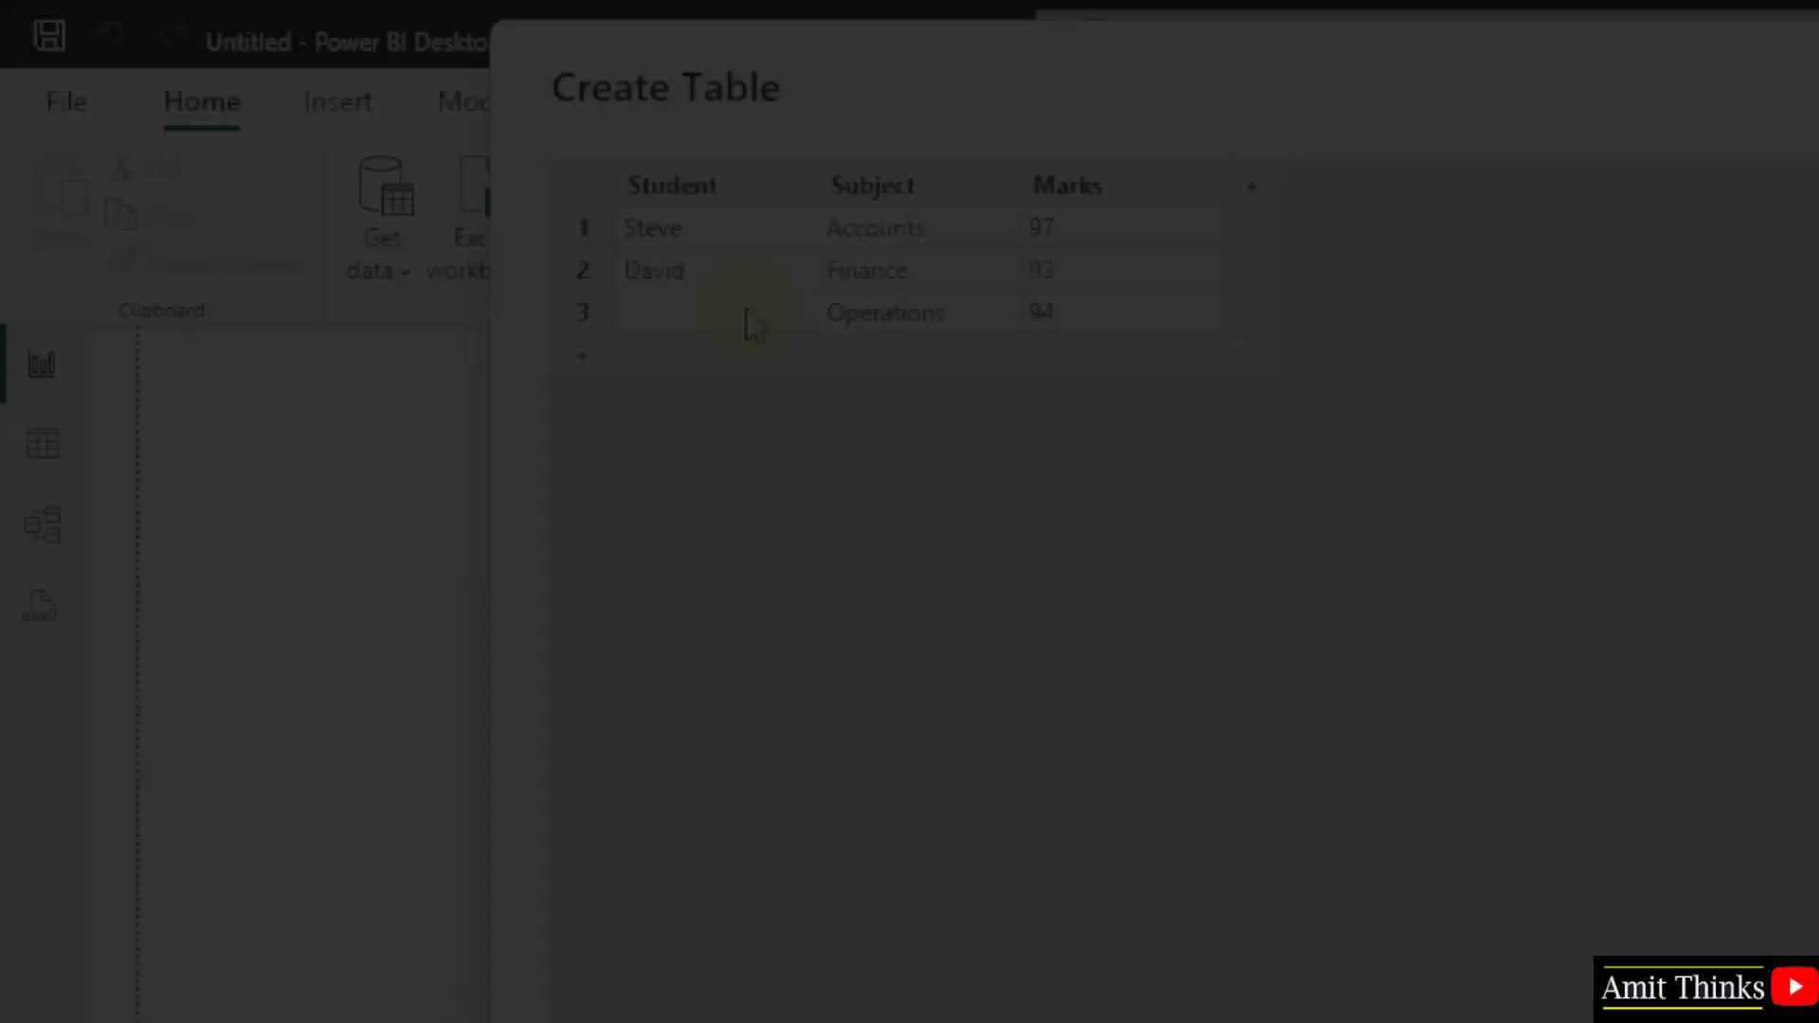
{"action": "type", "text": "Chris"}
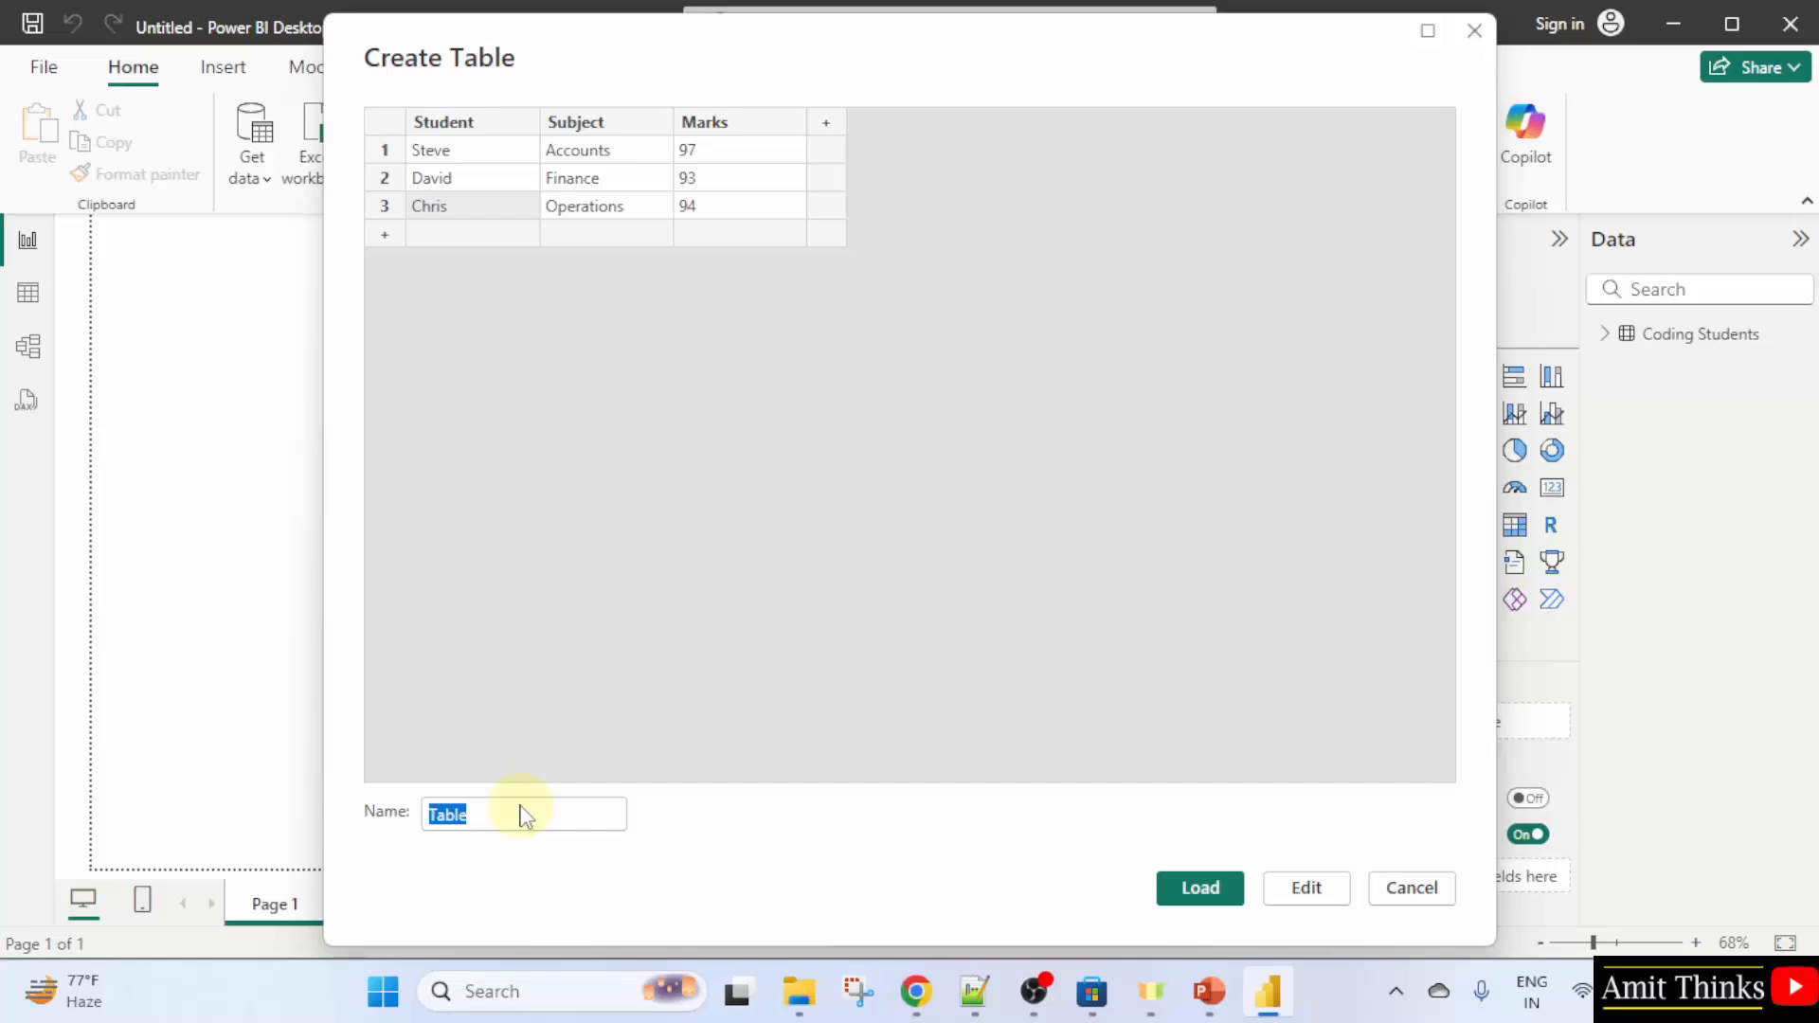
{"action": "type", "text": "Management Students"}
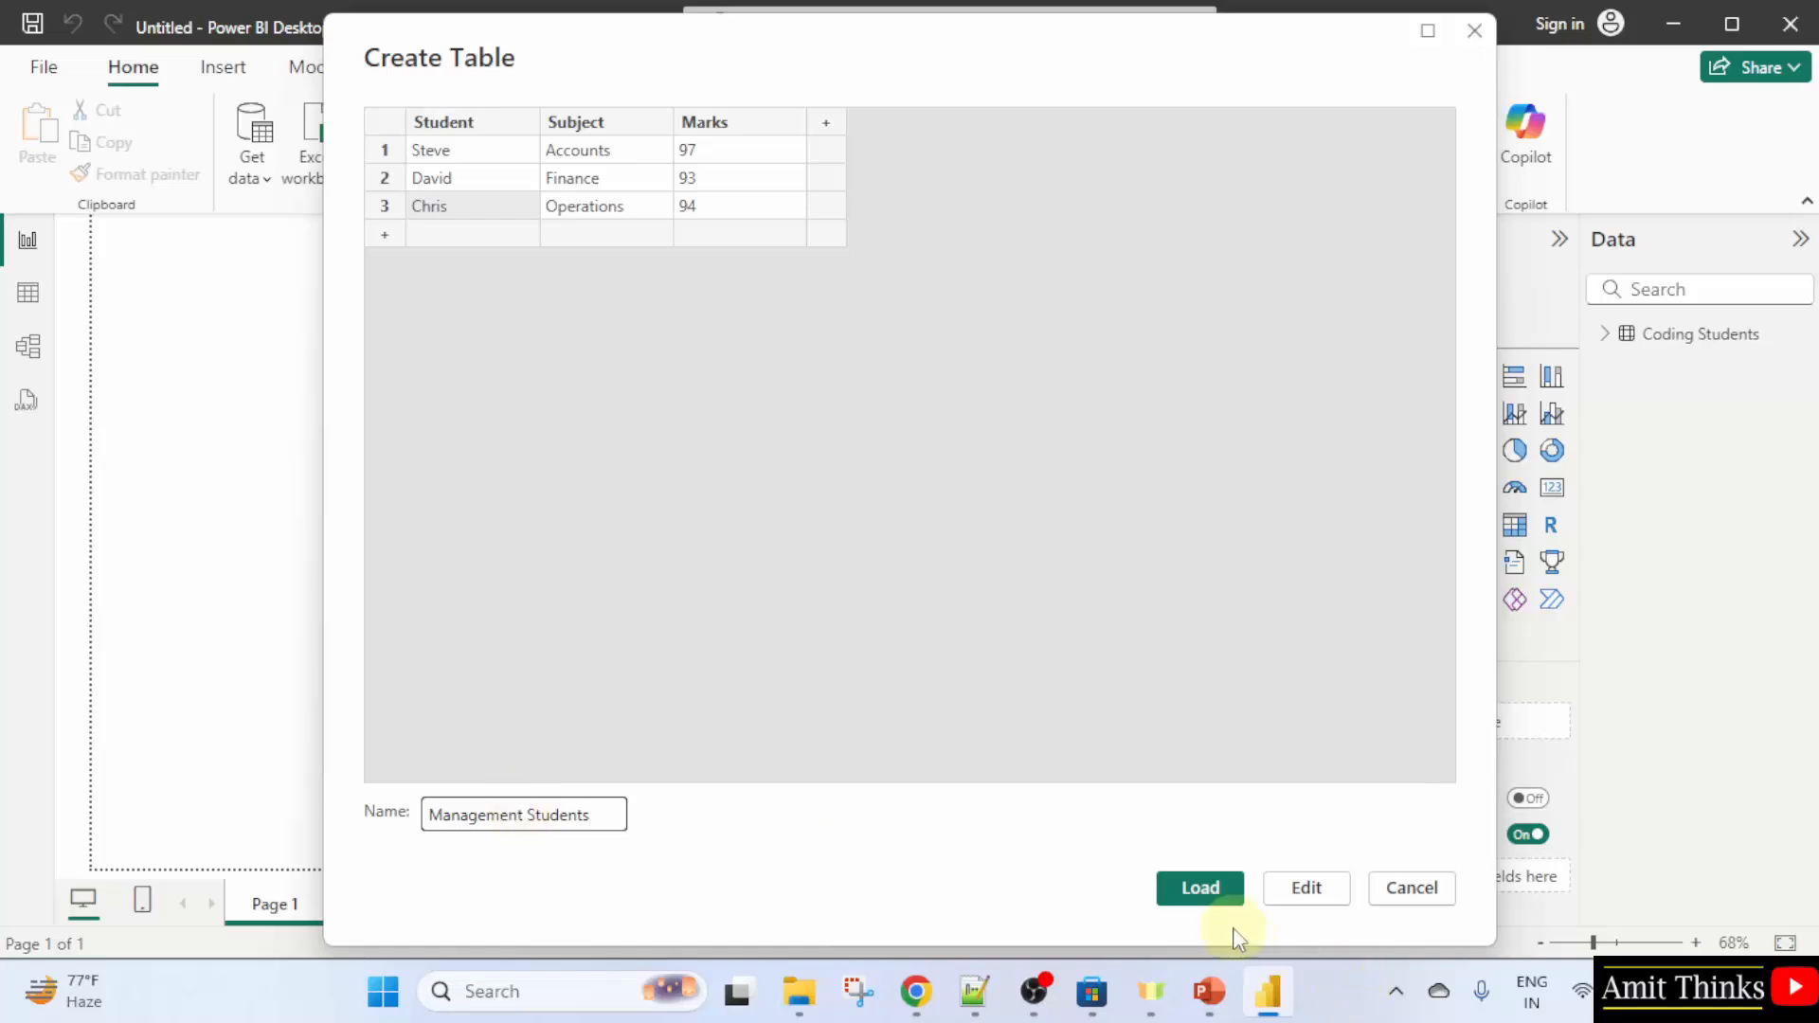
{"action": "left_click", "coordinate": [1200, 887]}
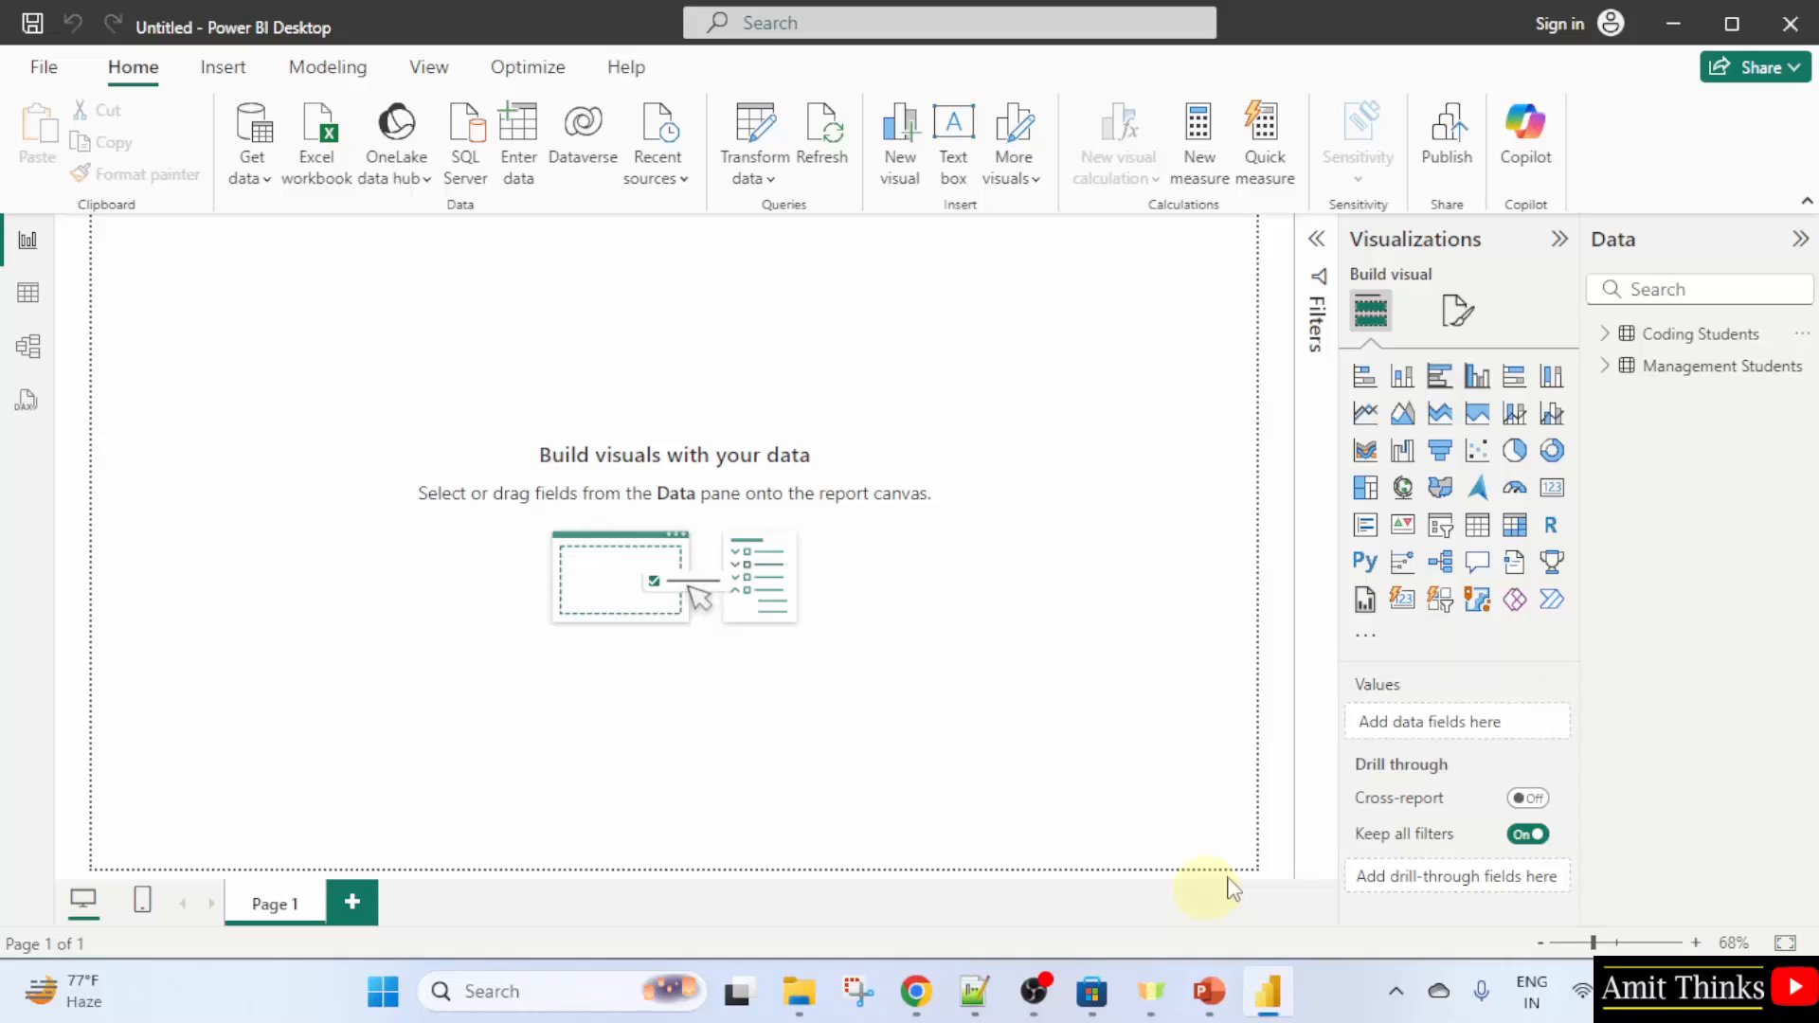
{"action": "left_click", "coordinate": [1607, 333]}
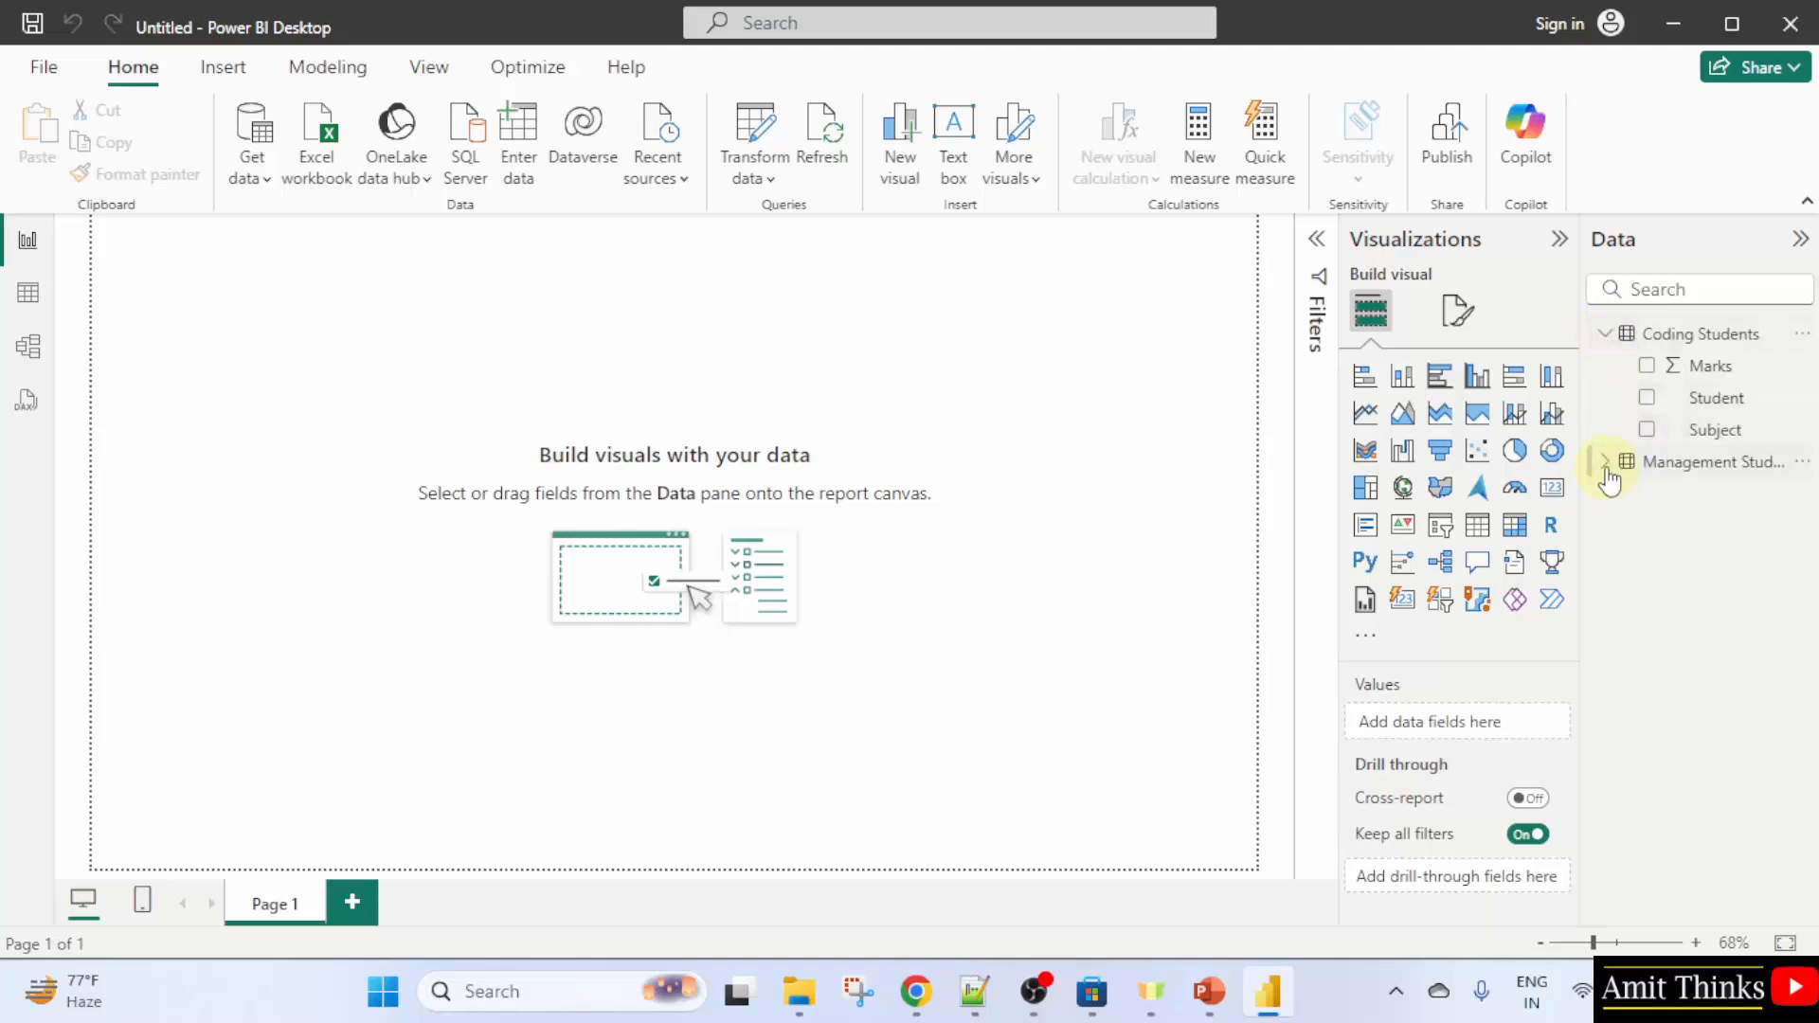
{"action": "left_click", "coordinate": [1607, 463]}
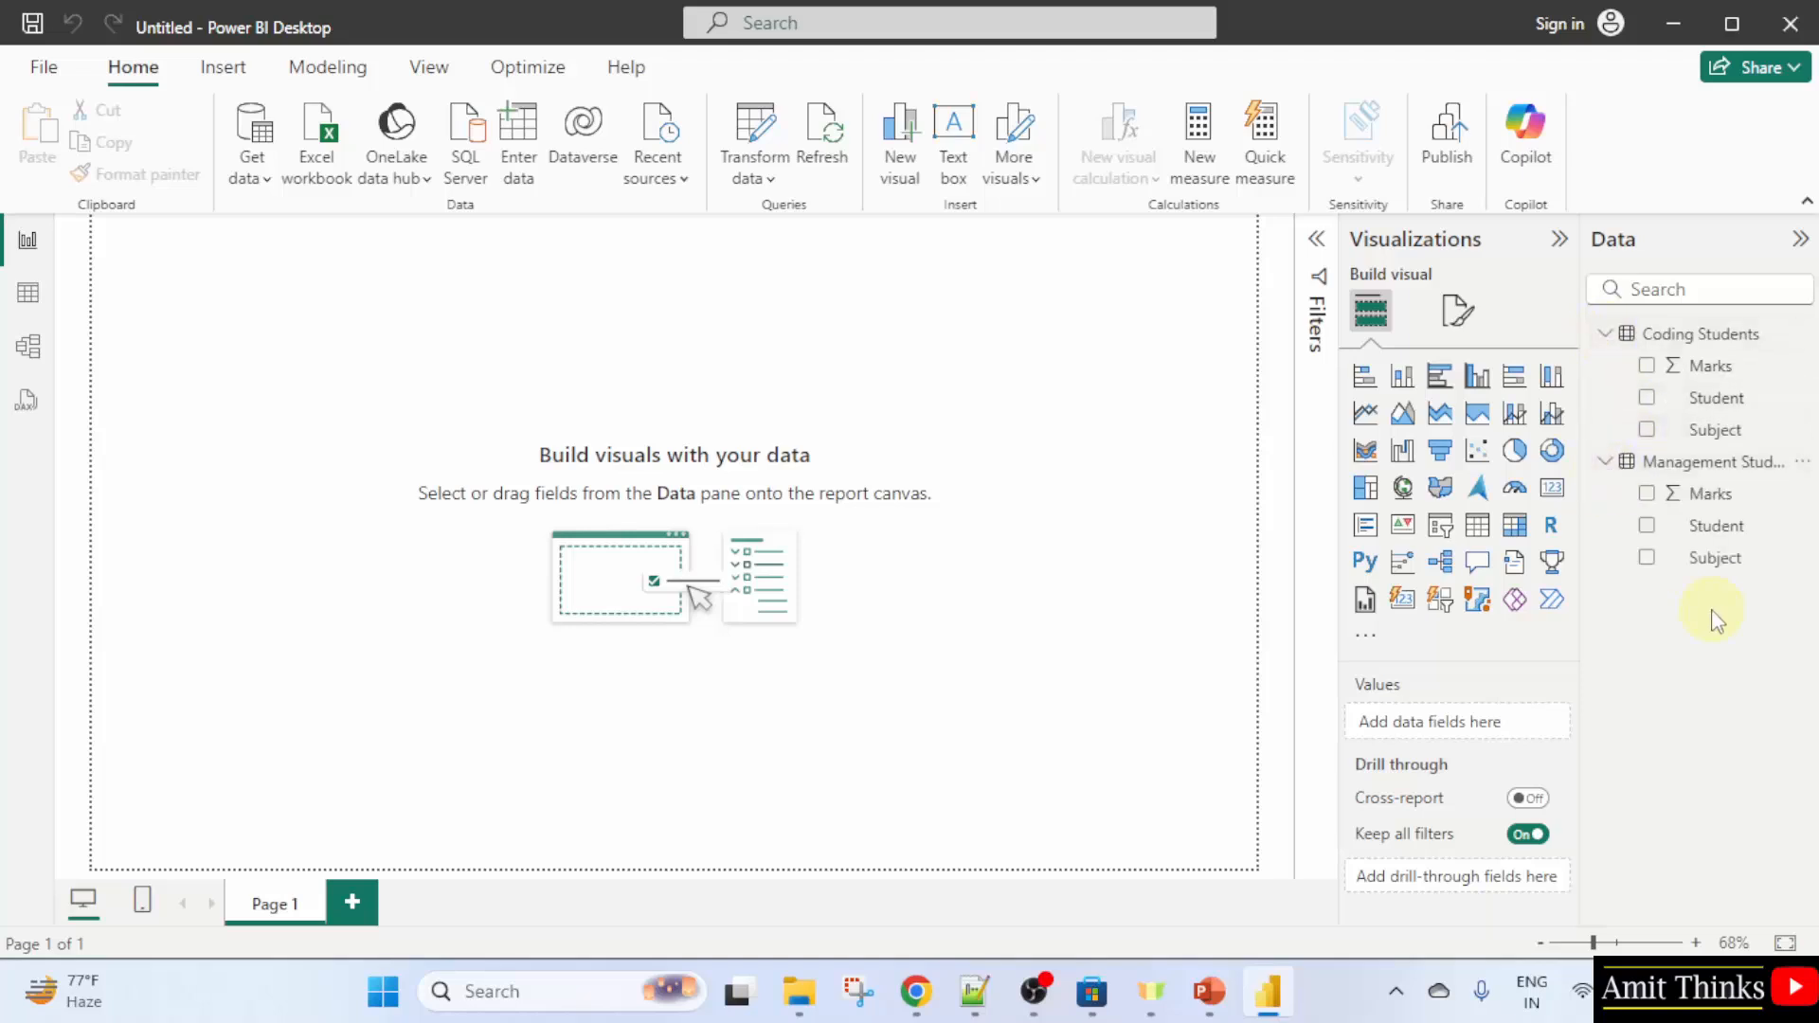
{"action": "mouse_move", "coordinate": [1802, 544]}
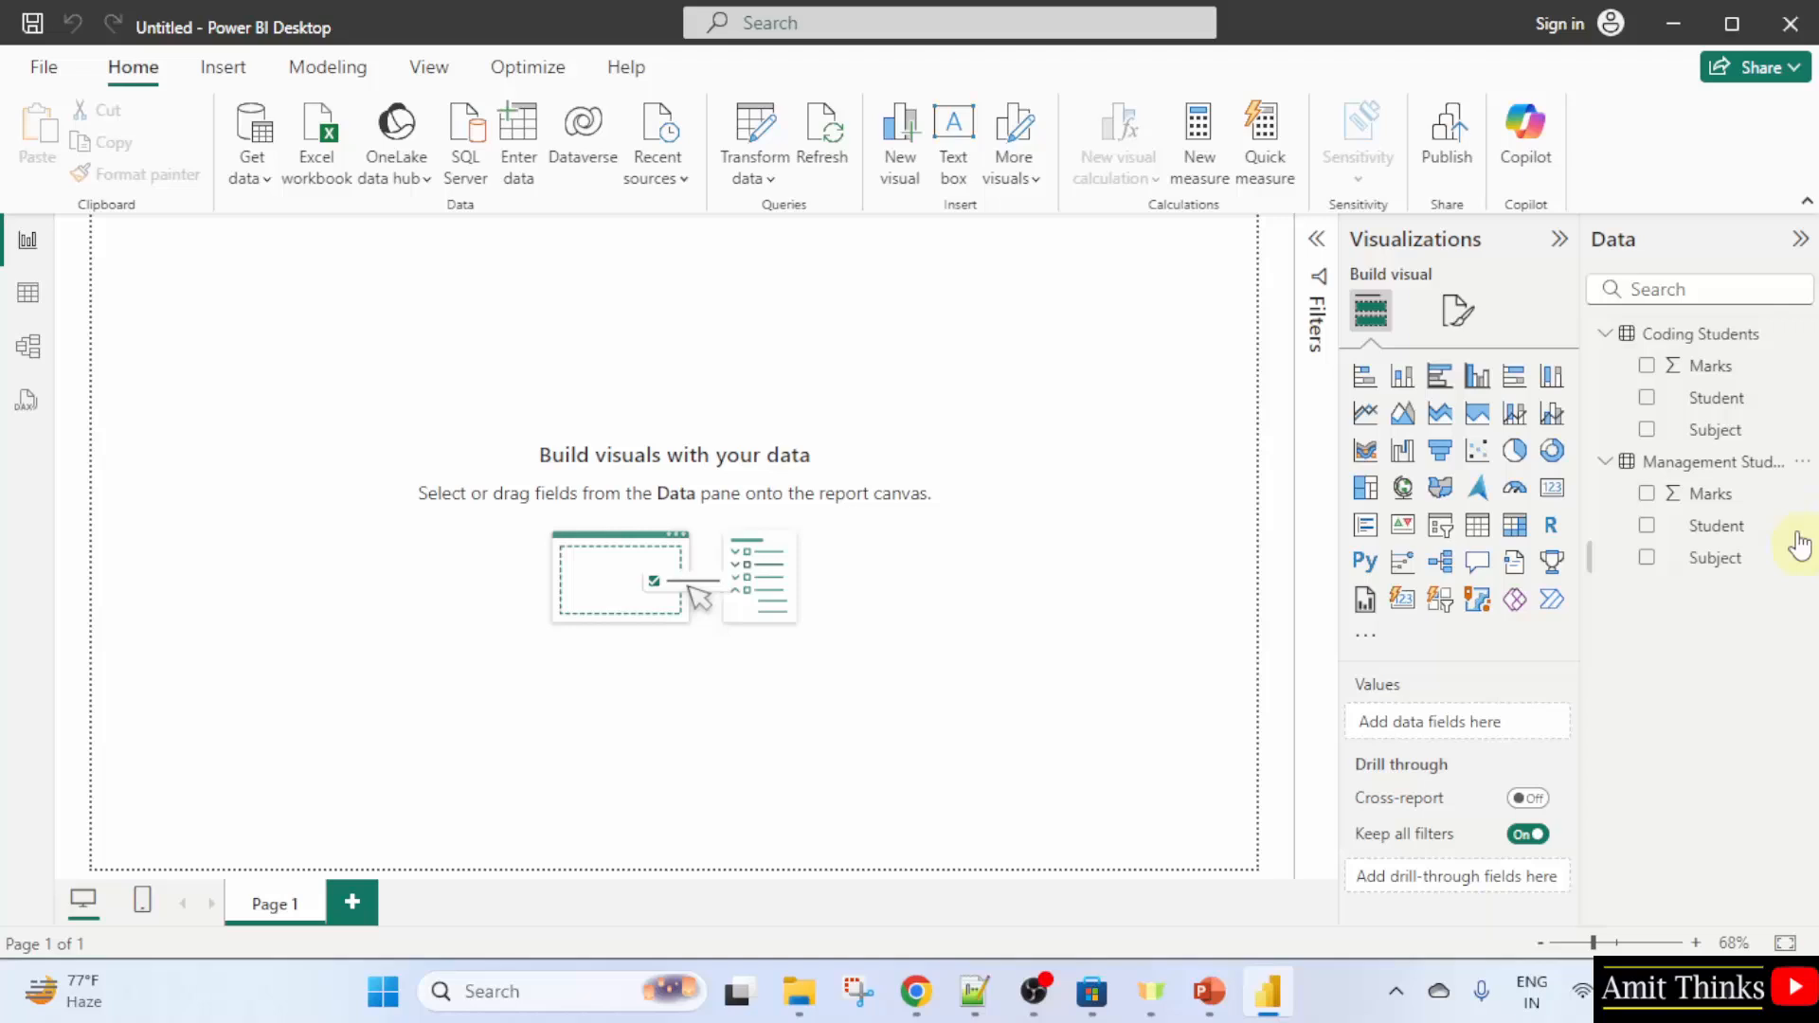
{"action": "mouse_move", "coordinate": [1802, 567]}
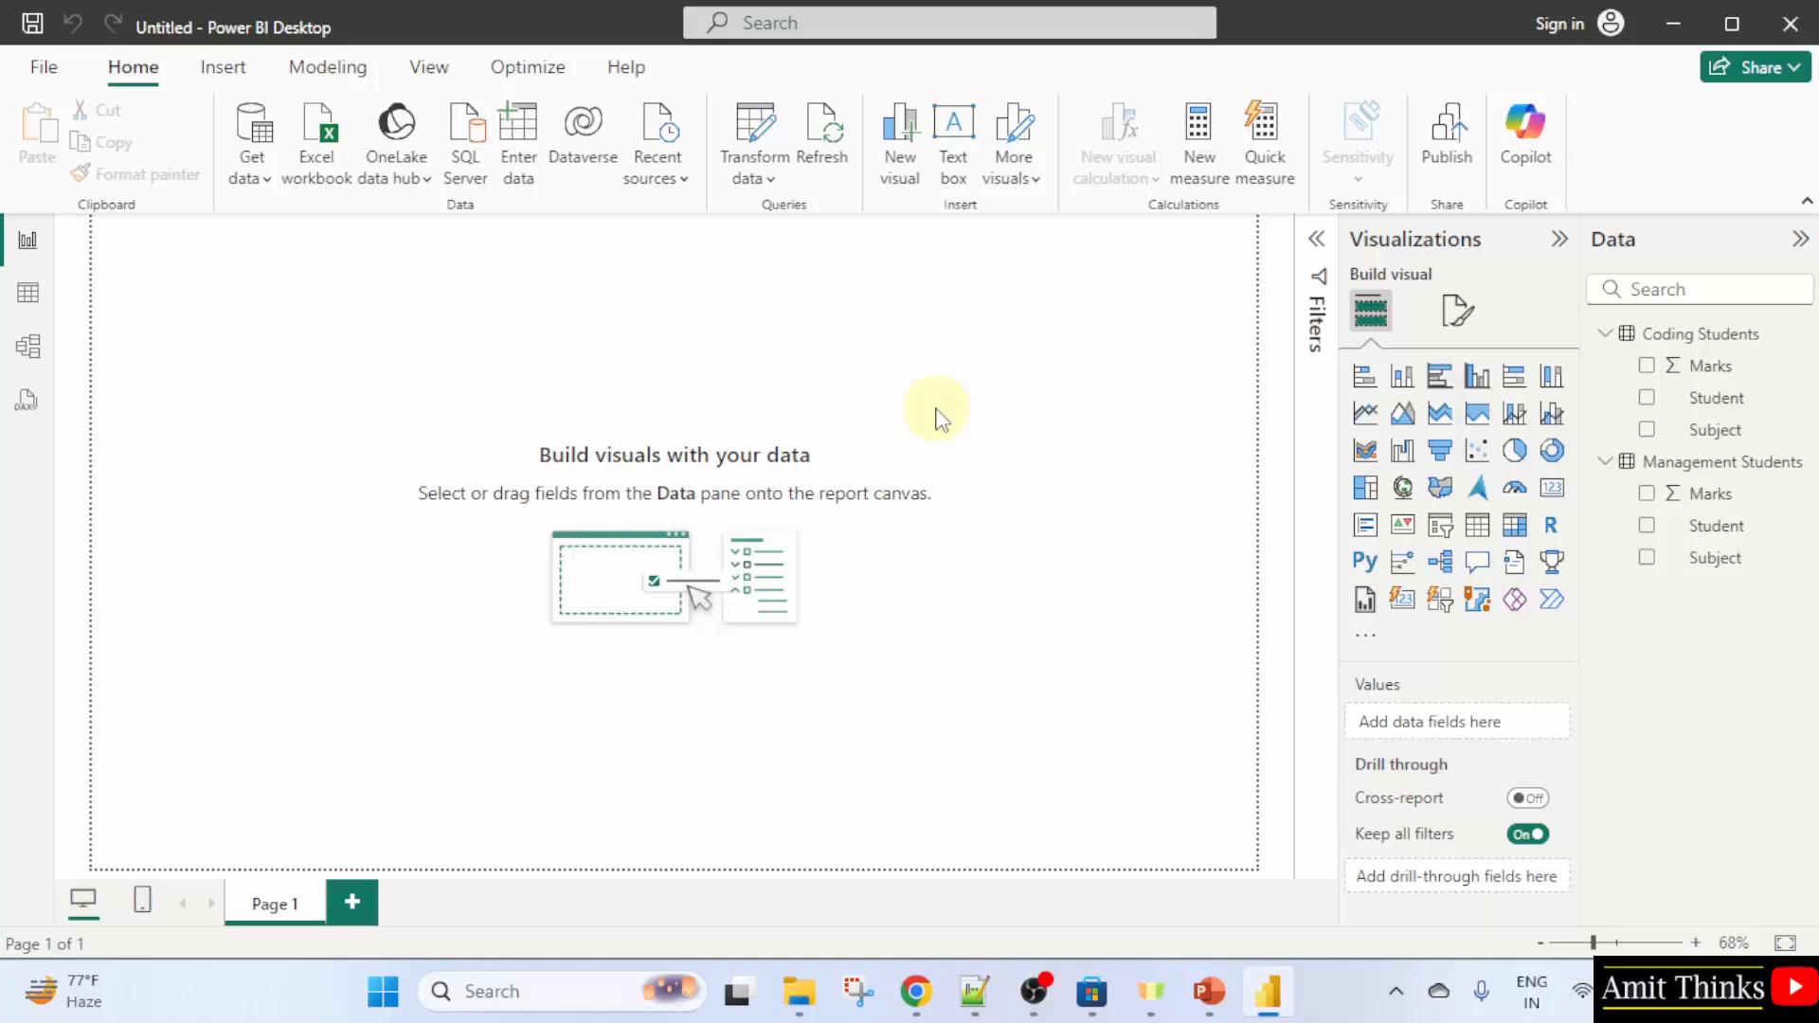
{"action": "mouse_move", "coordinate": [27, 292]}
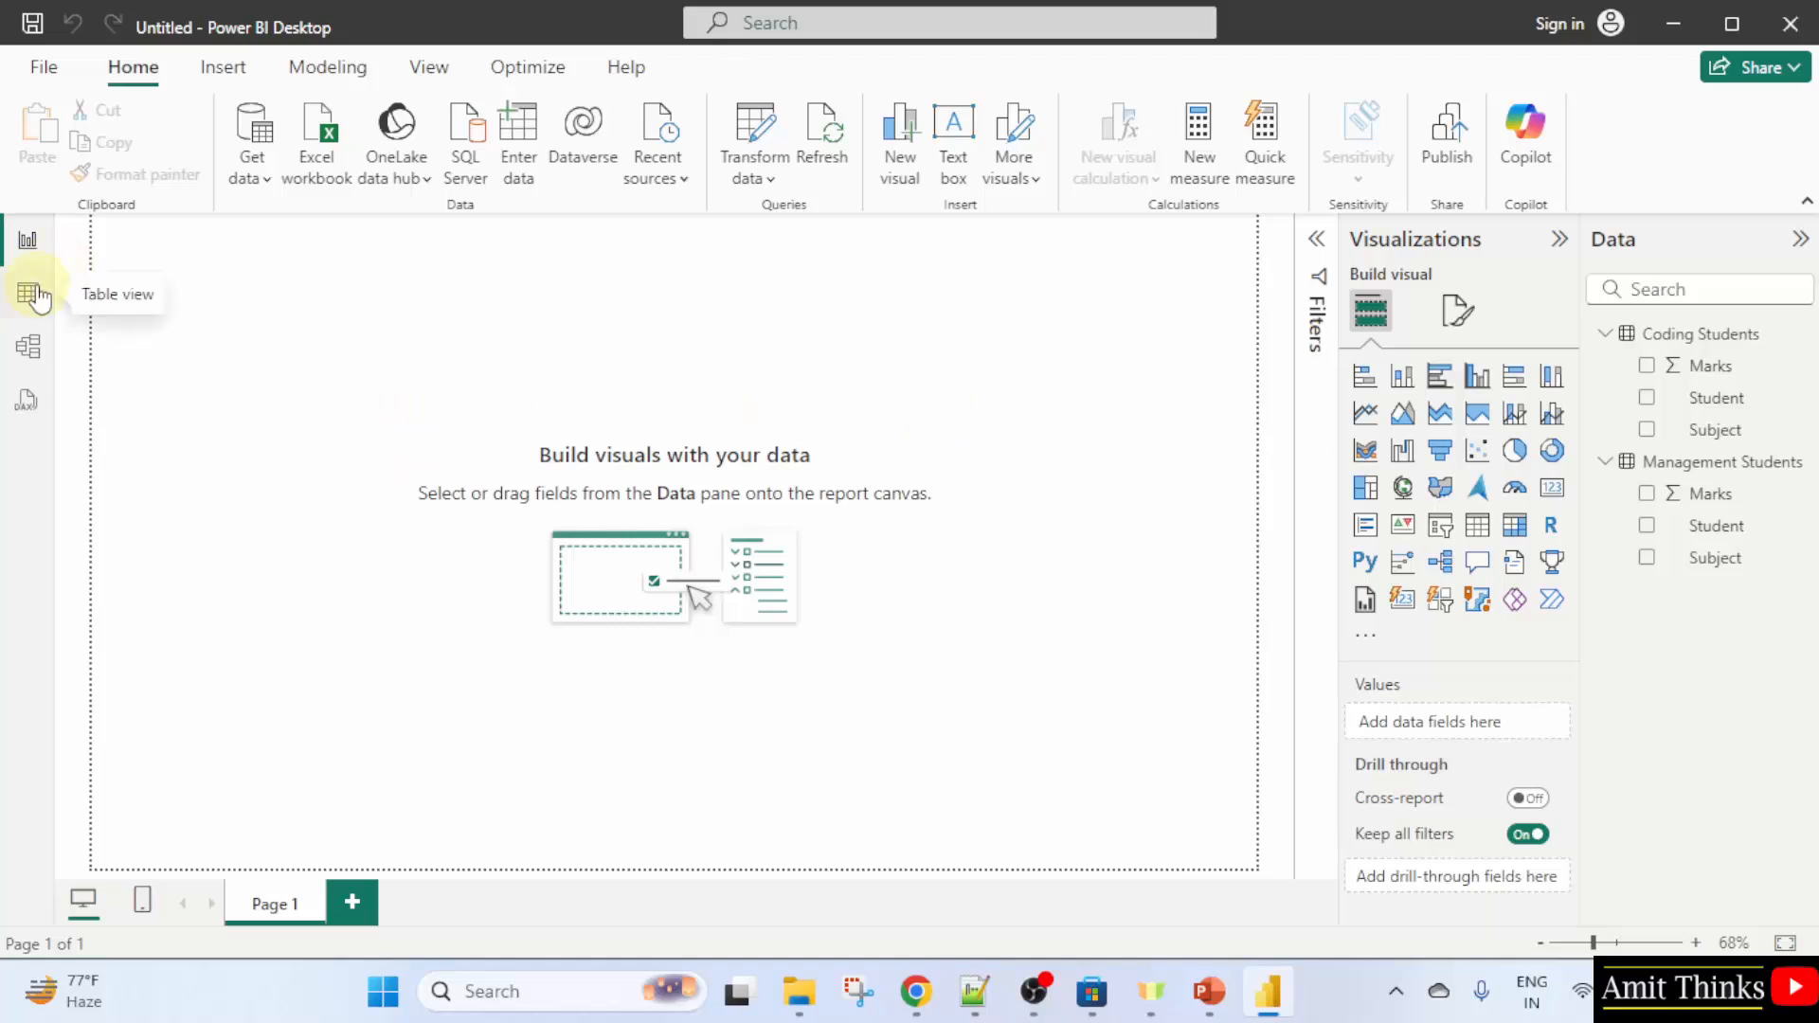
Switch to Table view to see the four Coding Students rows.
{"action": "left_click", "coordinate": [29, 292]}
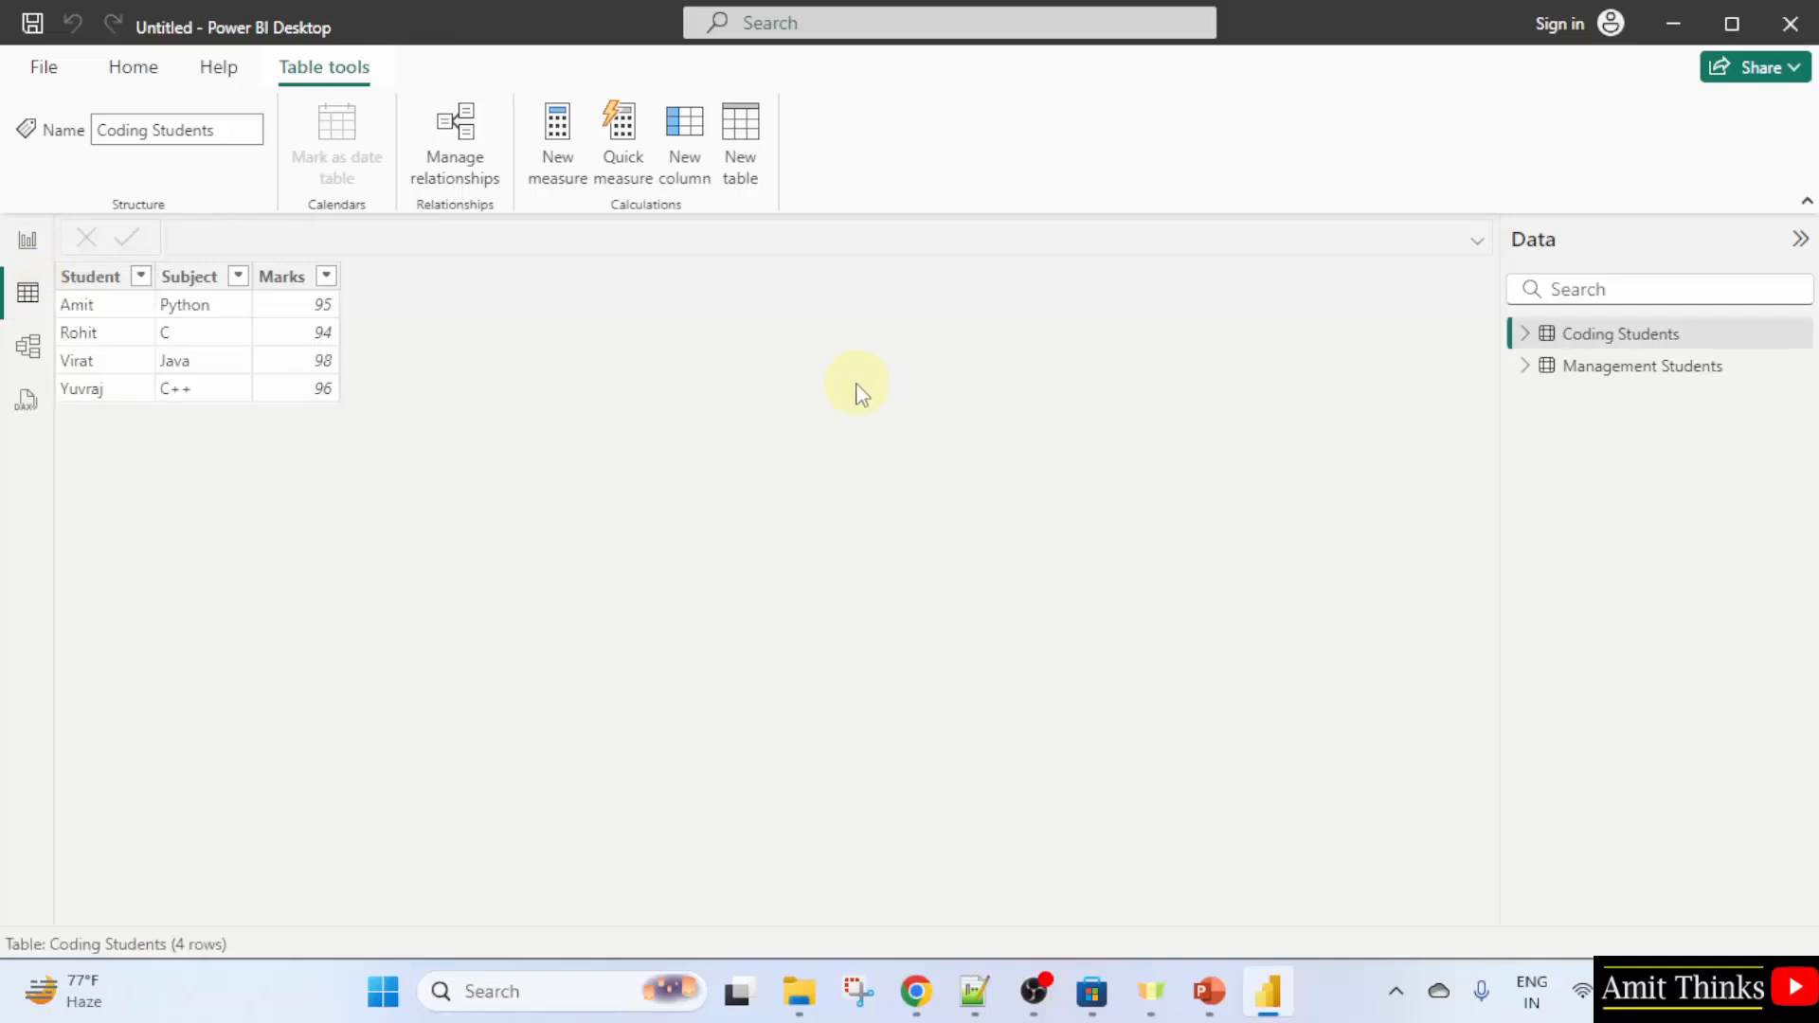
{"action": "mouse_move", "coordinate": [1568, 383]}
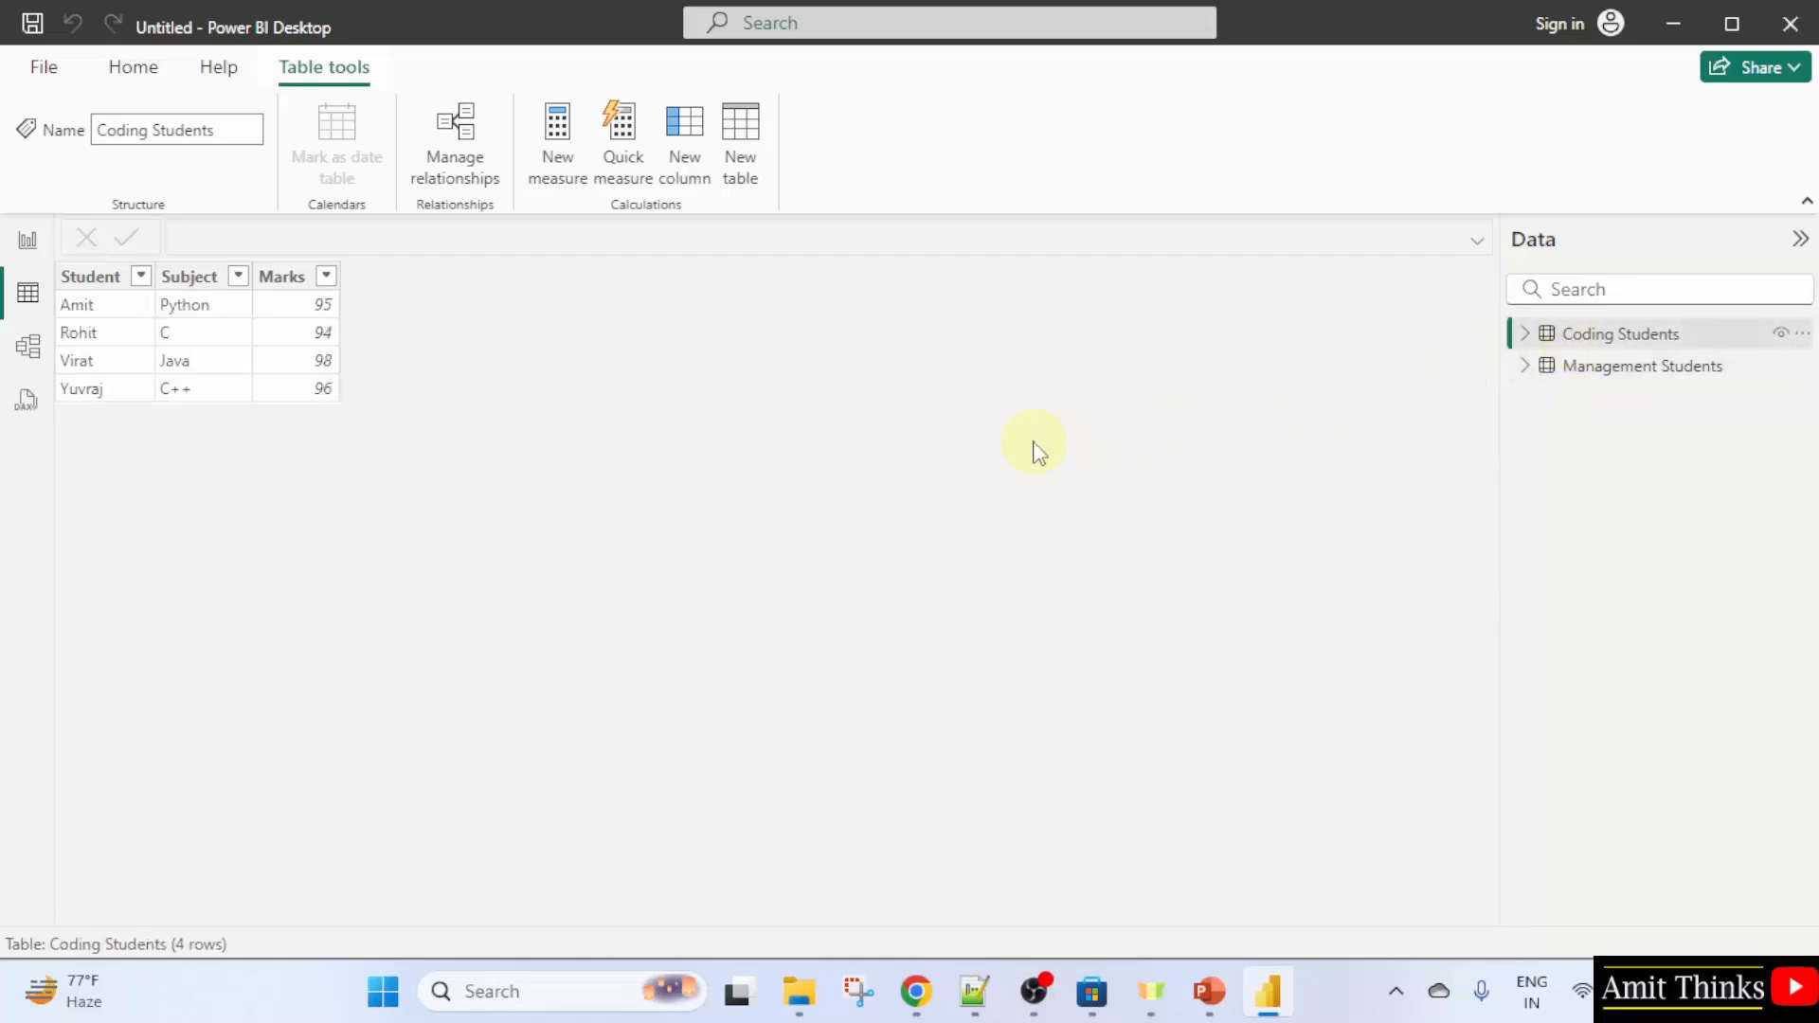
{"action": "mouse_move", "coordinate": [974, 421]}
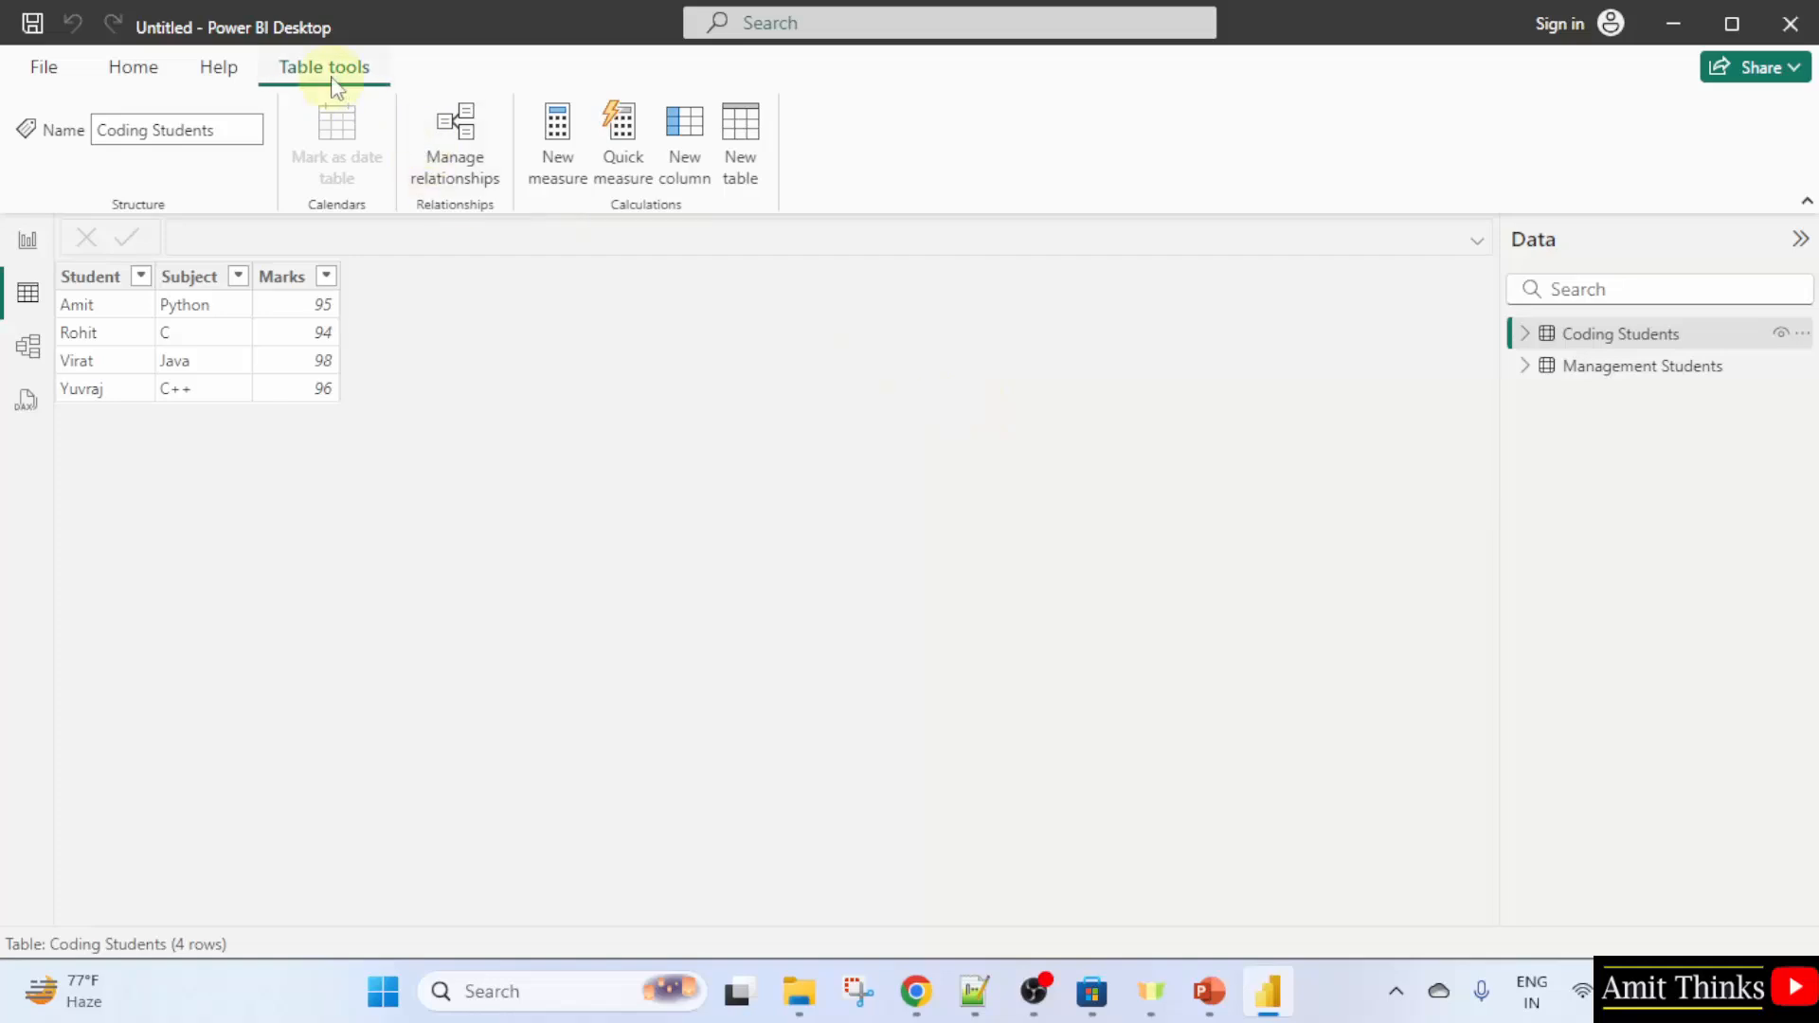
{"action": "mouse_move", "coordinate": [286, 163]}
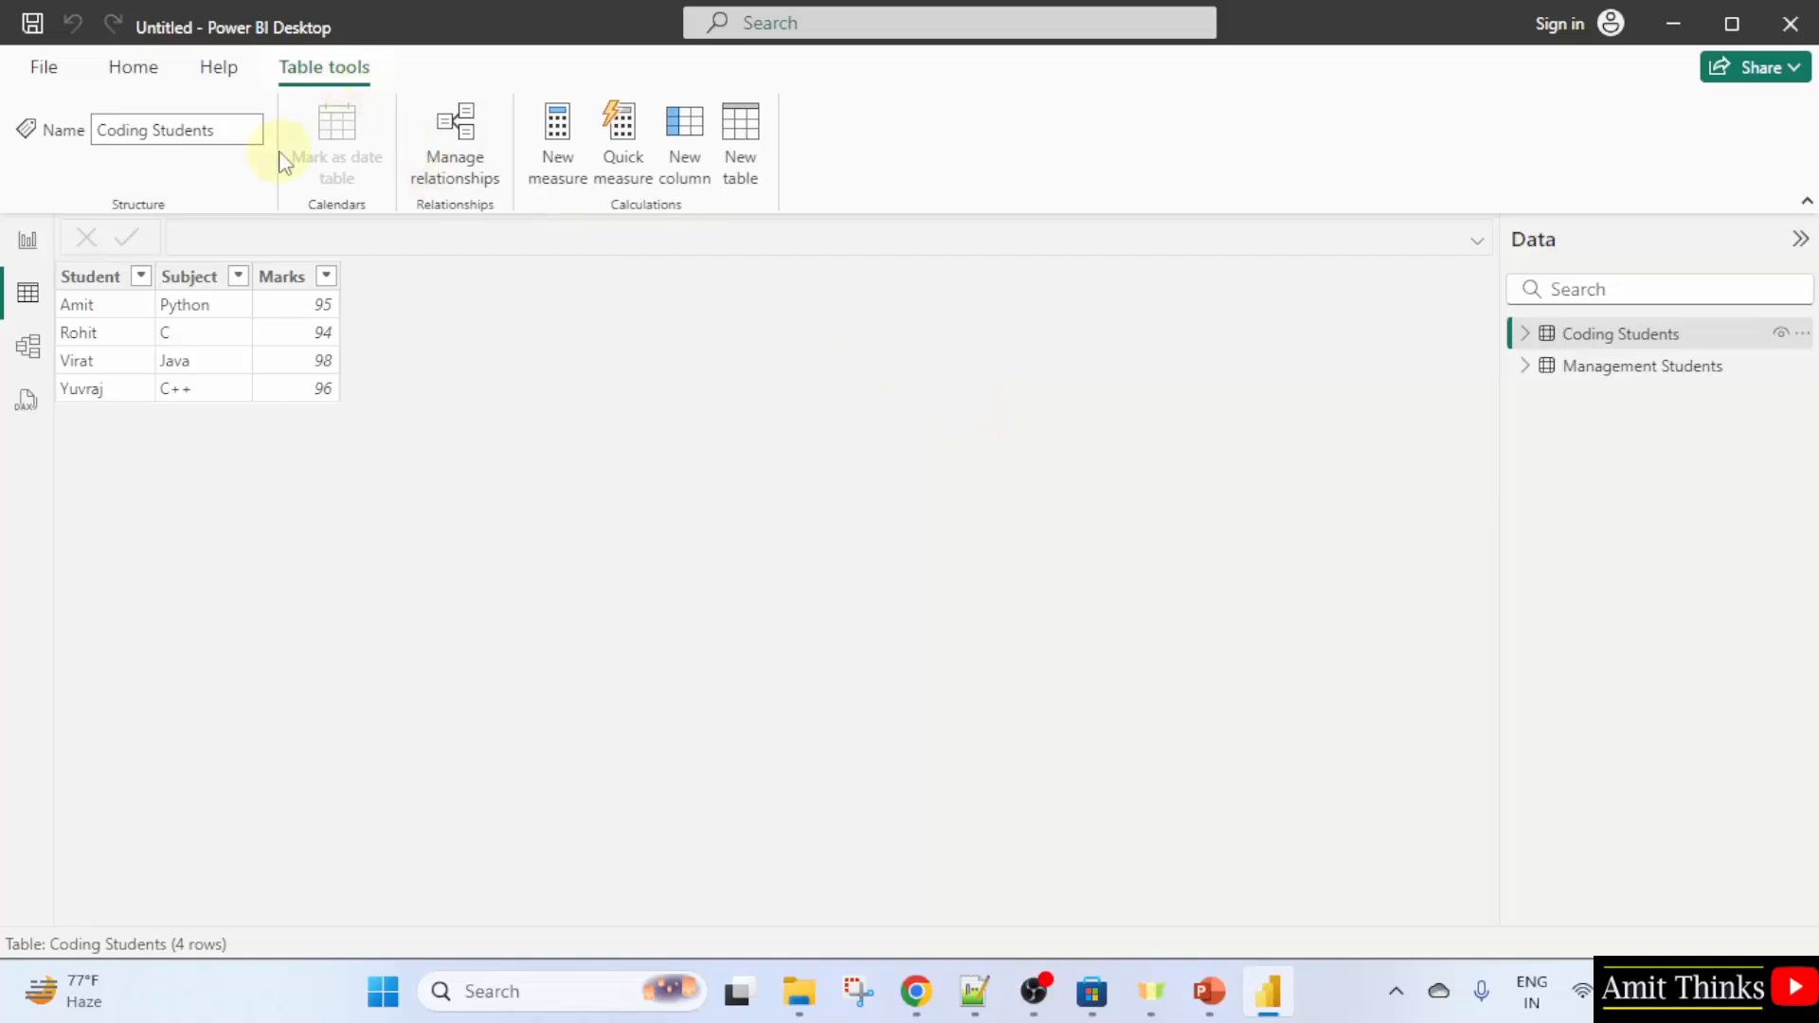
{"action": "mouse_move", "coordinate": [741, 158]}
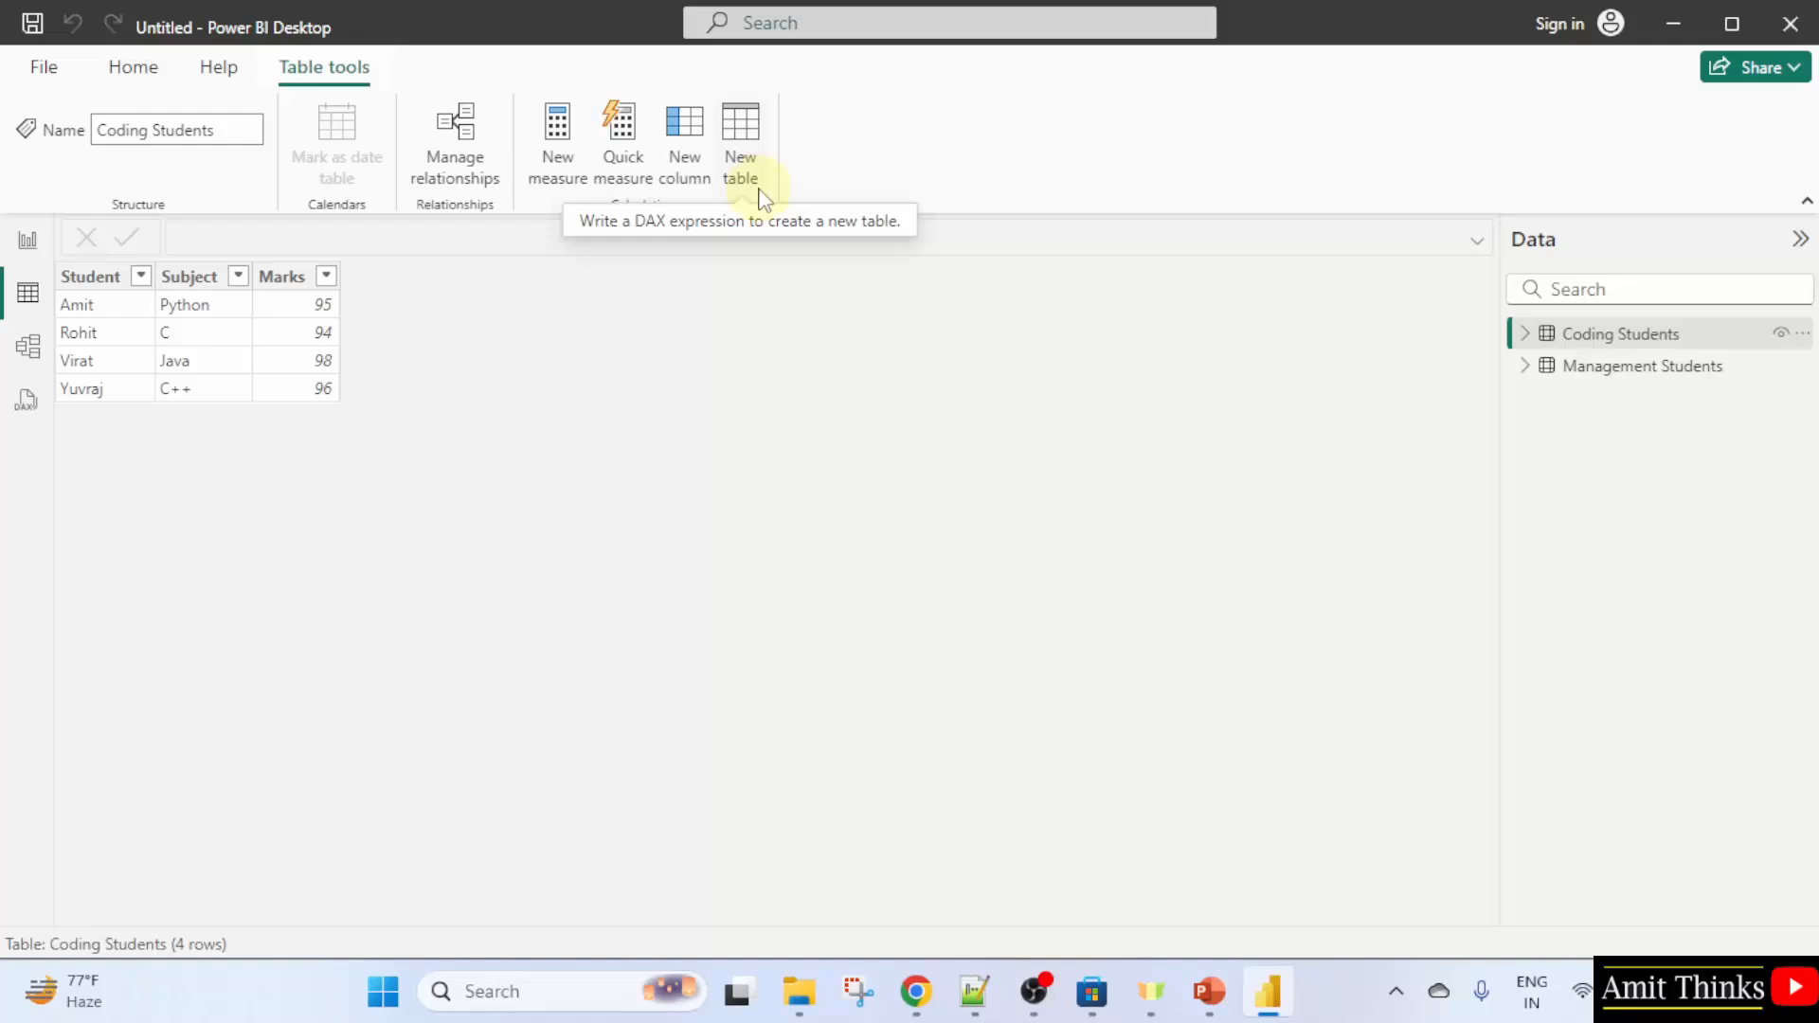
{"action": "left_click", "coordinate": [739, 132]}
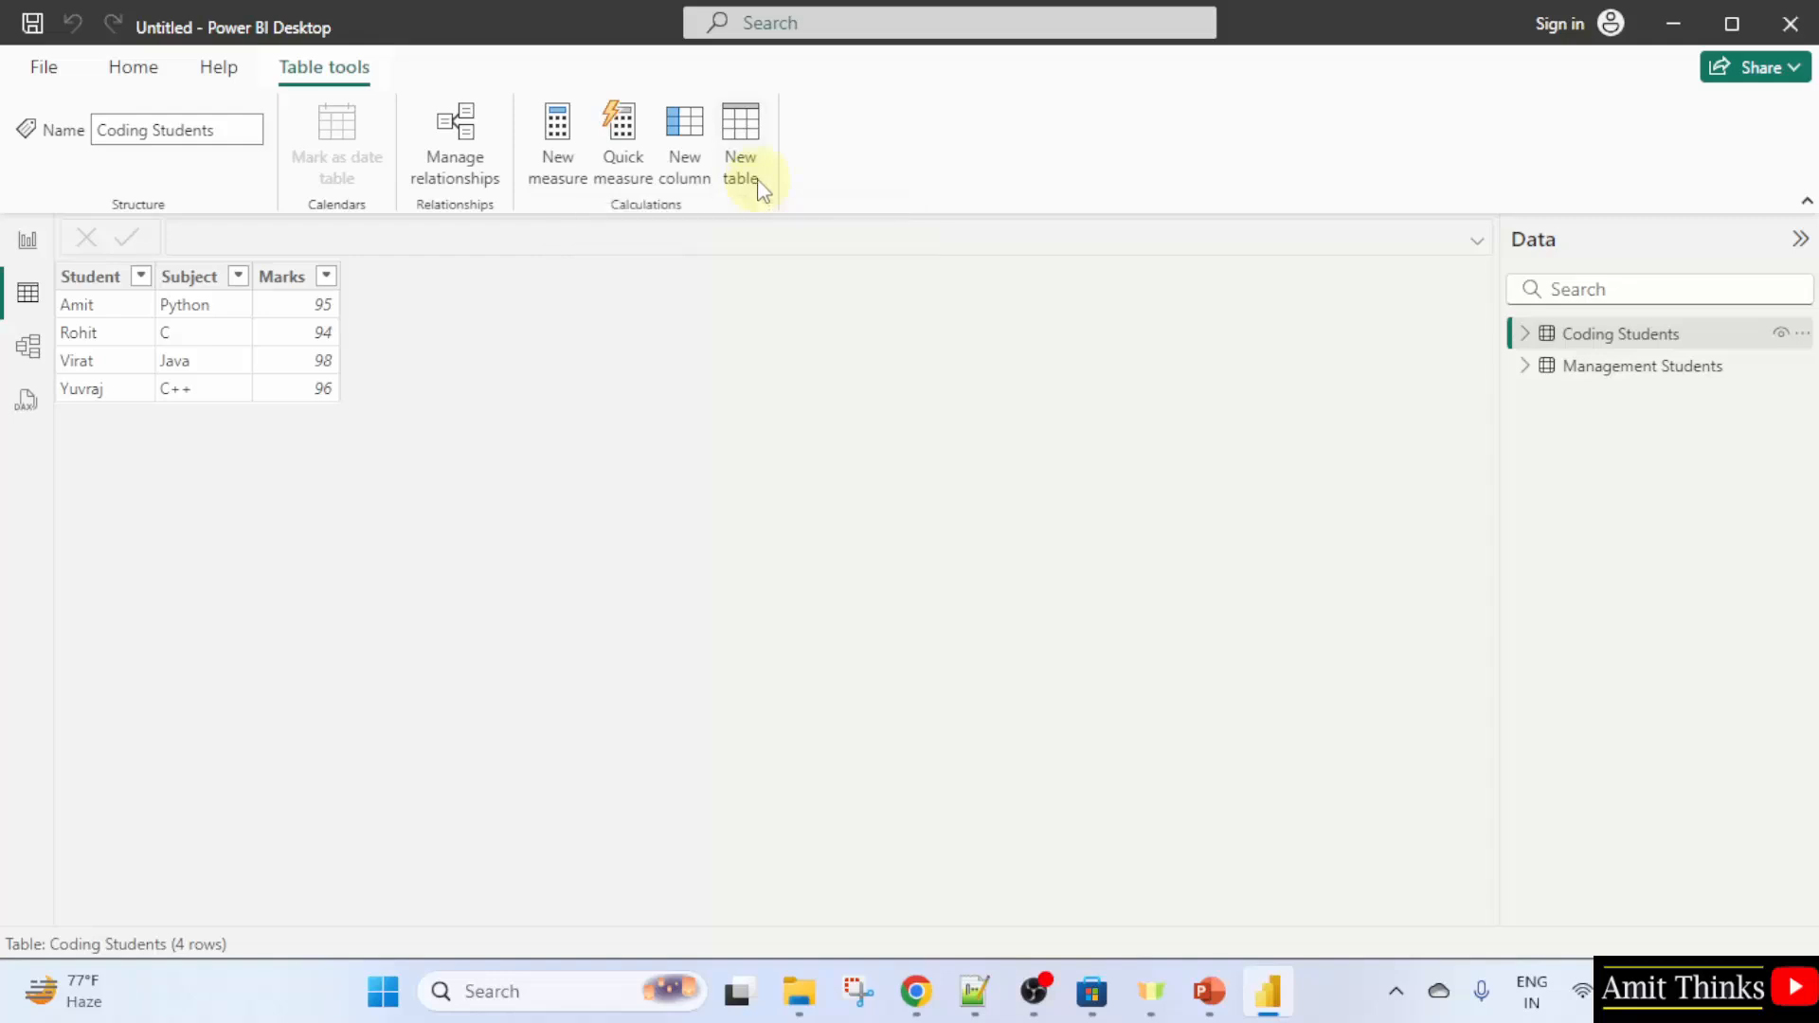
Create calculated table Total Students = UNION('Coding Students', 'Management Students').
{"action": "left_click", "coordinate": [739, 138]}
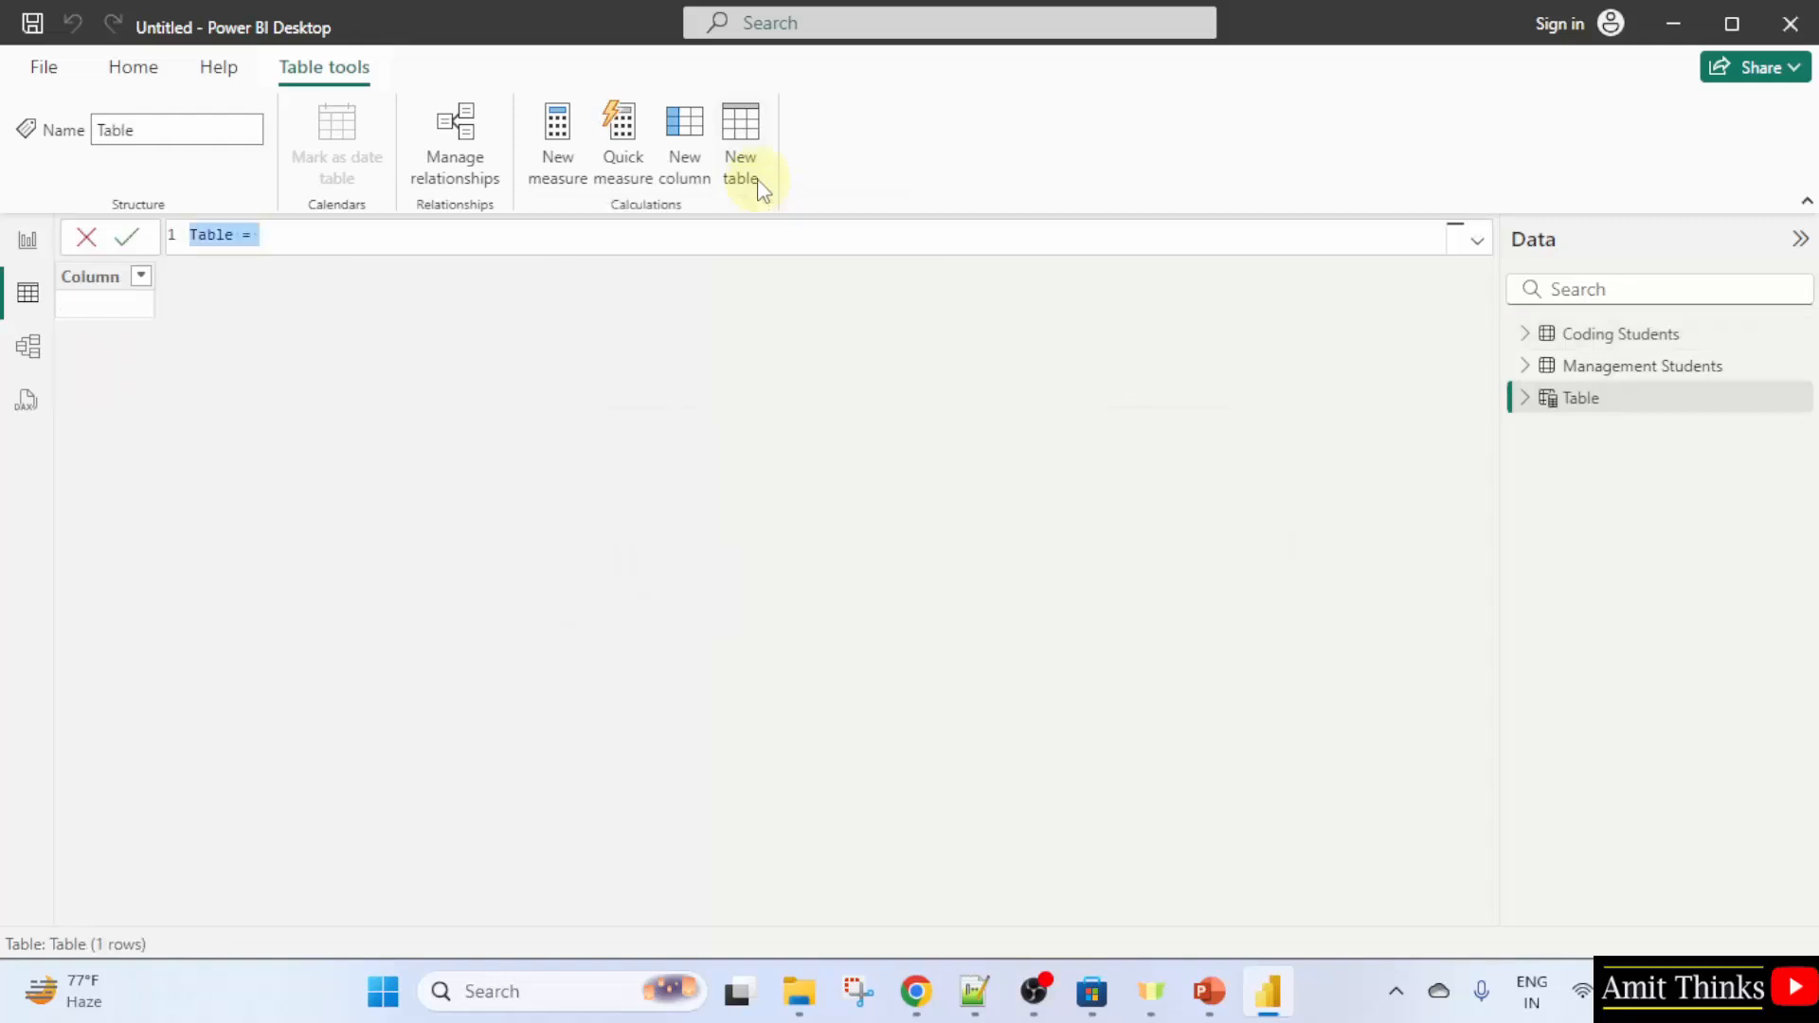
{"action": "mouse_move", "coordinate": [739, 138]}
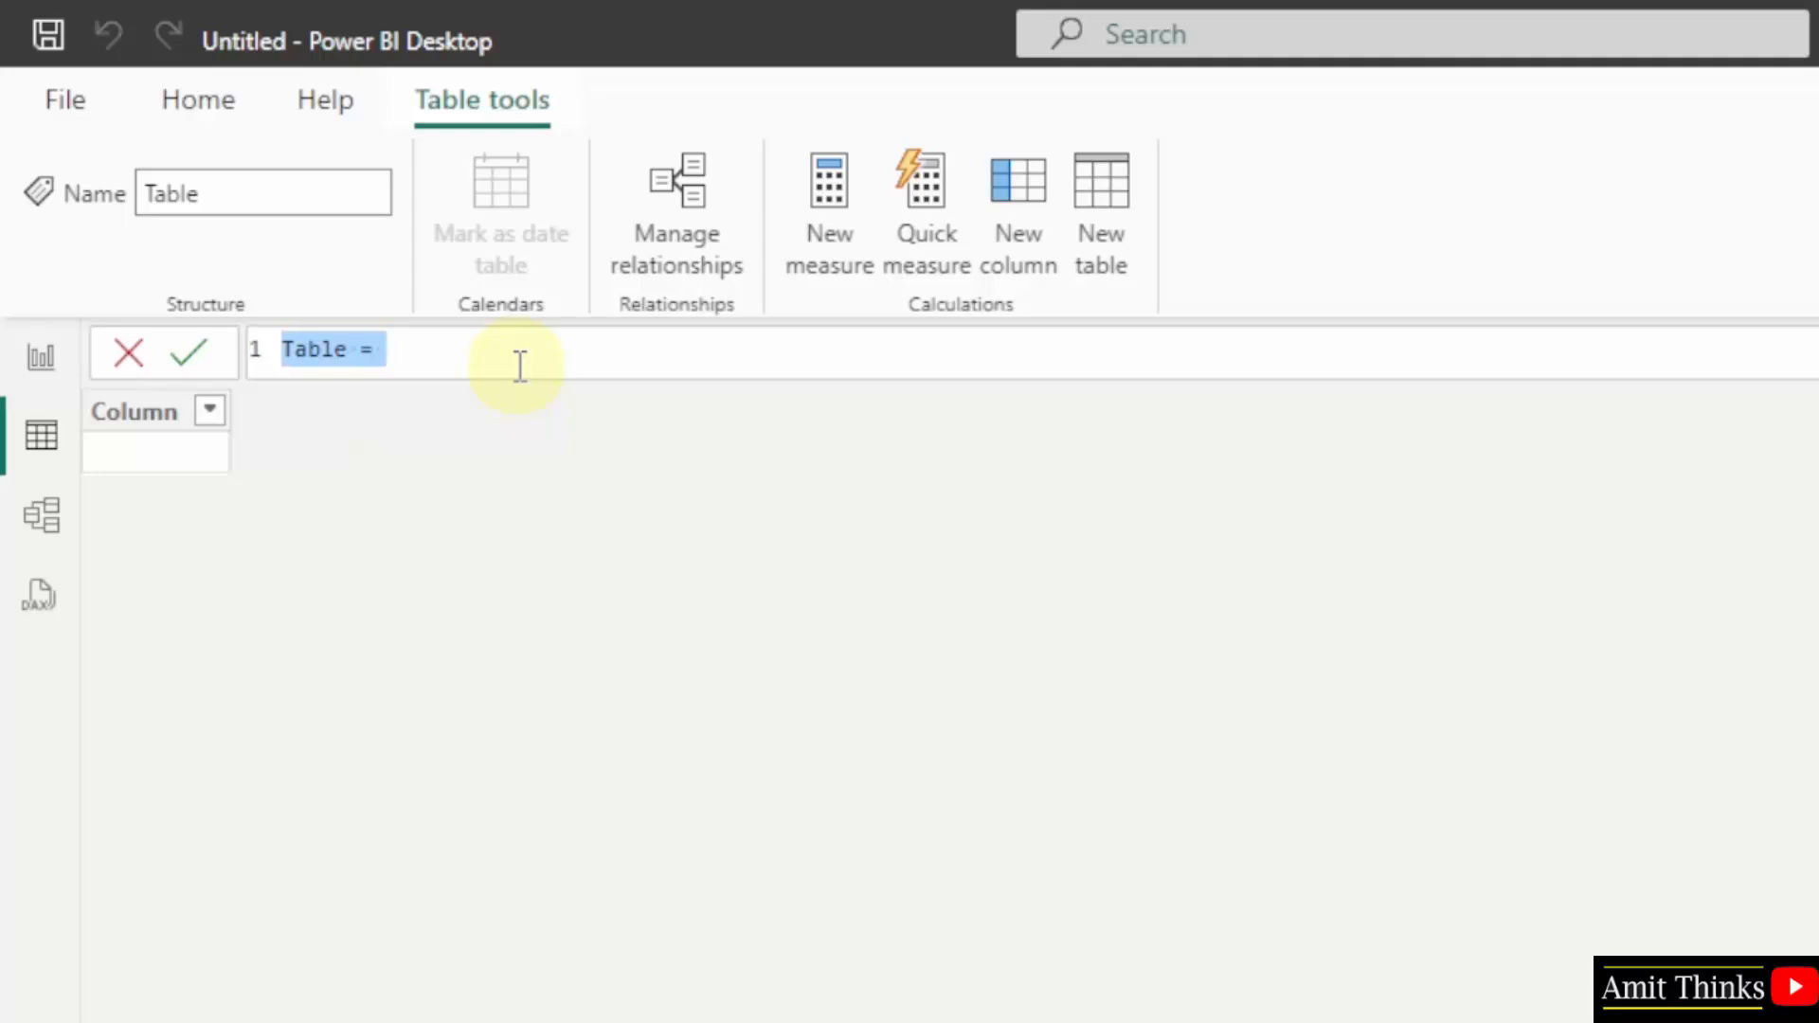
{"action": "type", "text": "Total S"}
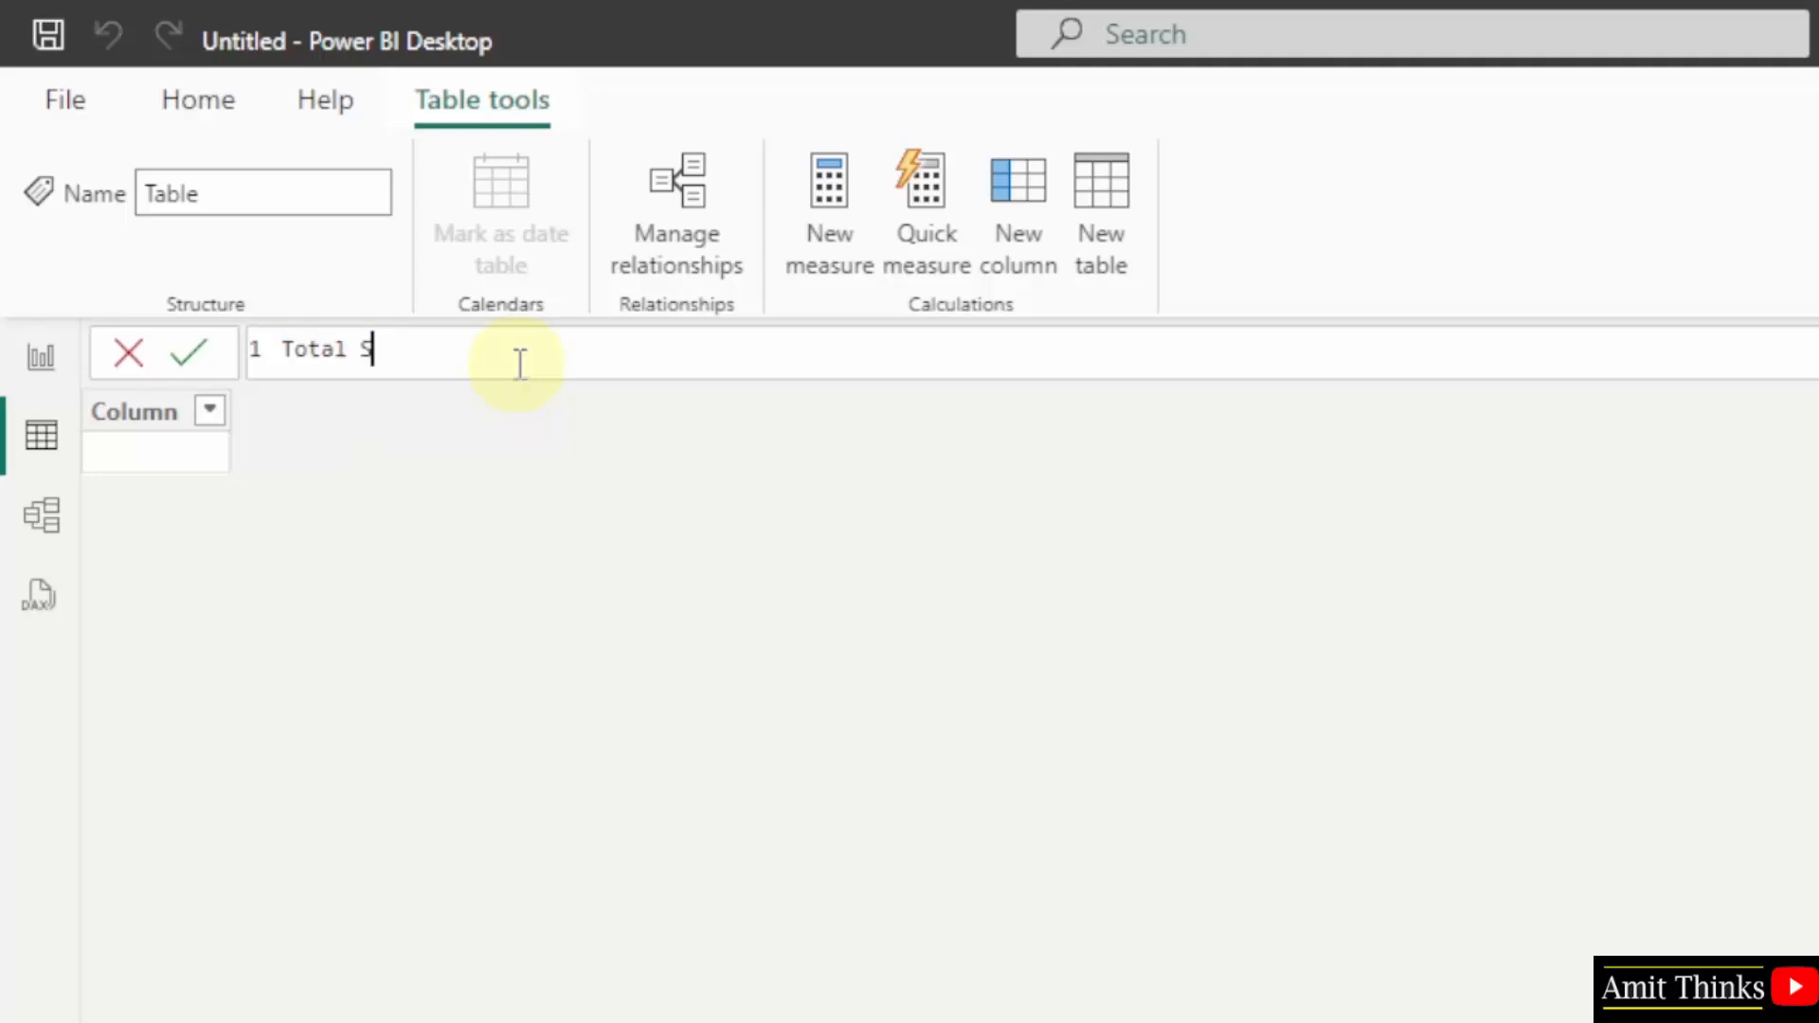
{"action": "type", "text": "tudents ="}
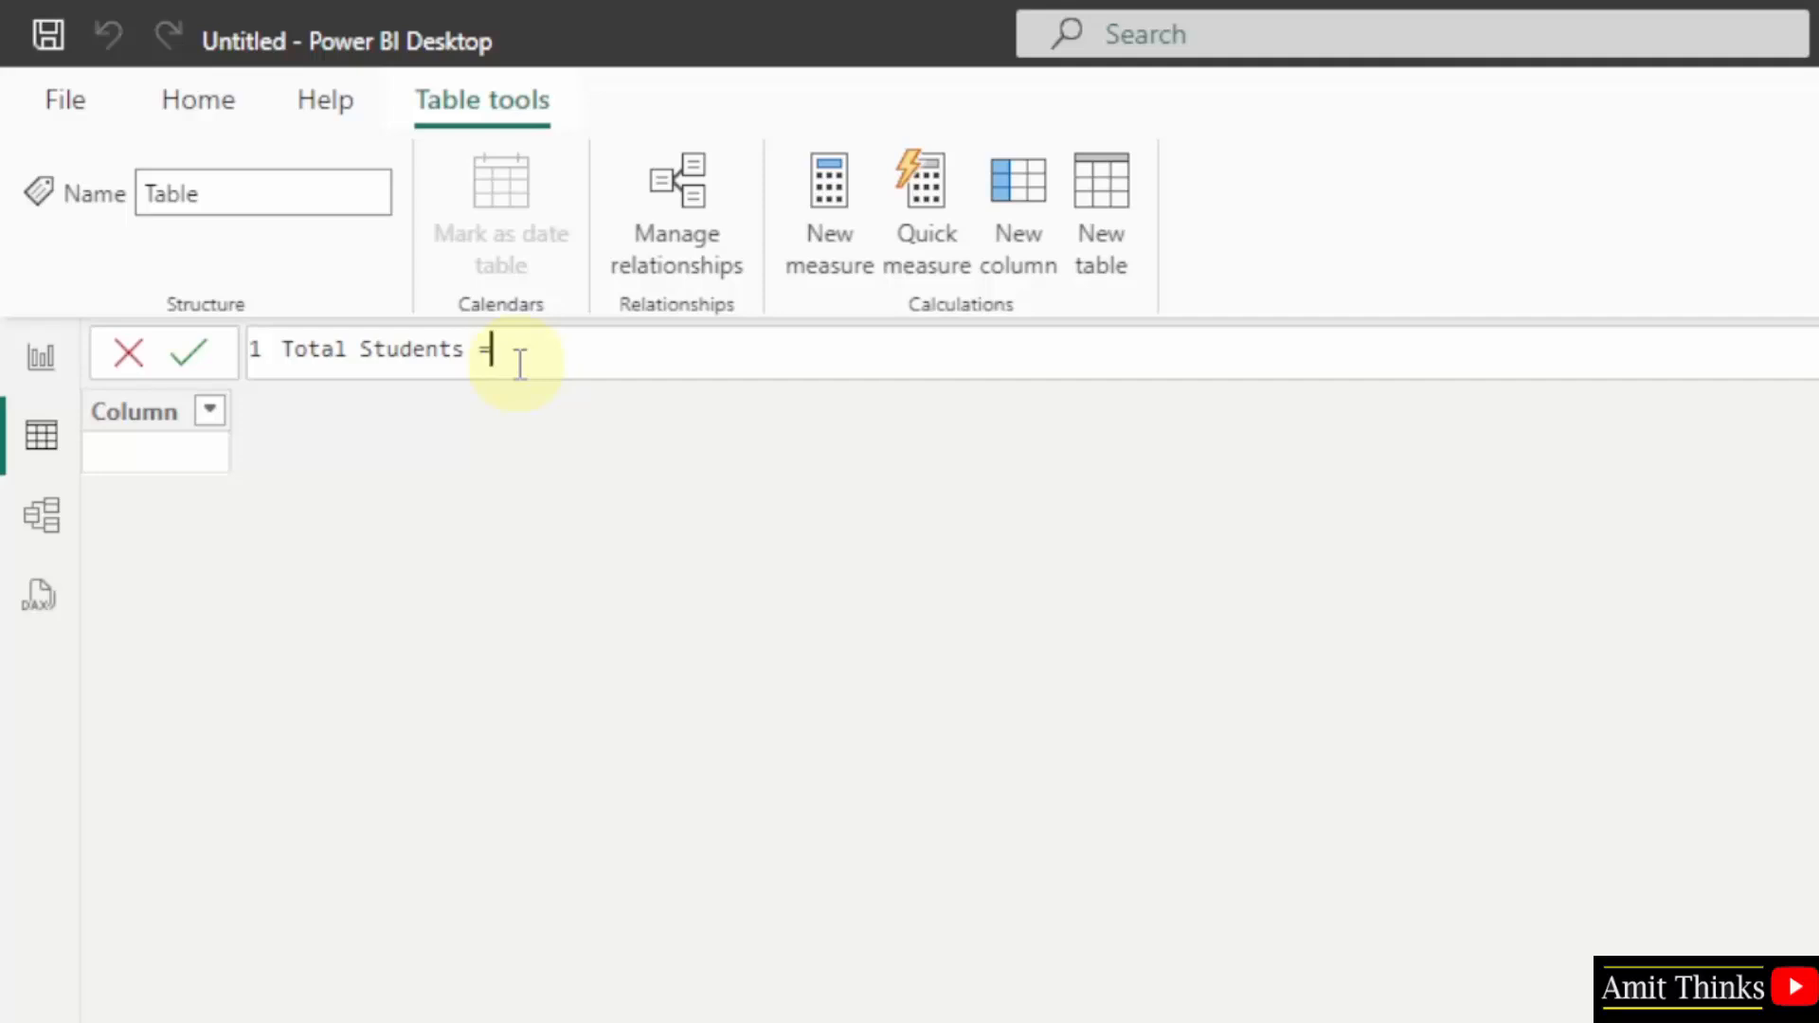
{"action": "type", "text": "UNION"}
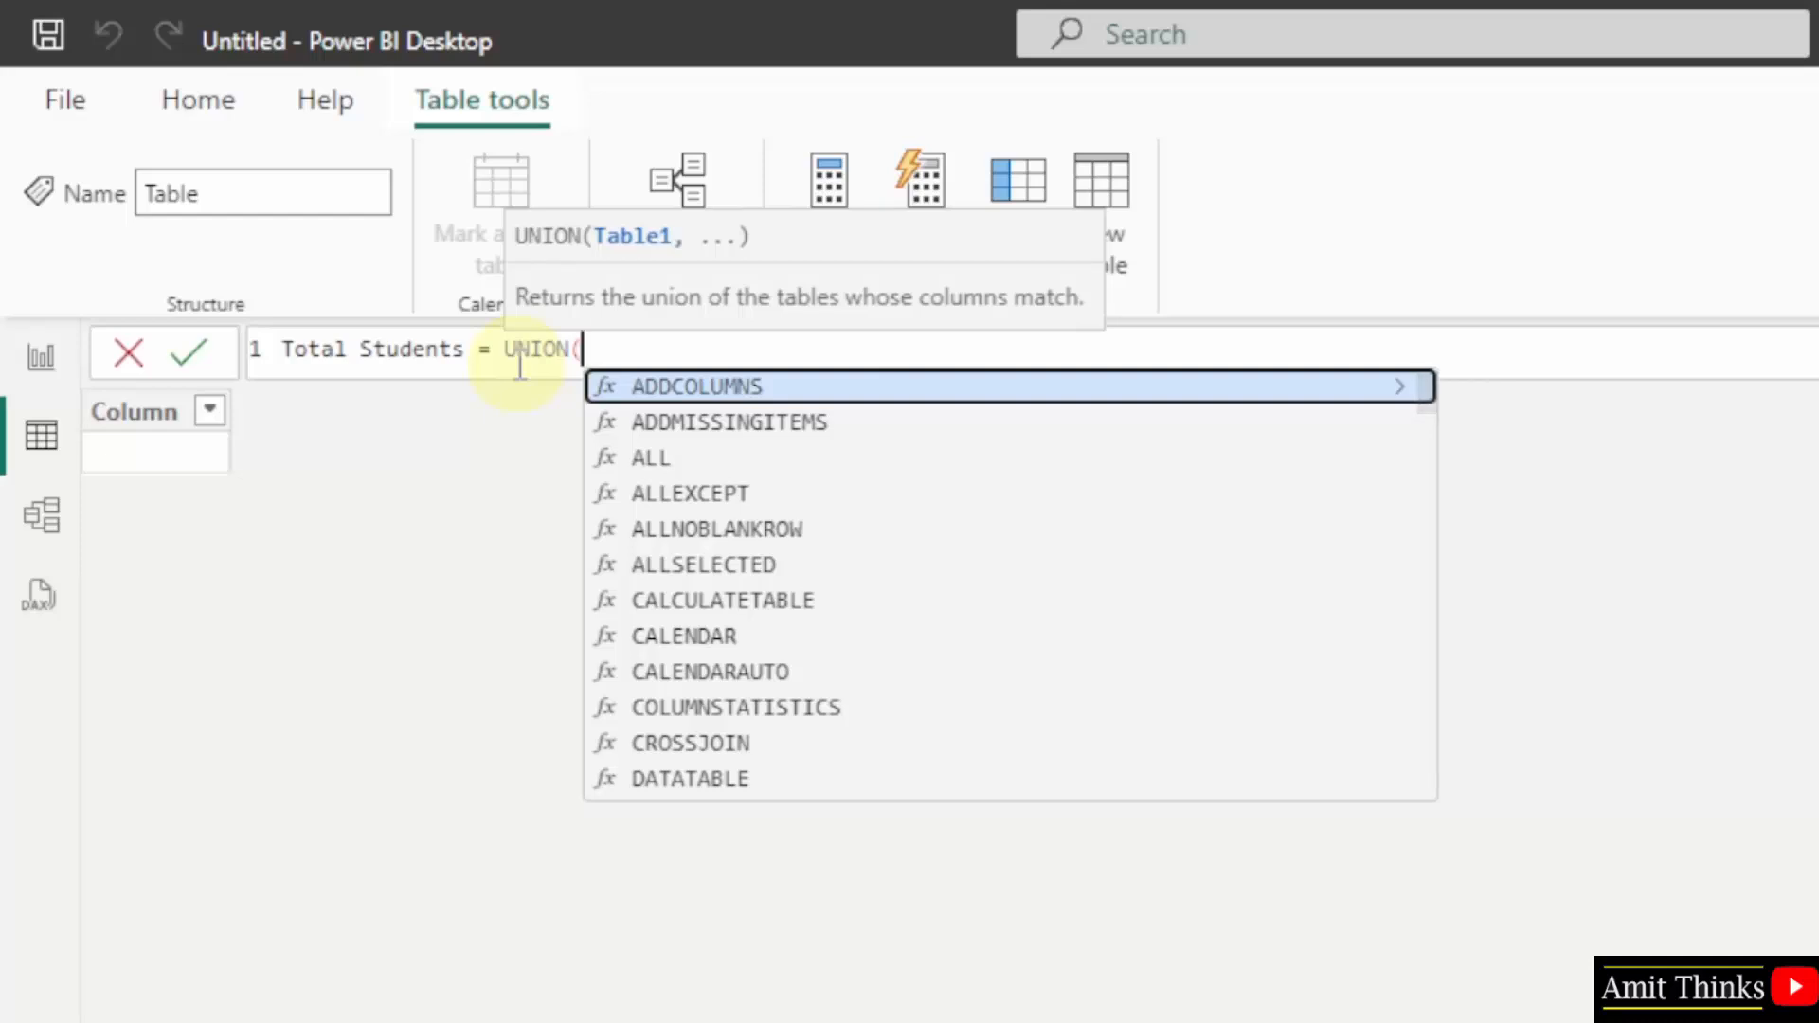
{"action": "type", "text": "("}
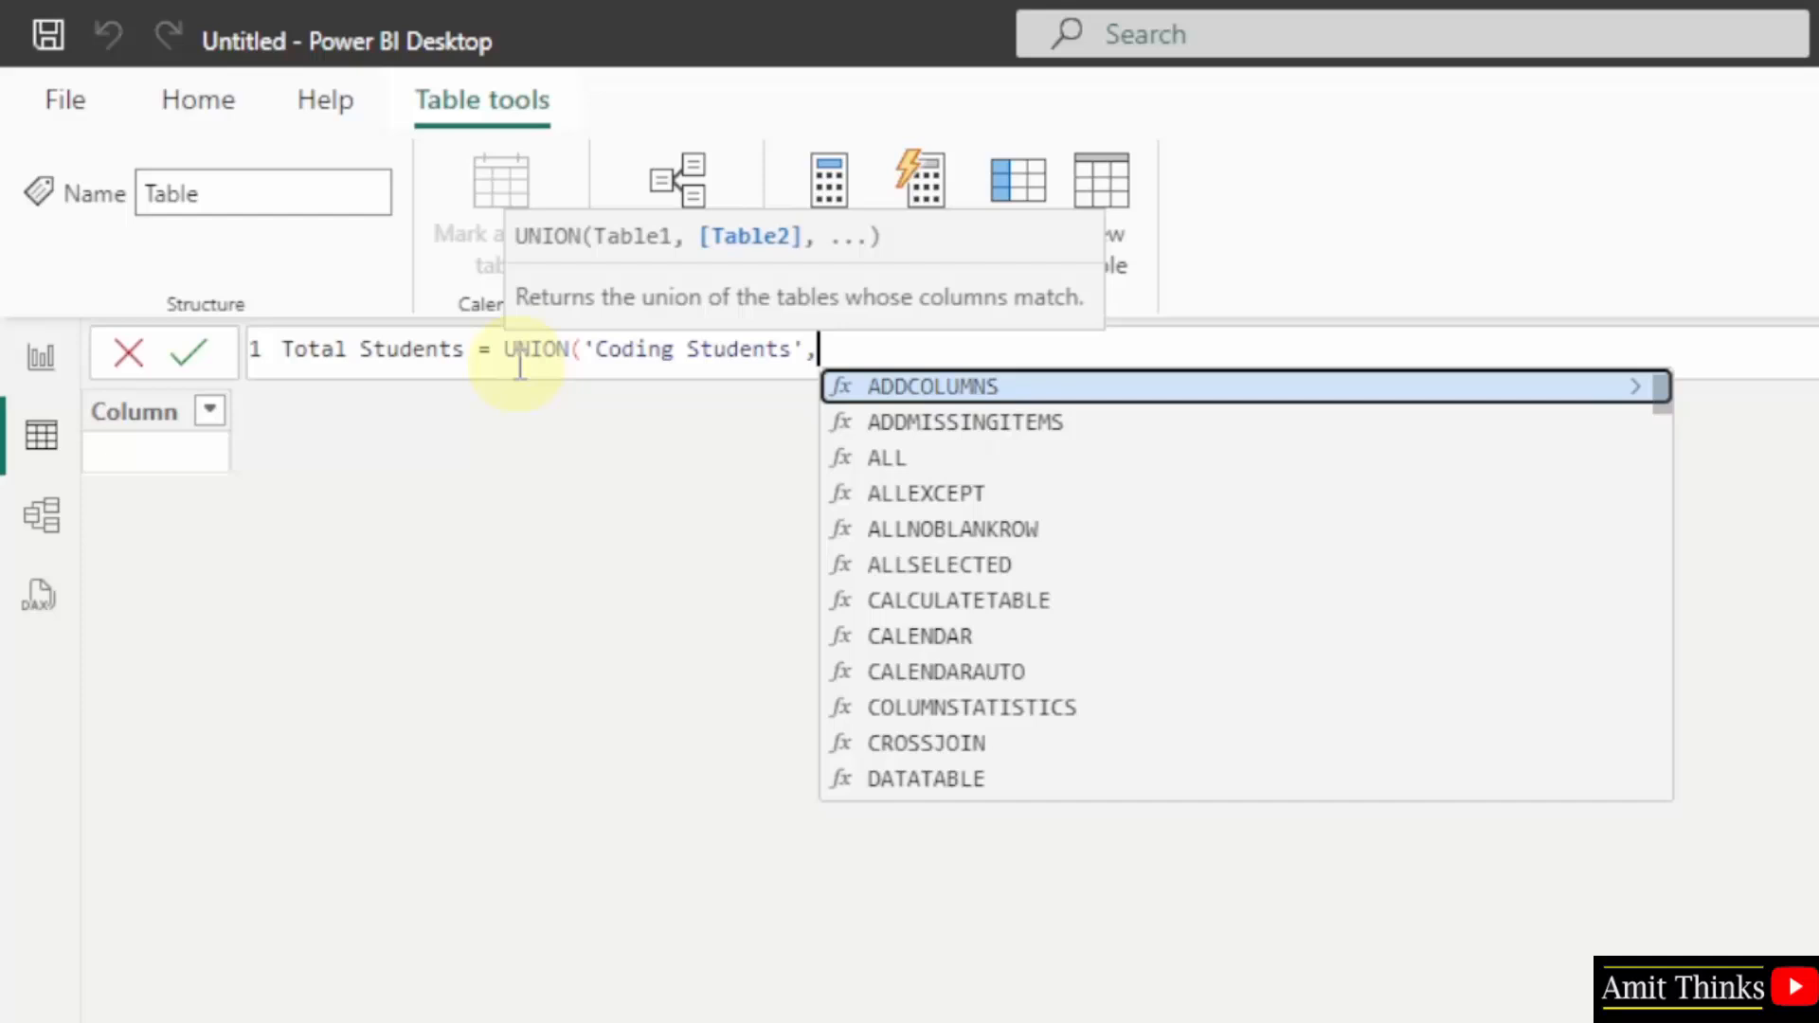
{"action": "type", "text": "'Management Students"}
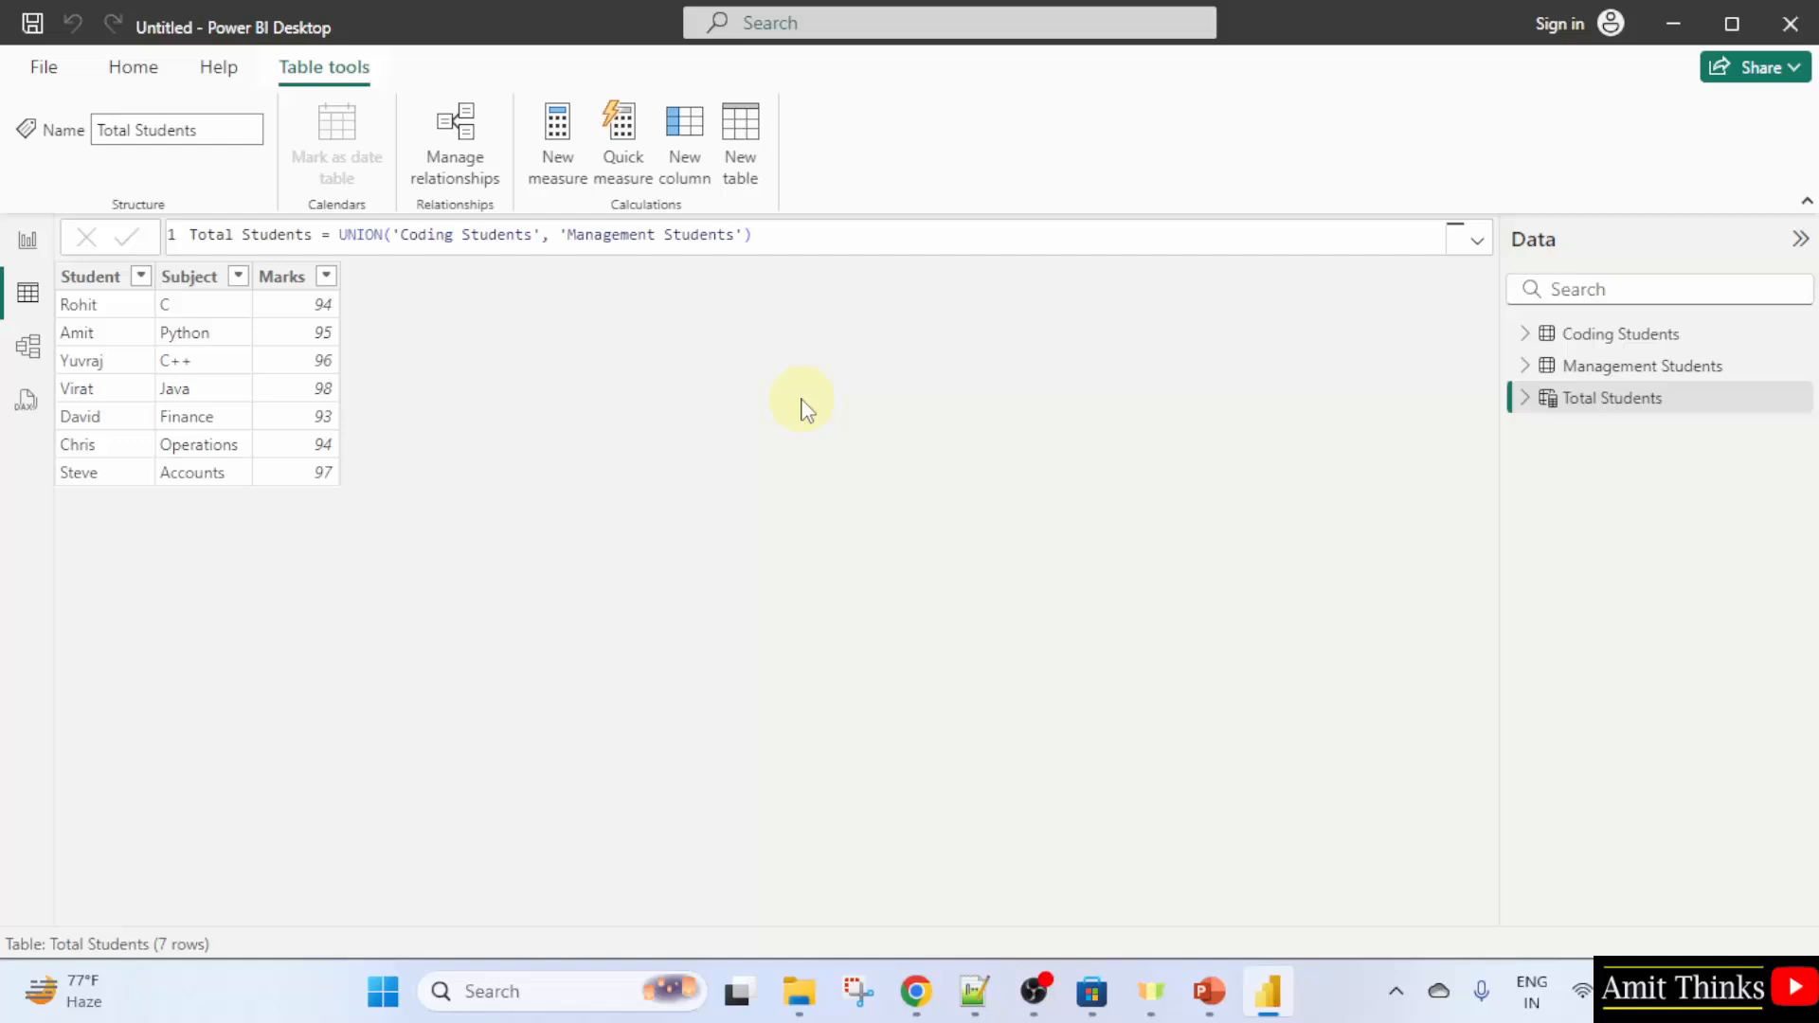
Save the report as 'Amit DAX CalculatedTables'.
{"action": "left_click", "coordinate": [138, 129]}
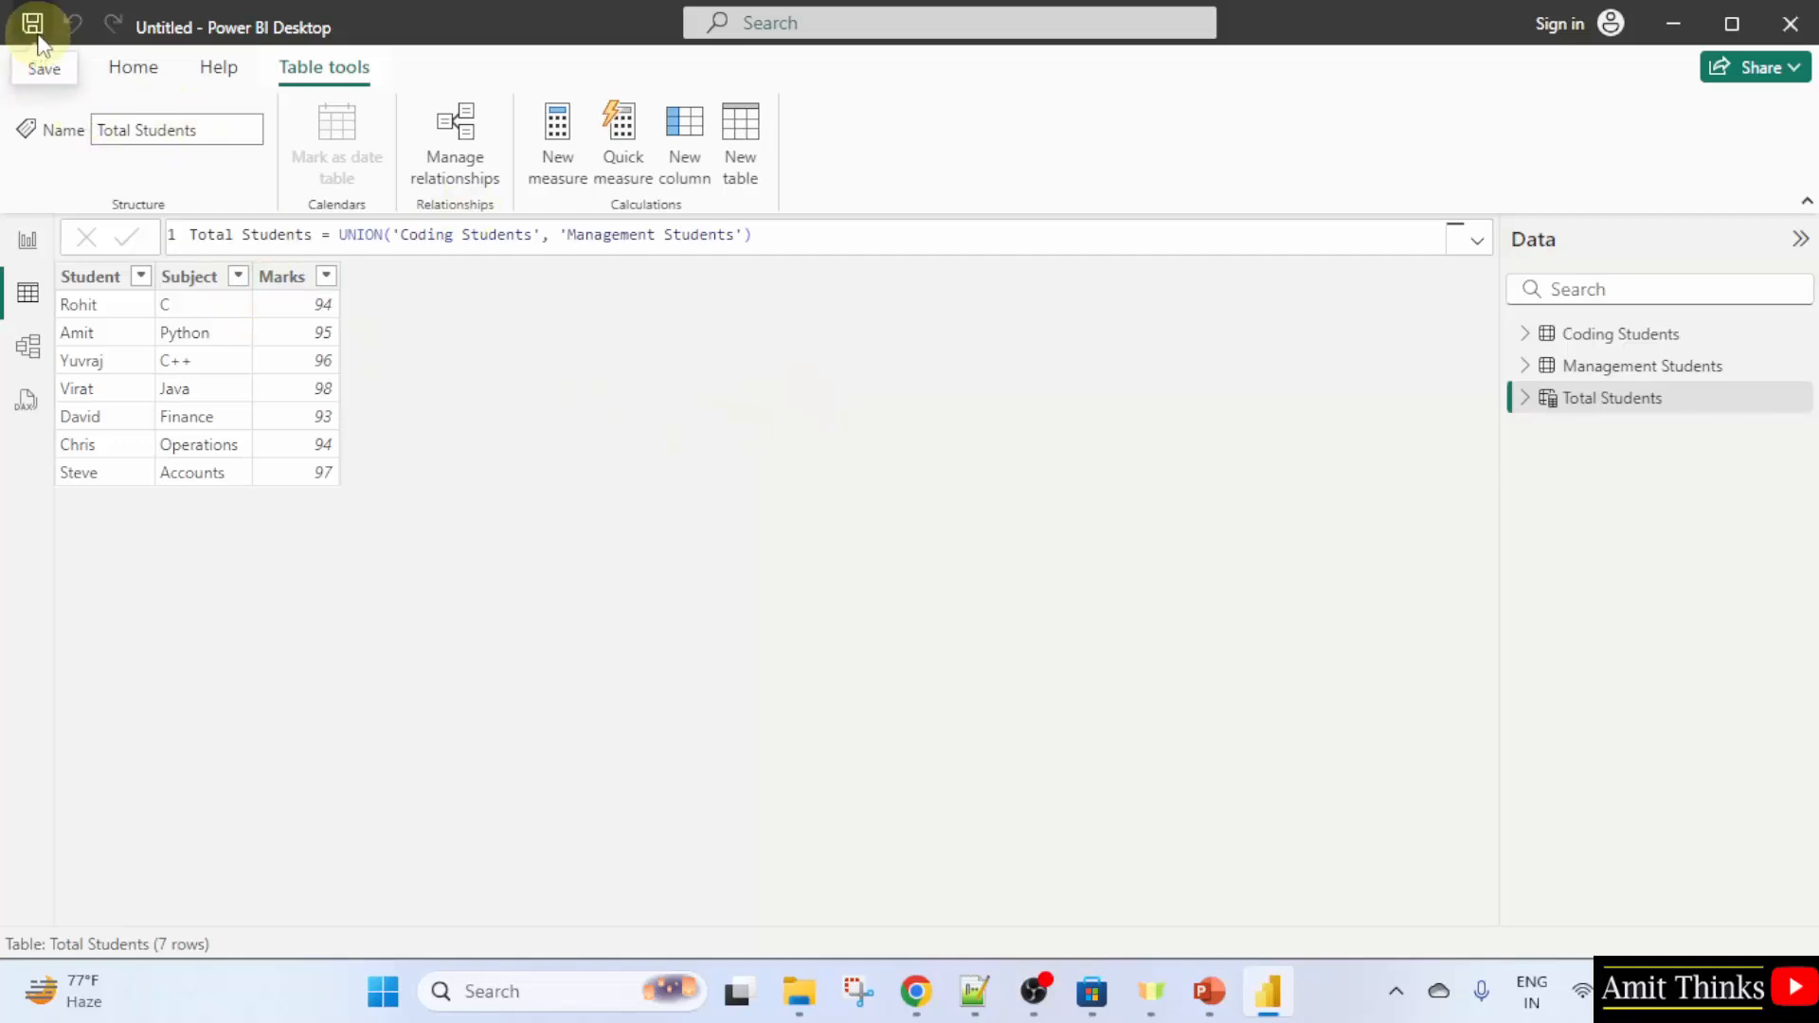
{"action": "left_click", "coordinate": [32, 23]}
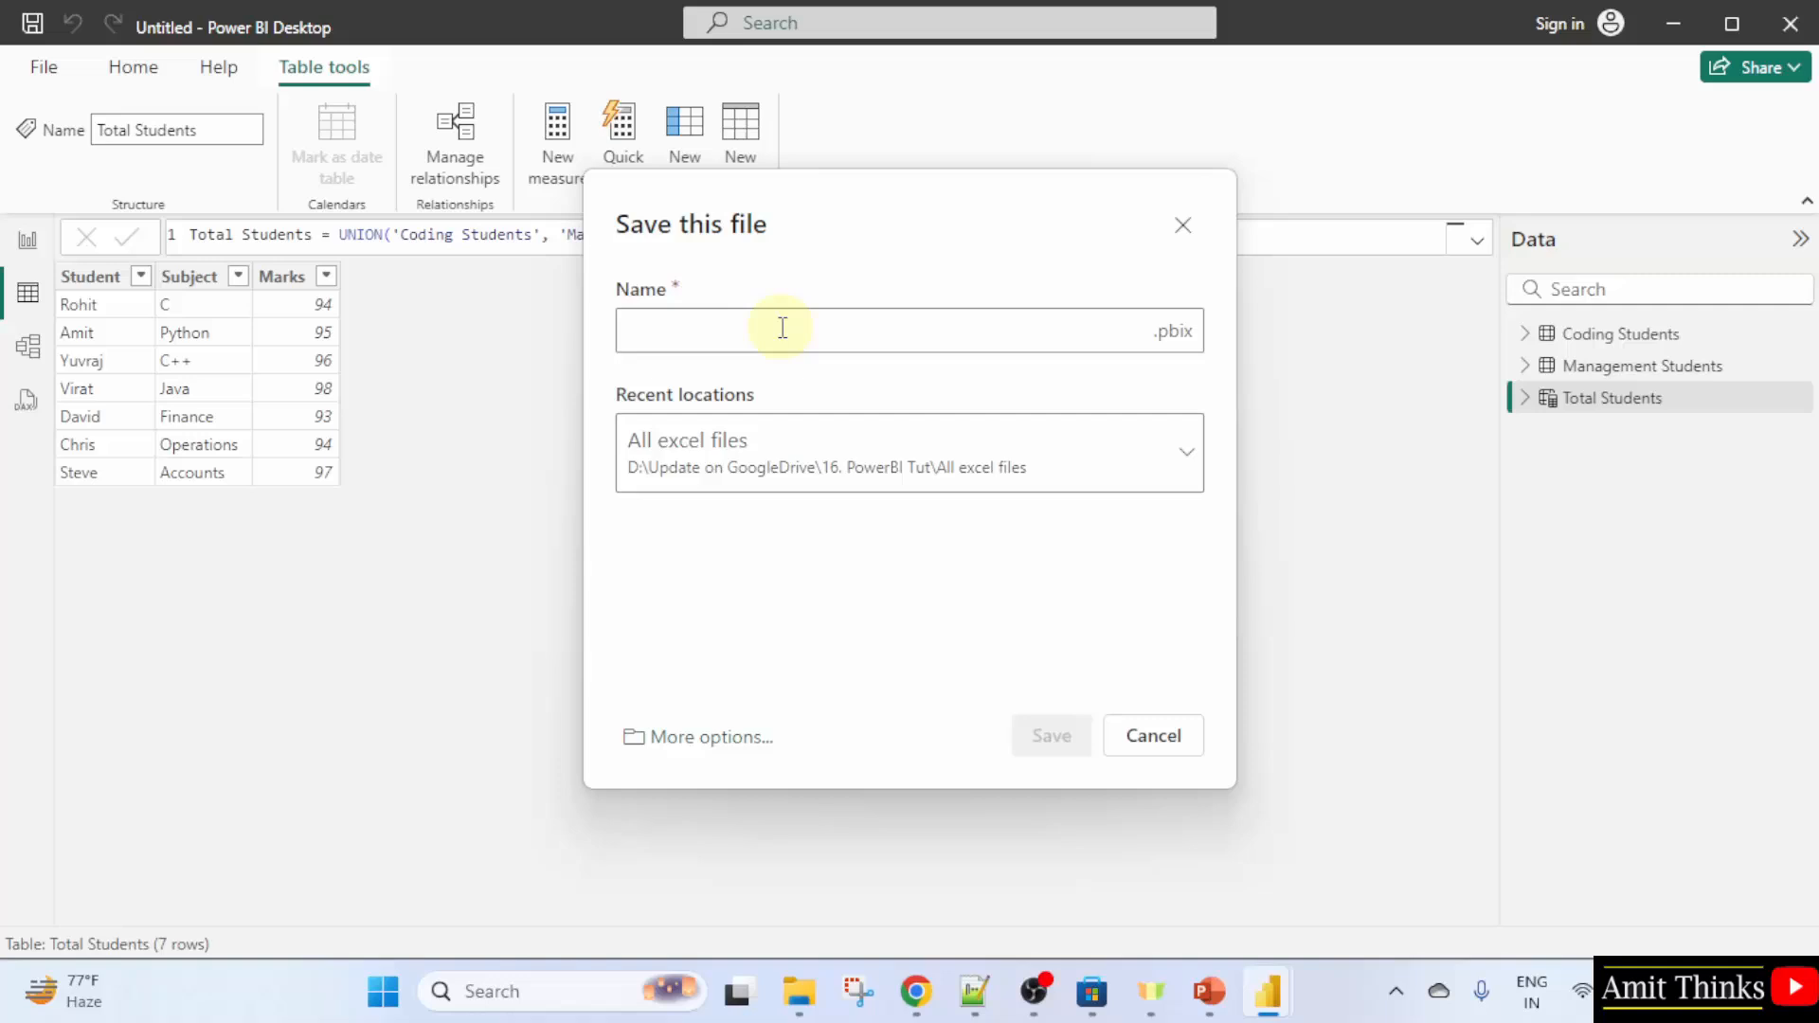
{"action": "type", "text": "A"}
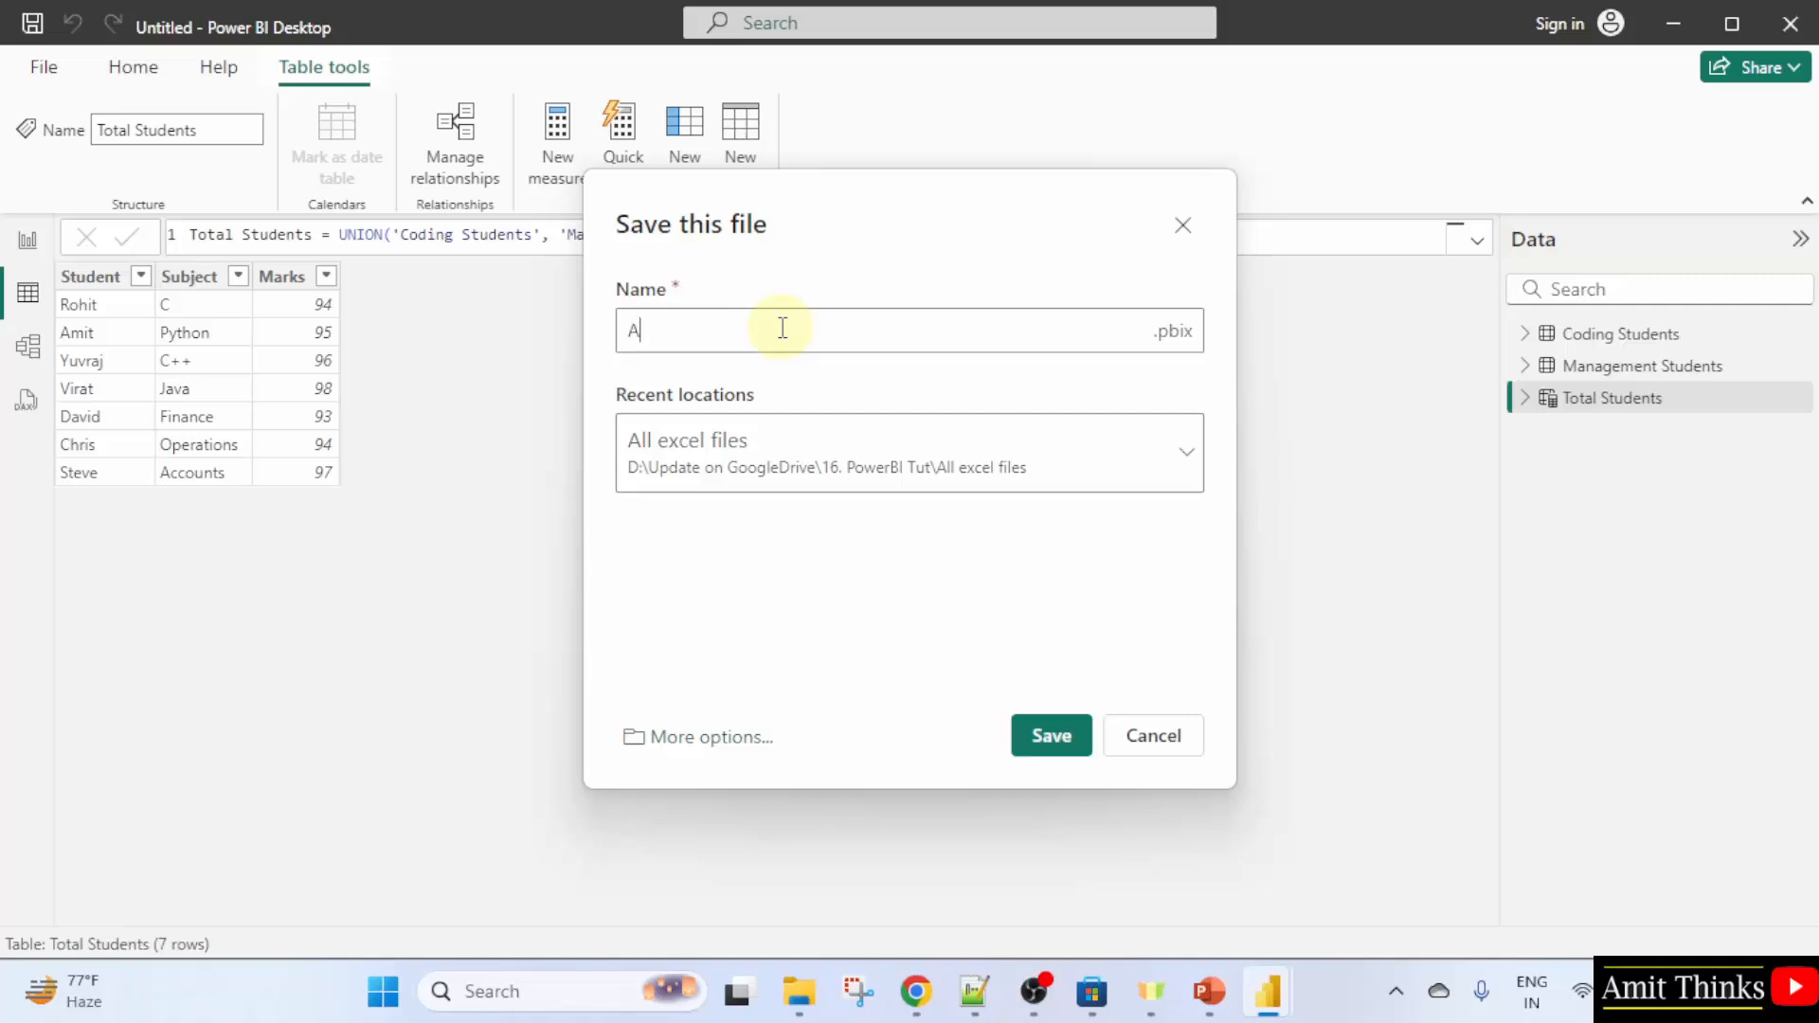
{"action": "type", "text": "mit DAX C"}
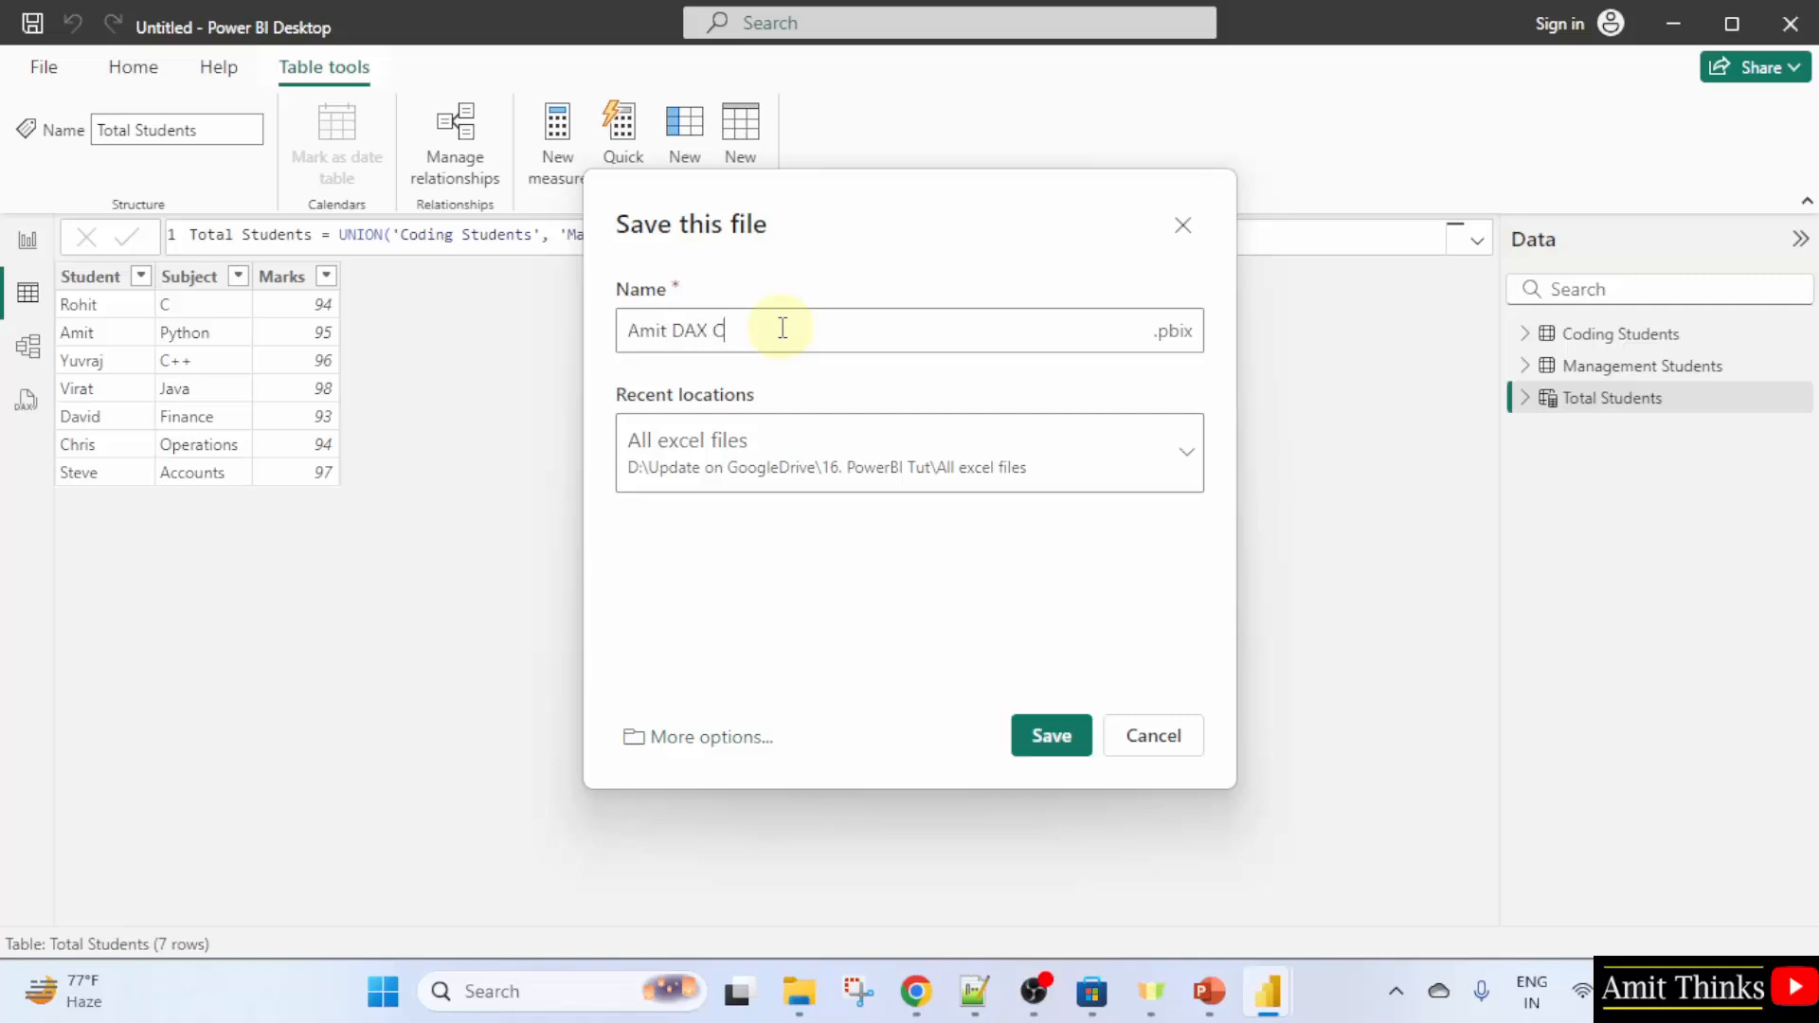
{"action": "type", "text": "a"}
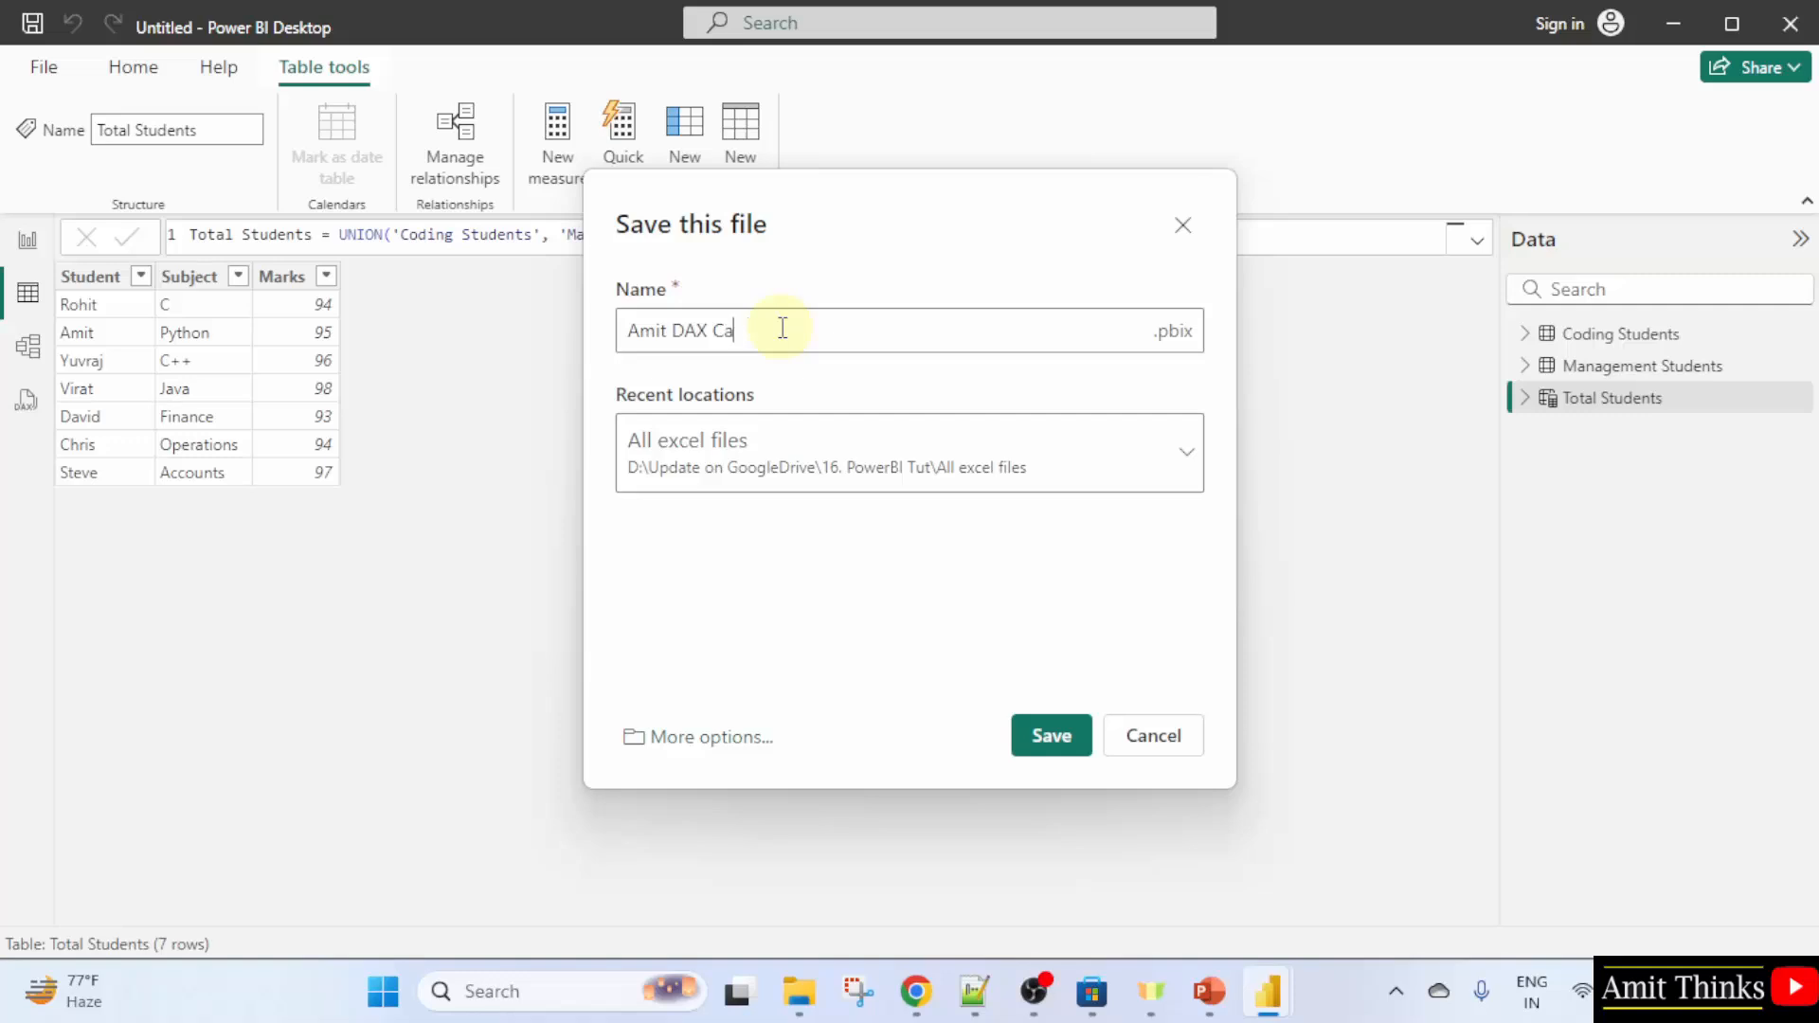
{"action": "type", "text": "lculatedTables"}
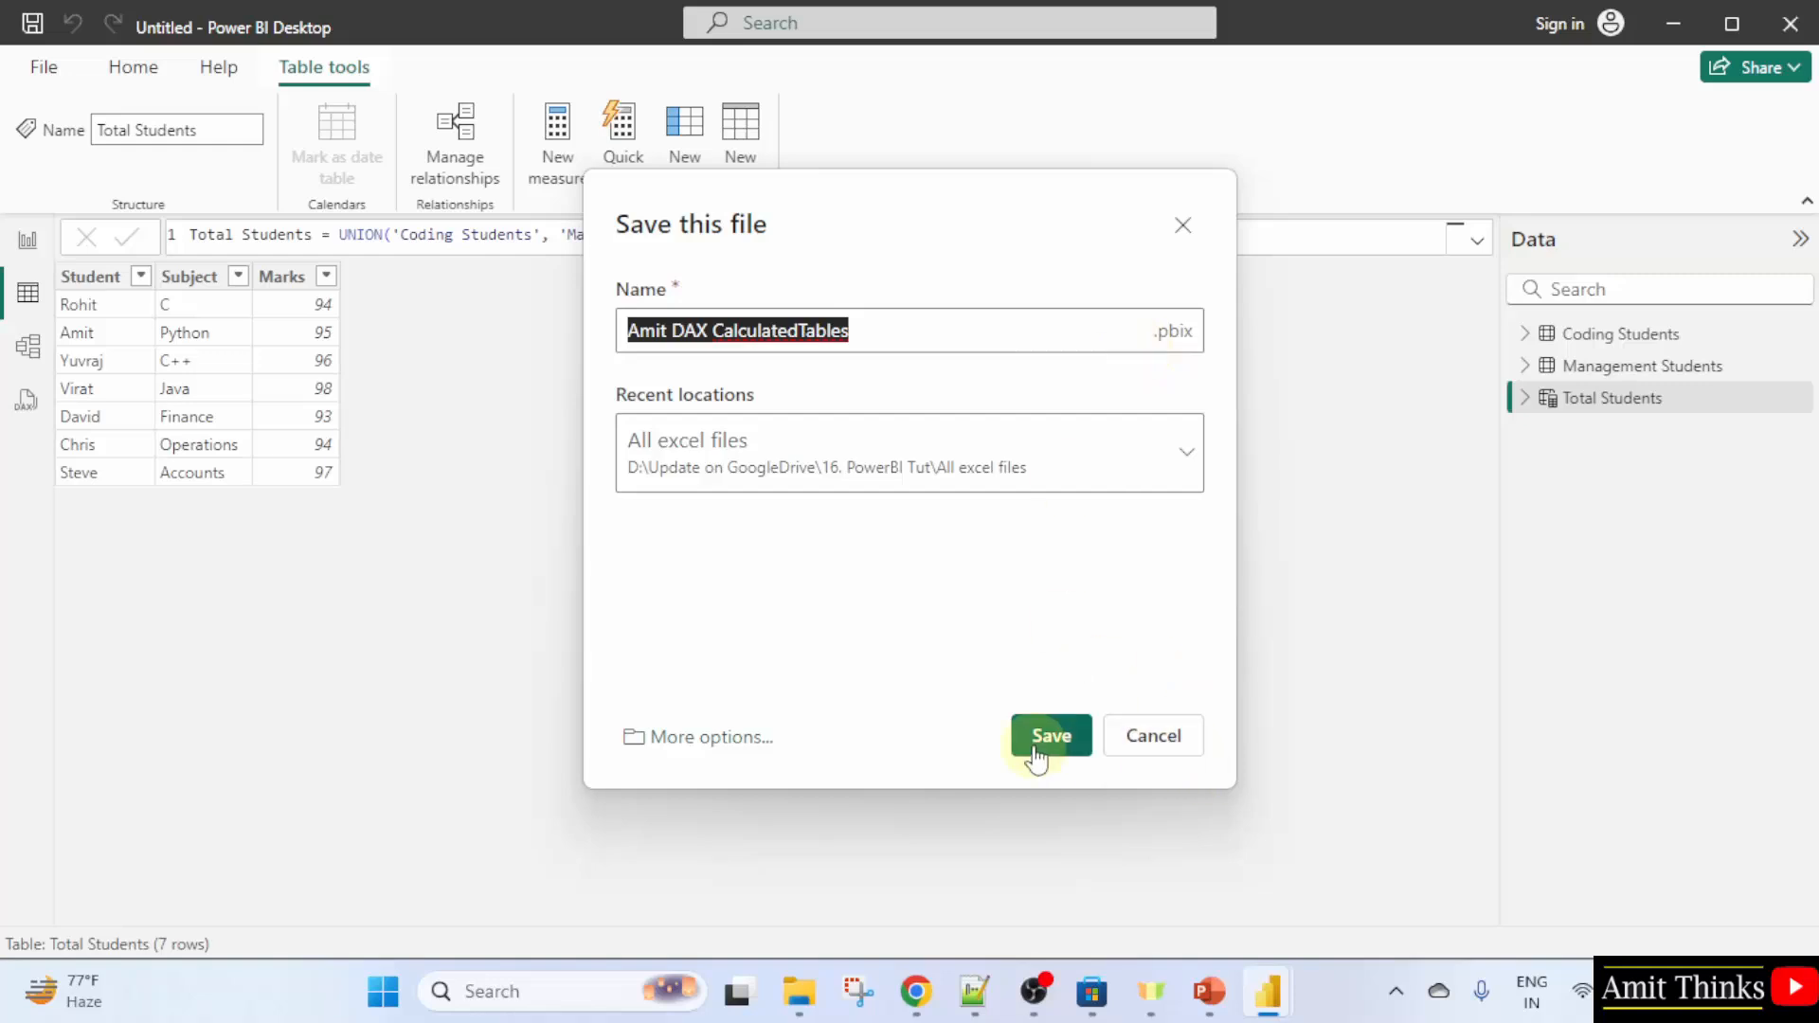
{"action": "left_click", "coordinate": [1048, 735]}
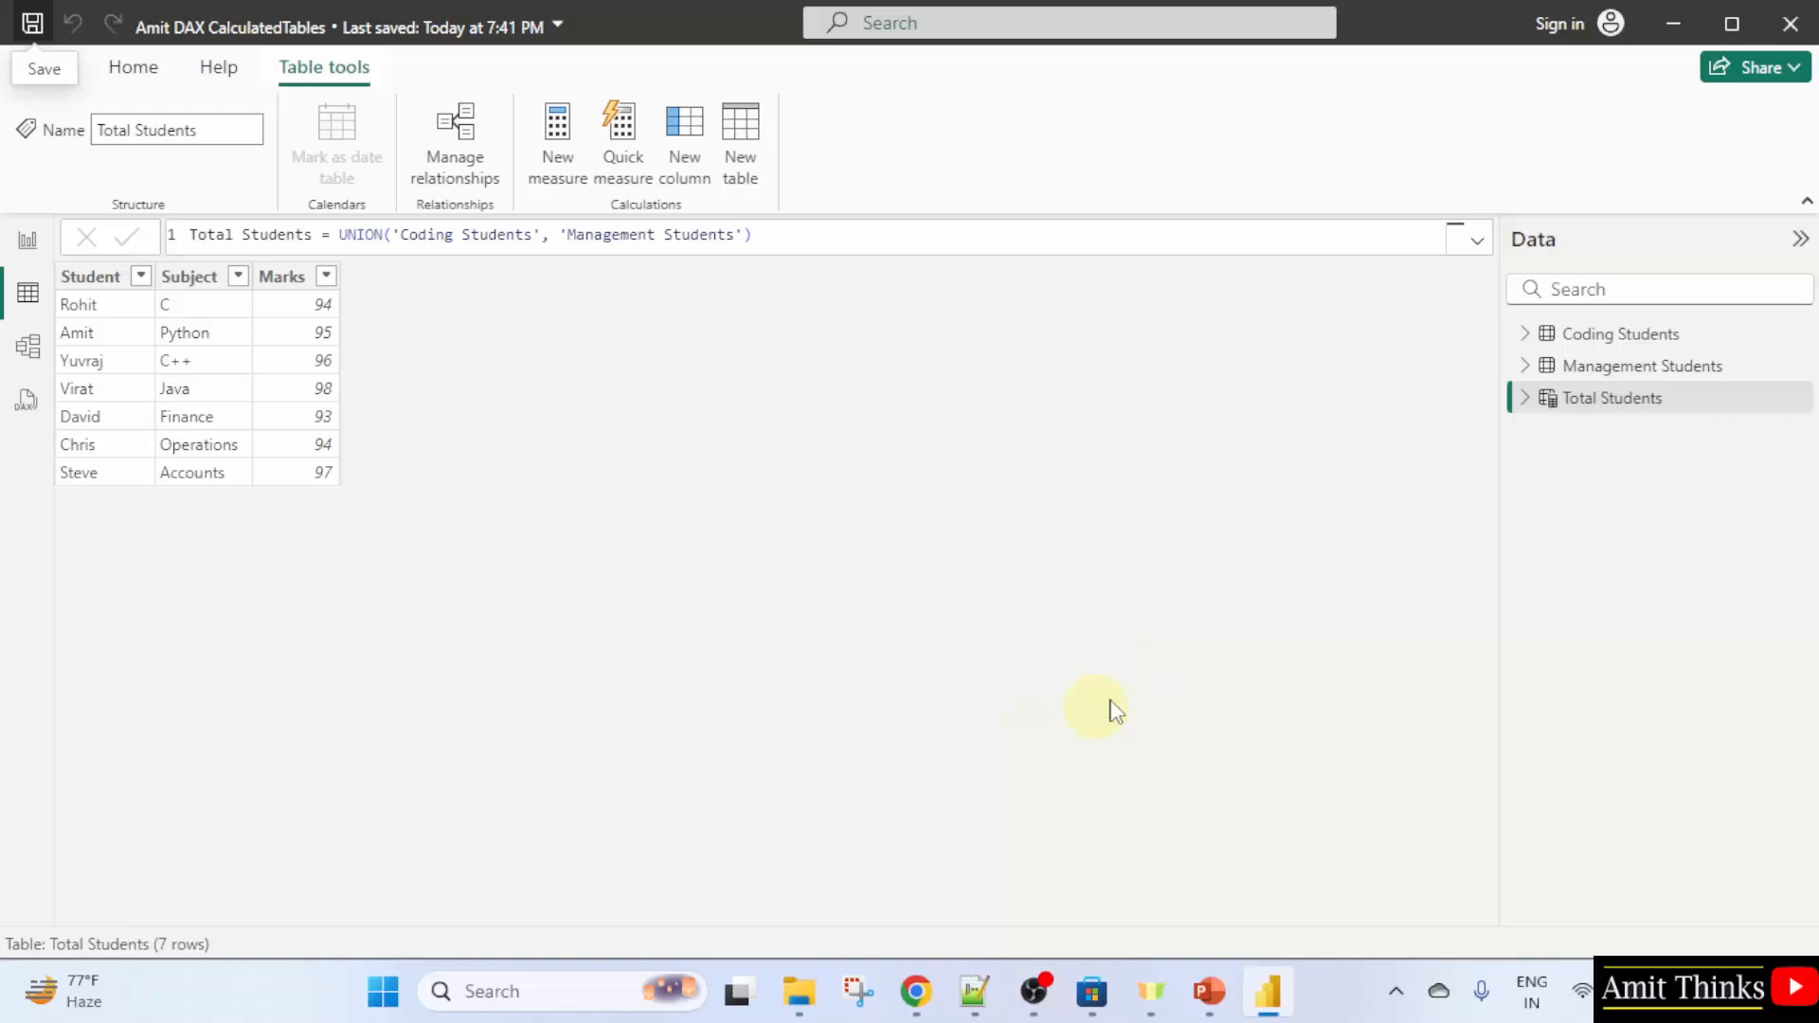
Expand Total Students and the other tables to show their Marks, Student and Subject fields.
{"action": "left_click", "coordinate": [1528, 398]}
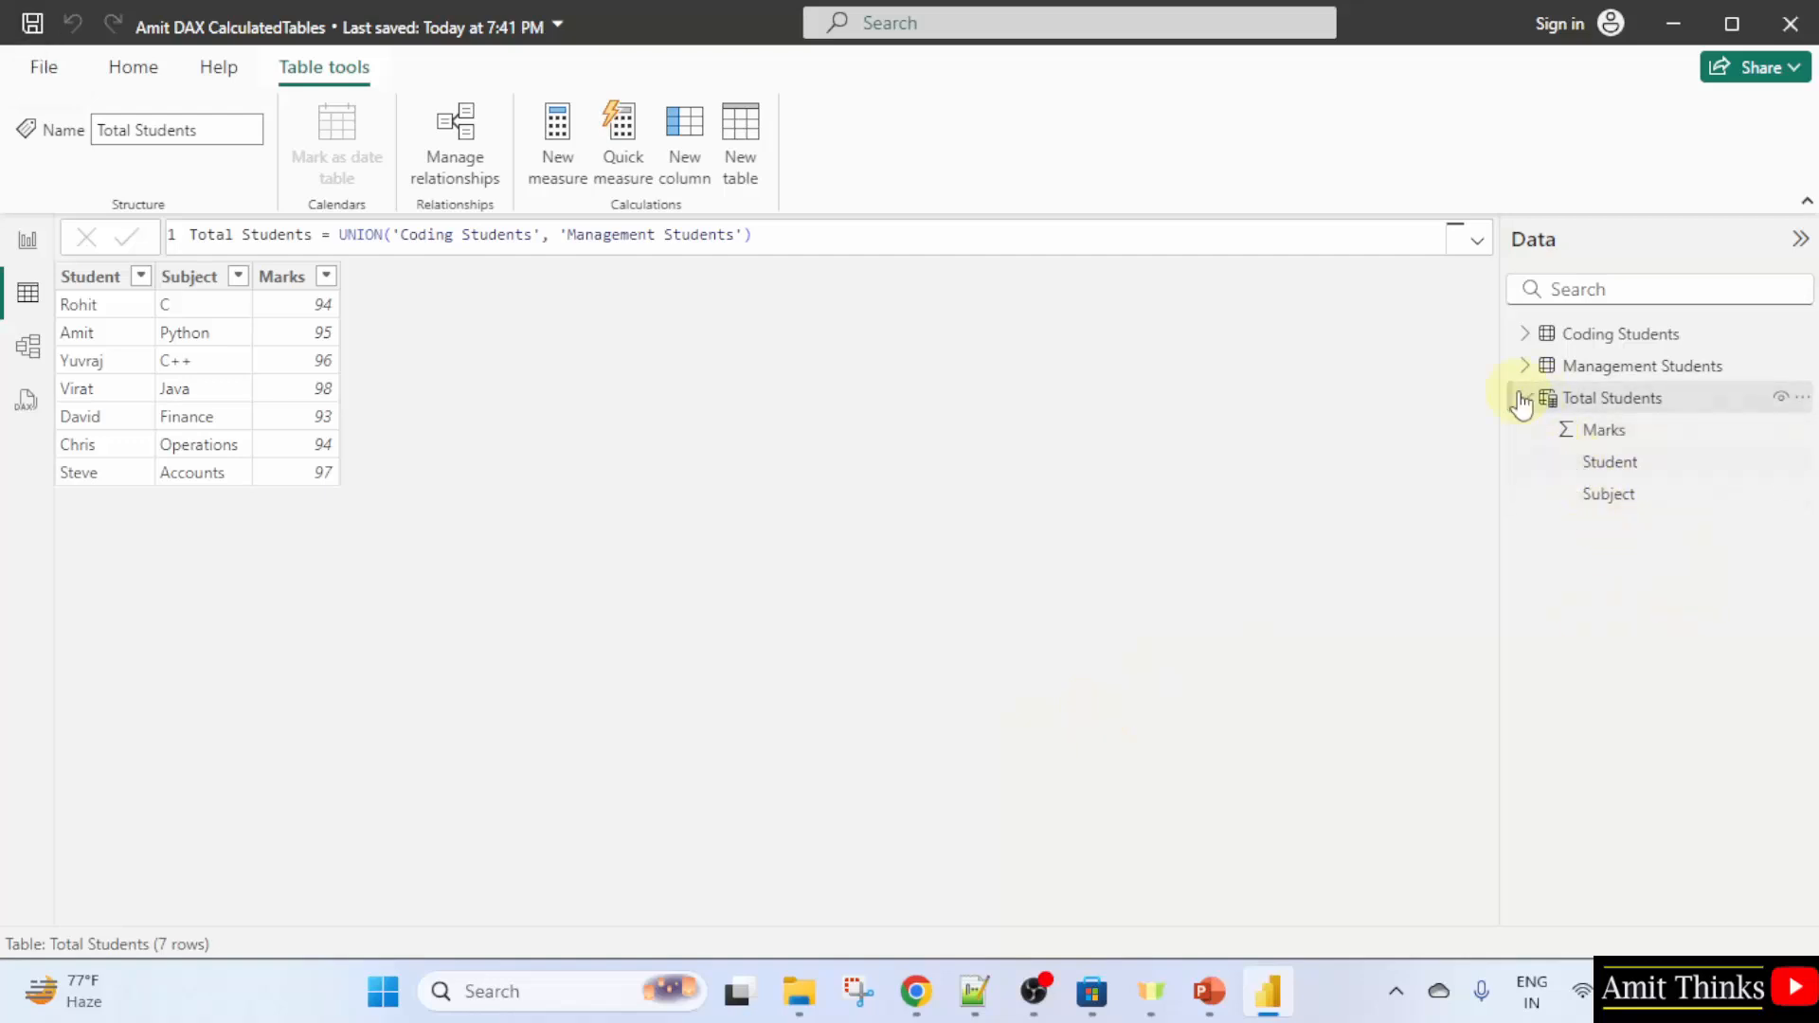
{"action": "left_click", "coordinate": [1526, 333]}
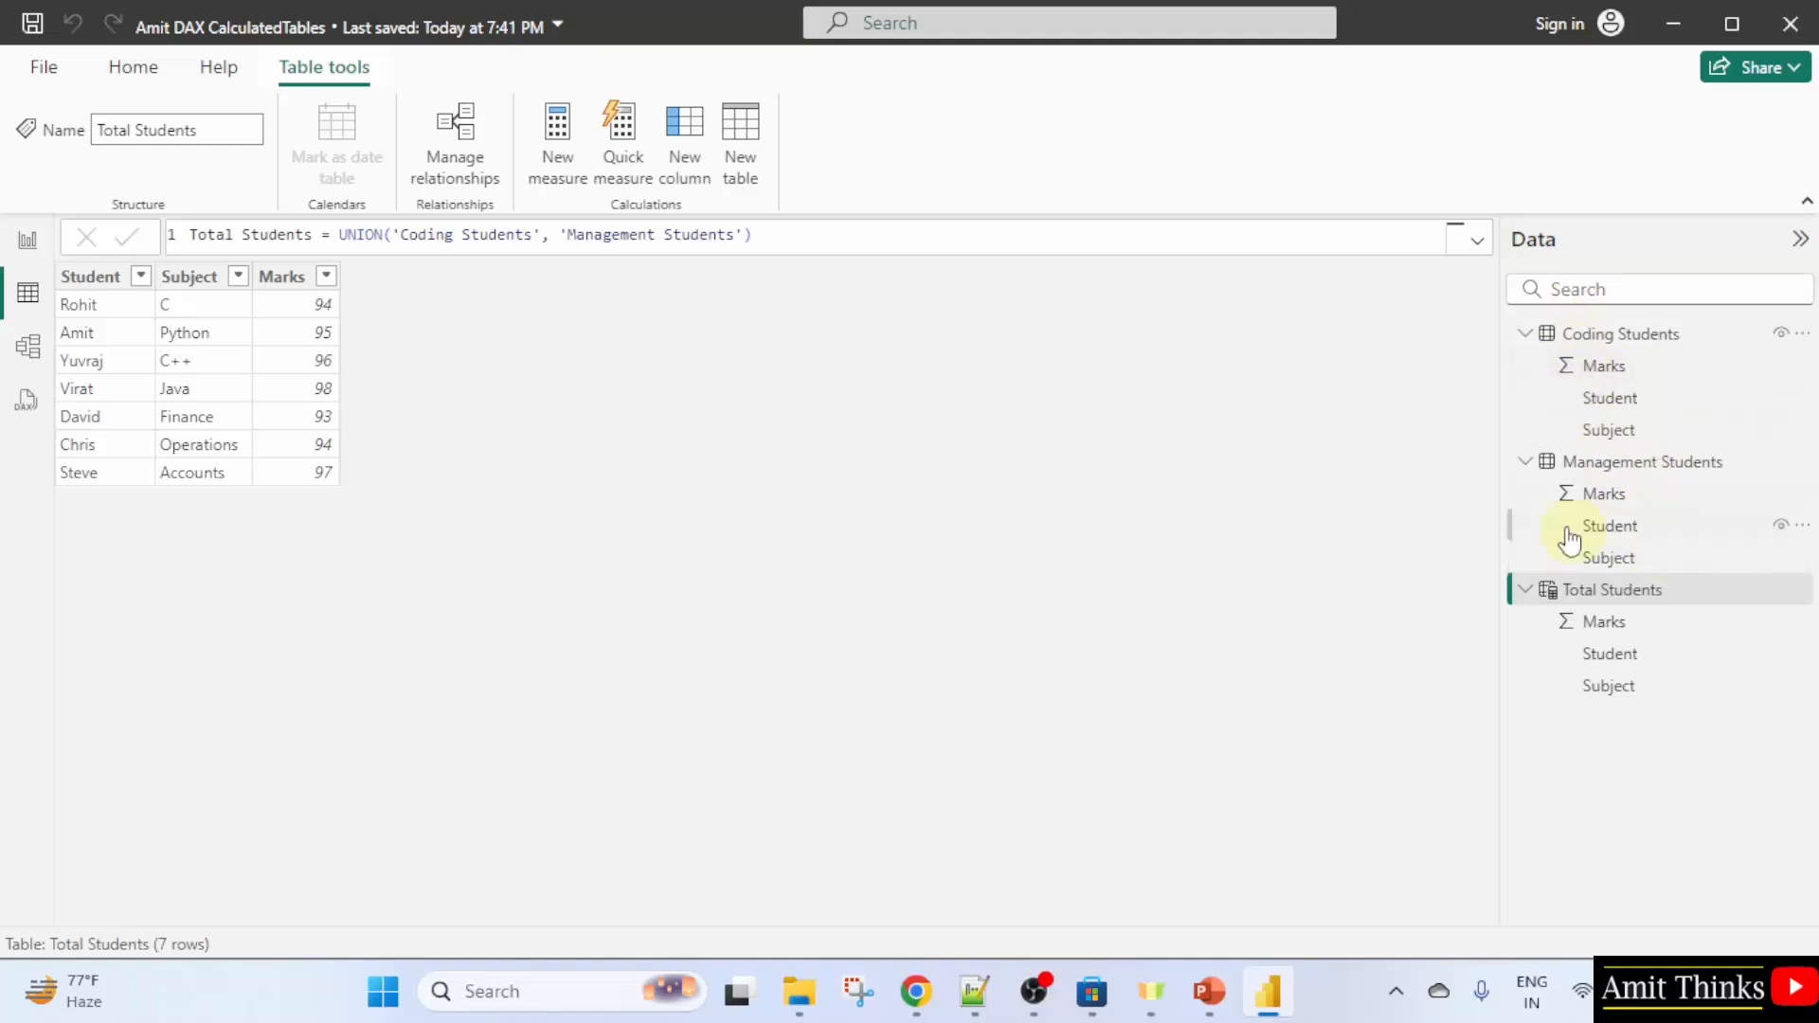
{"action": "mouse_move", "coordinate": [1103, 514]}
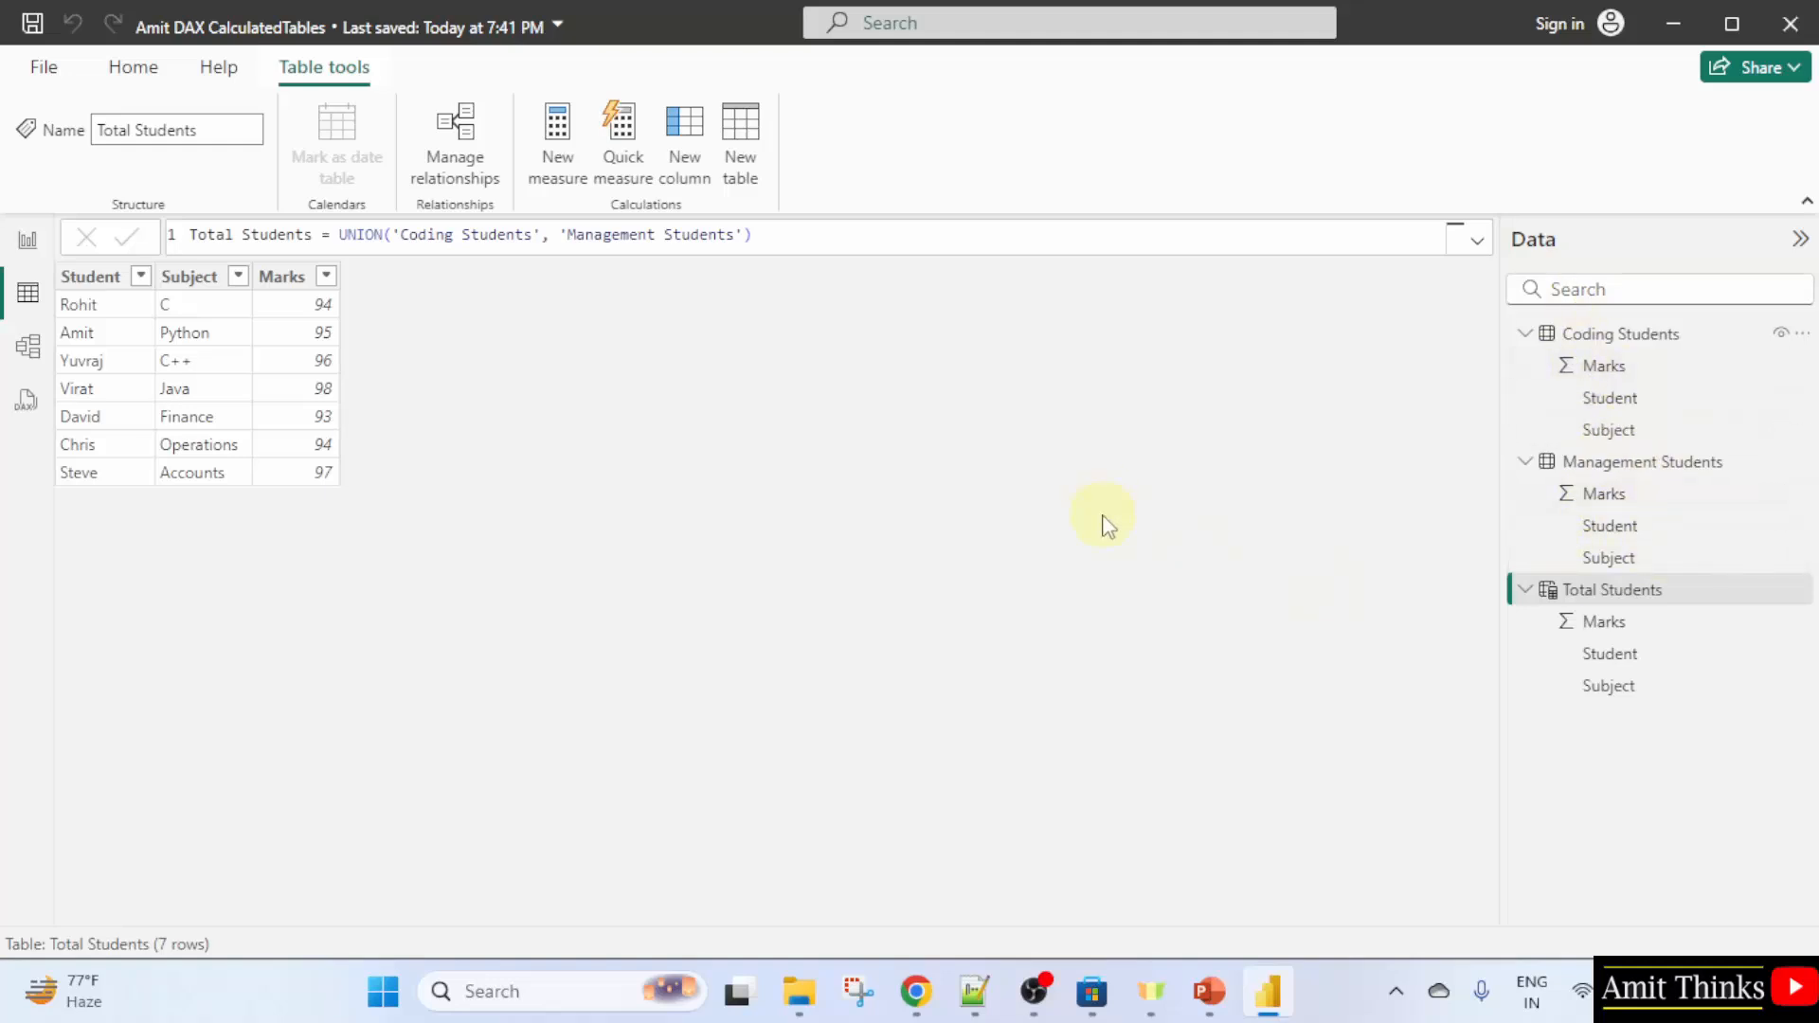